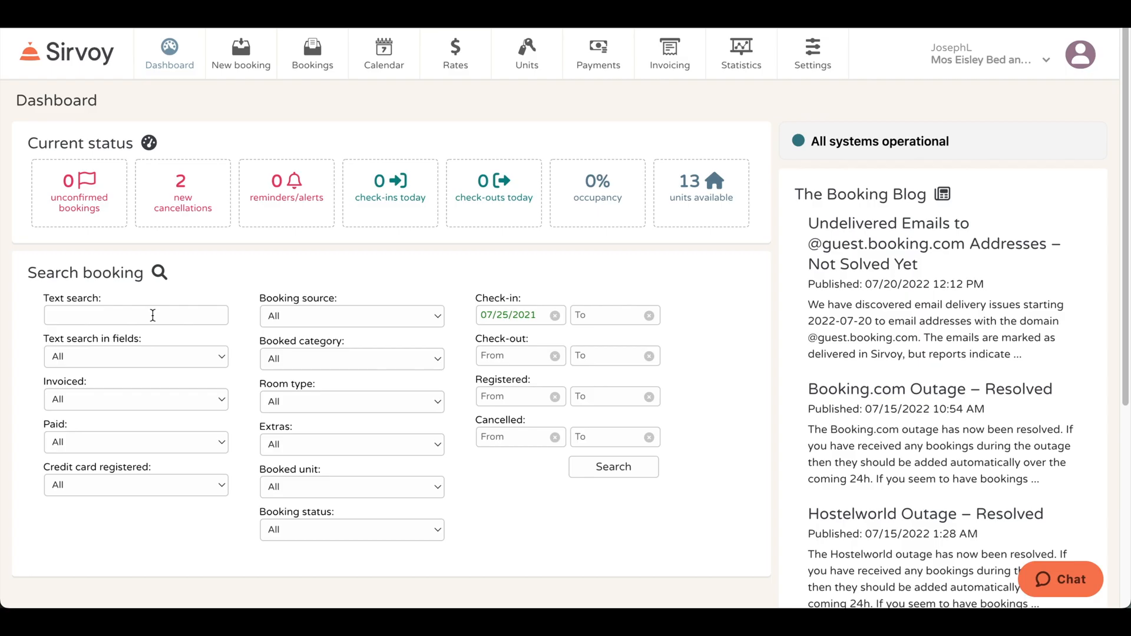
mouse_move(812, 54)
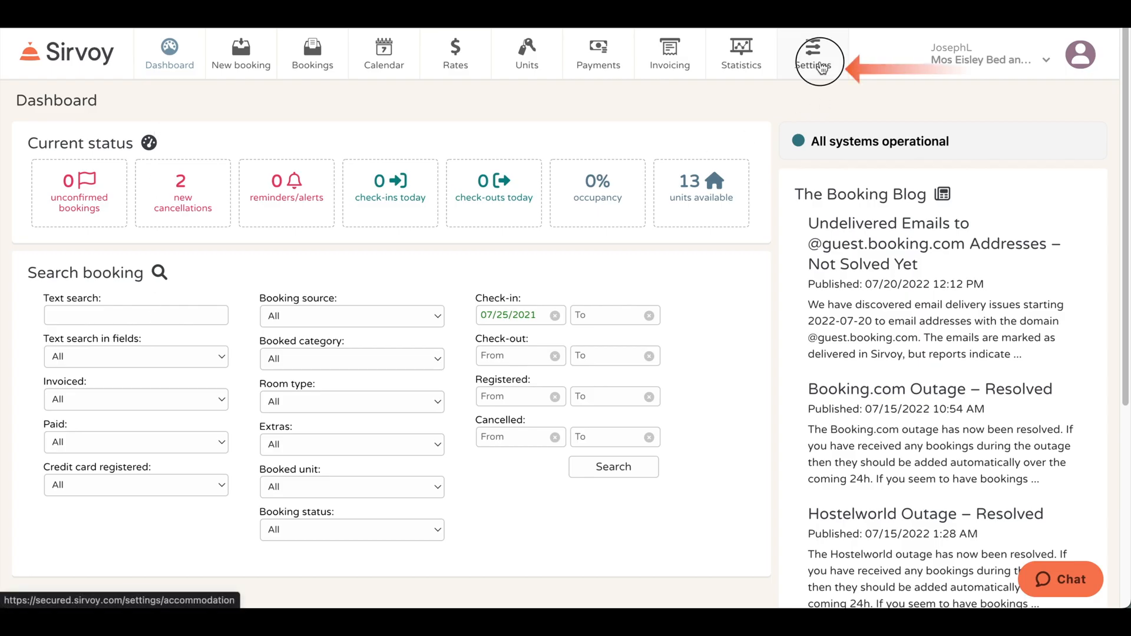
Go to account Settings and open the Booking engine settings page.
click(813, 54)
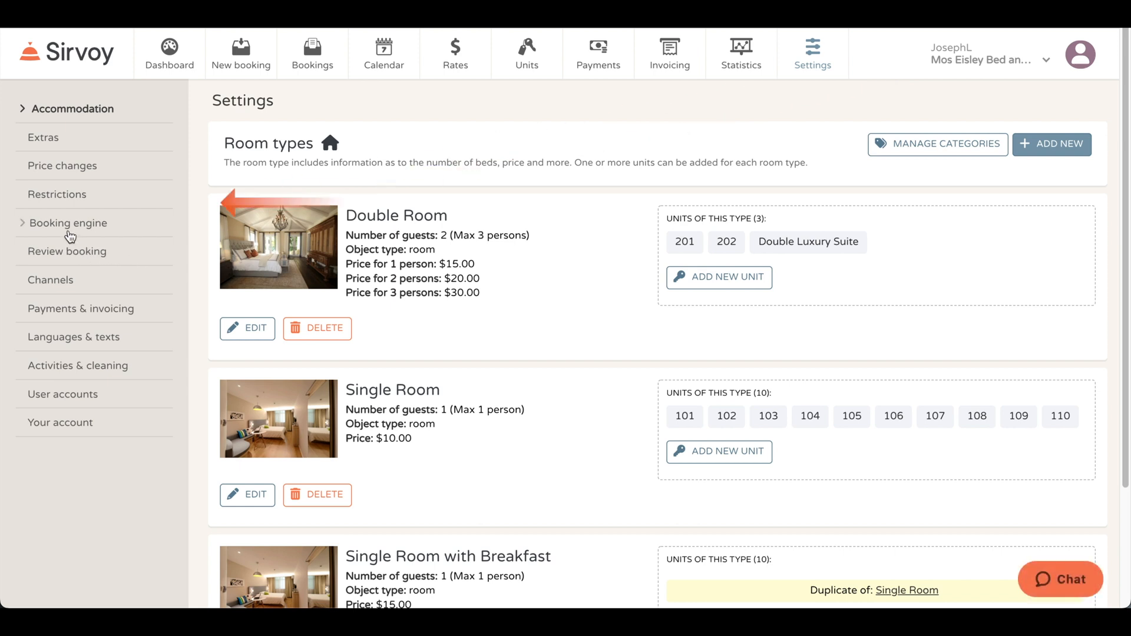
click(69, 223)
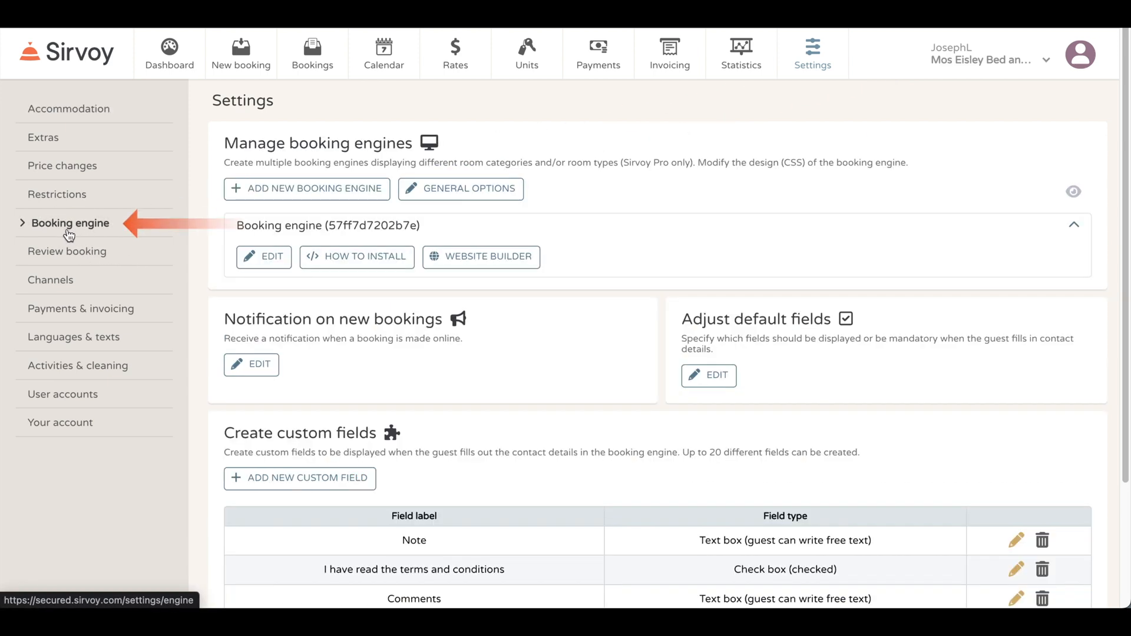
mouse_move(481, 257)
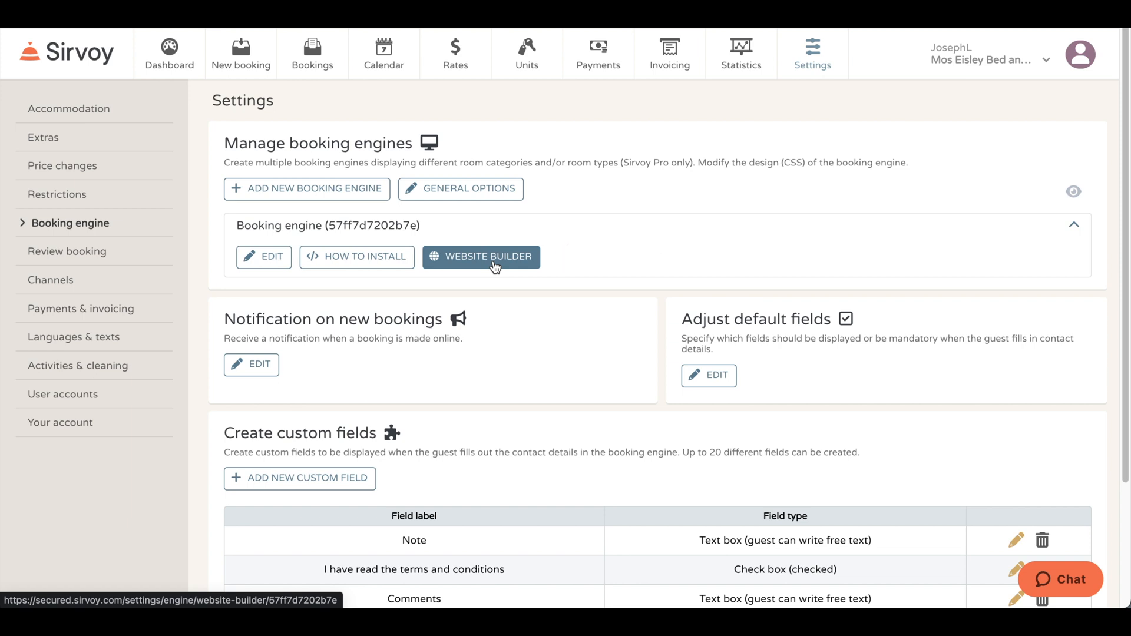
Launch the Website Builder for the Mos Eisley Bed and Breakfast booking engine.
click(481, 256)
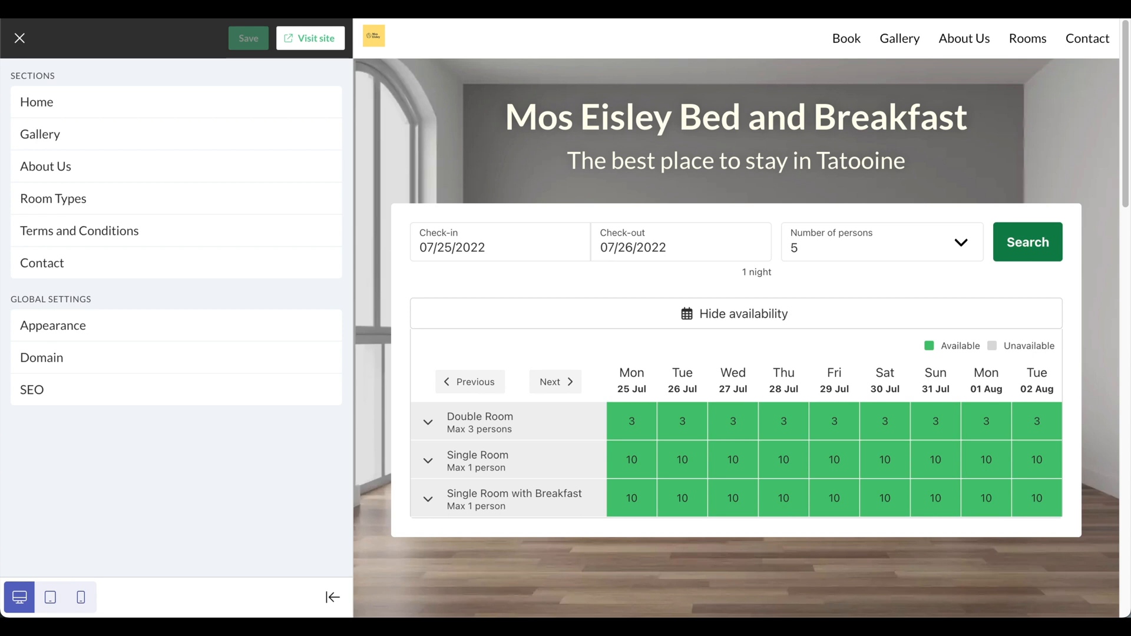
mouse_move(206, 163)
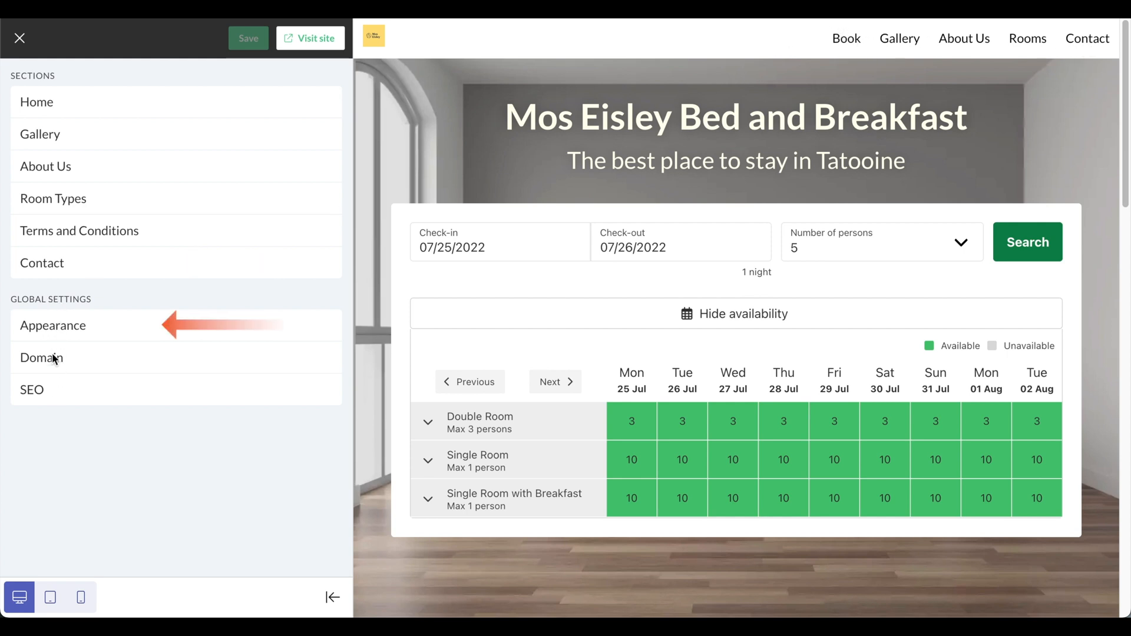
mouse_move(57, 412)
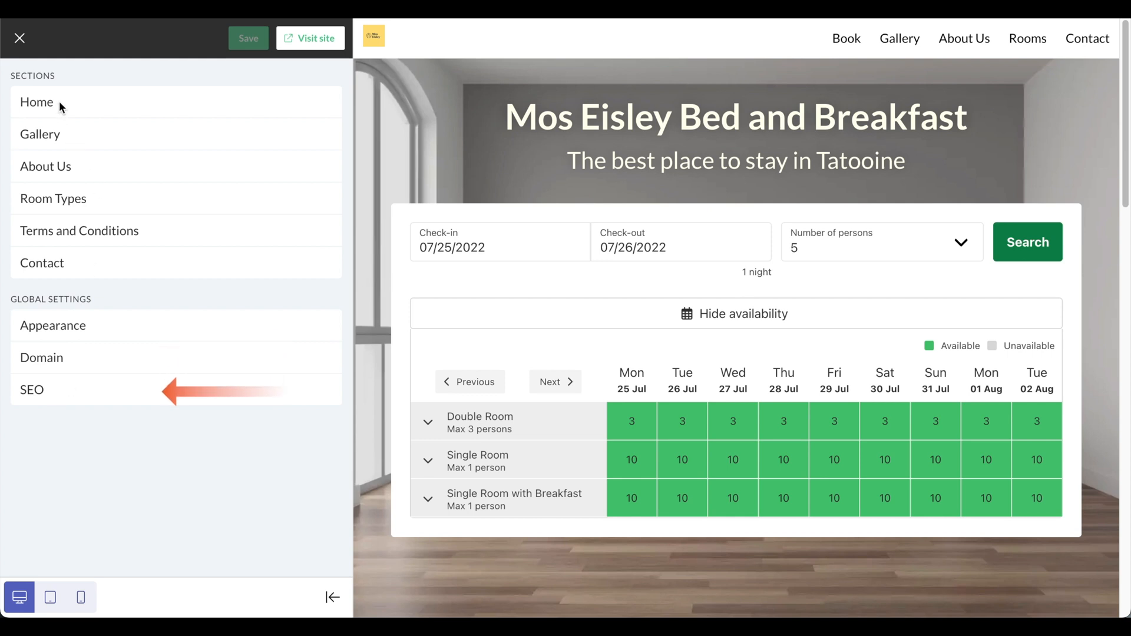
Change the Home section's menu label from 'Book' to 'Home'.
click(36, 102)
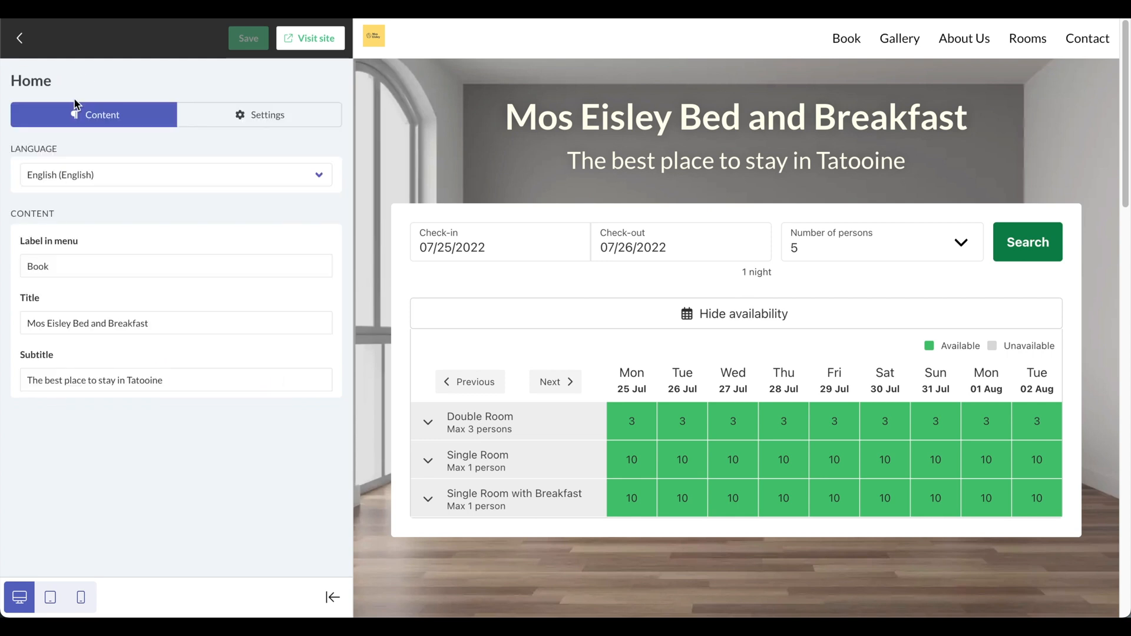
click(176, 266)
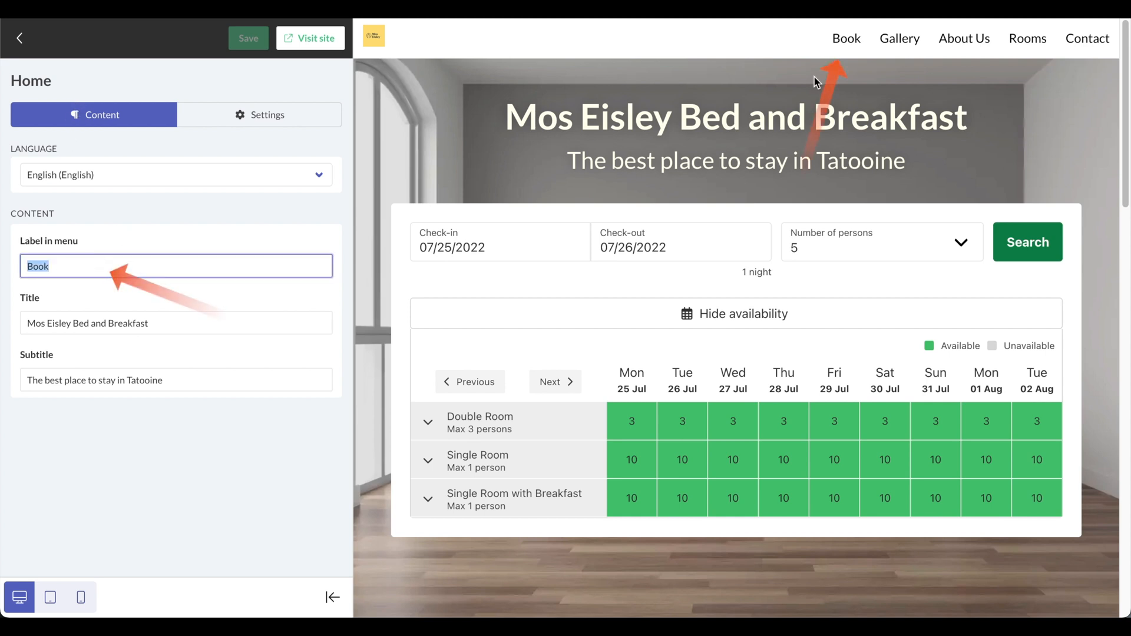
mouse_move(514, 238)
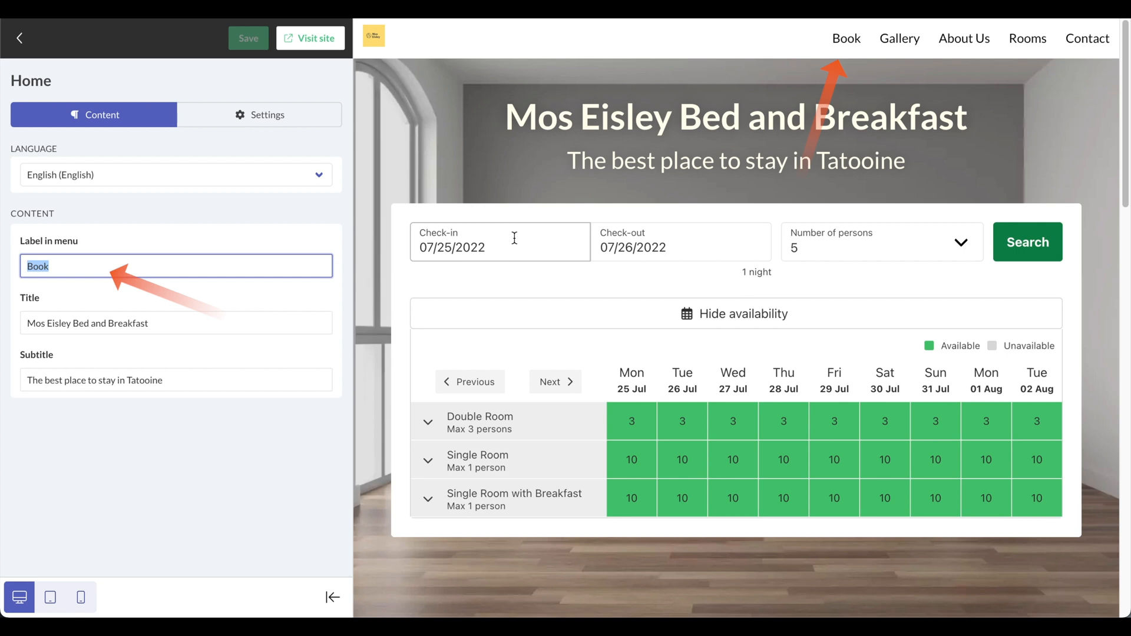
text(Home)
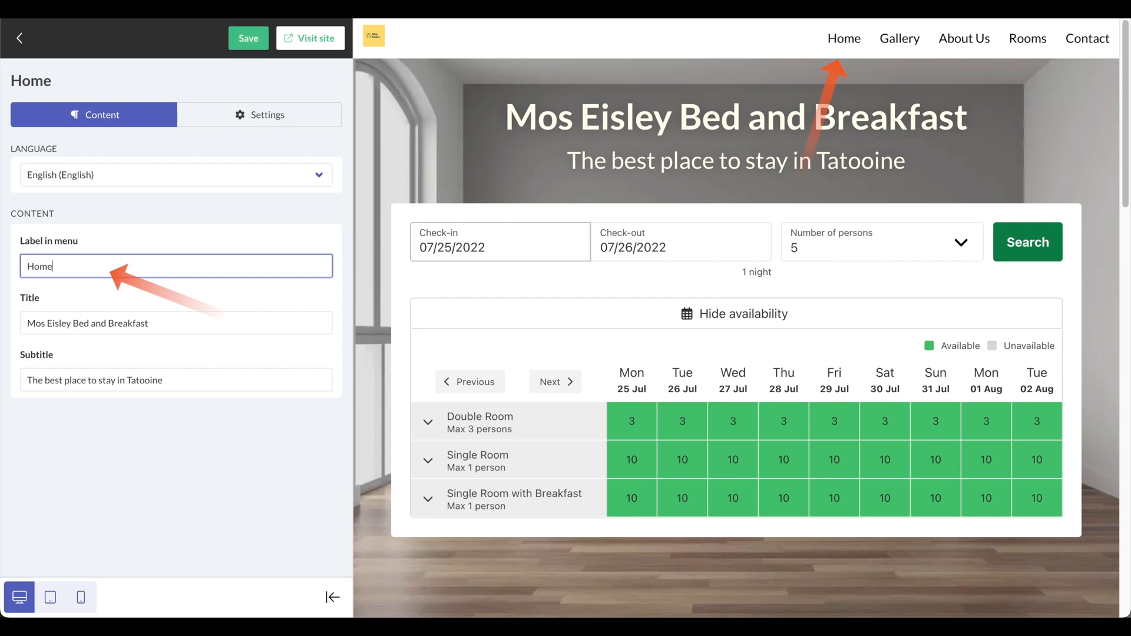
mouse_move(843, 38)
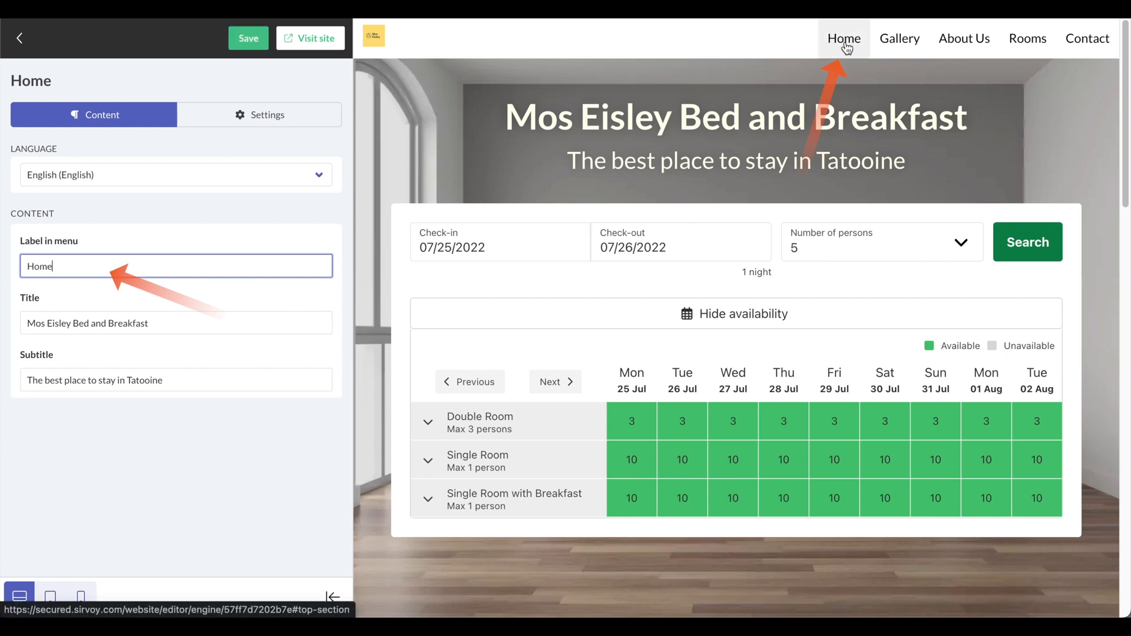
mouse_move(94, 271)
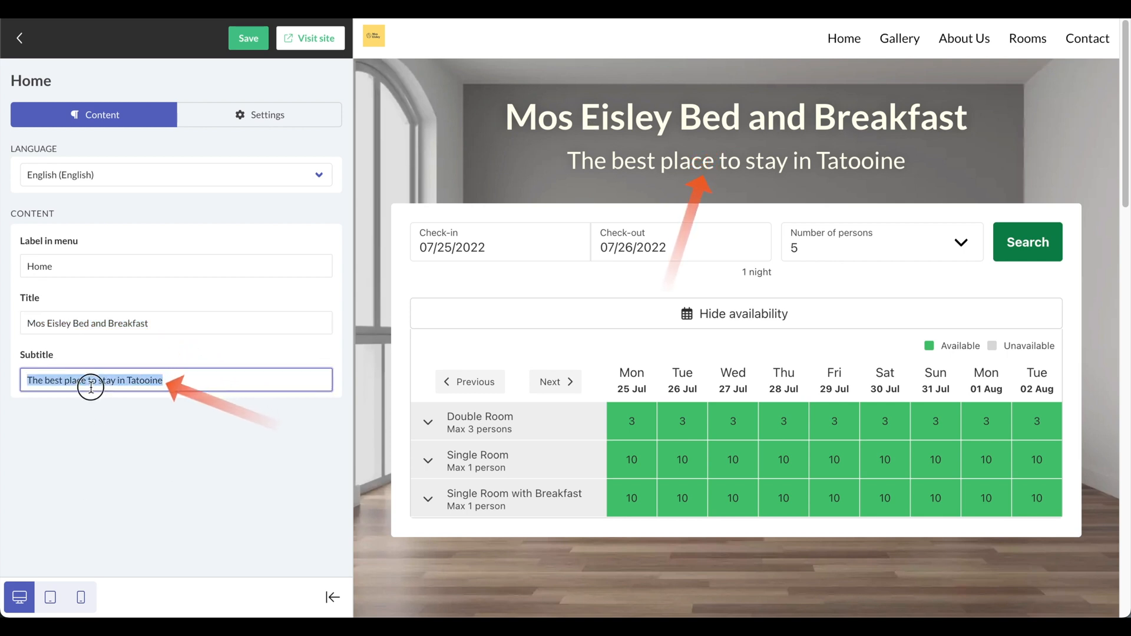
mouse_move(149, 187)
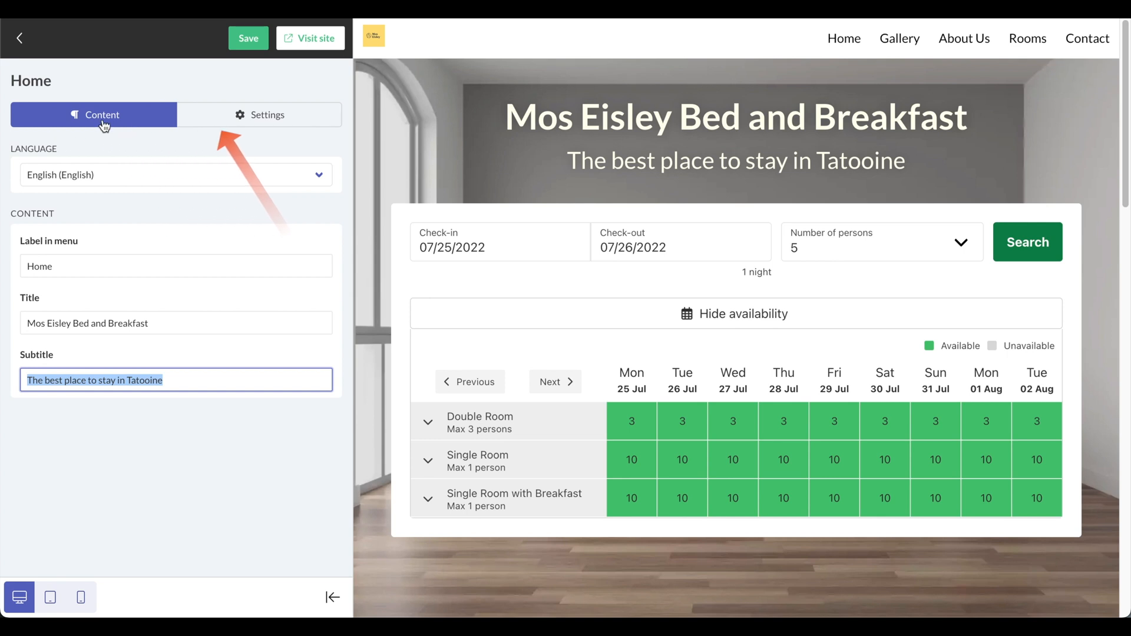
Upload Wallpaper.jpg from the device as the Home section's custom background image.
click(257, 115)
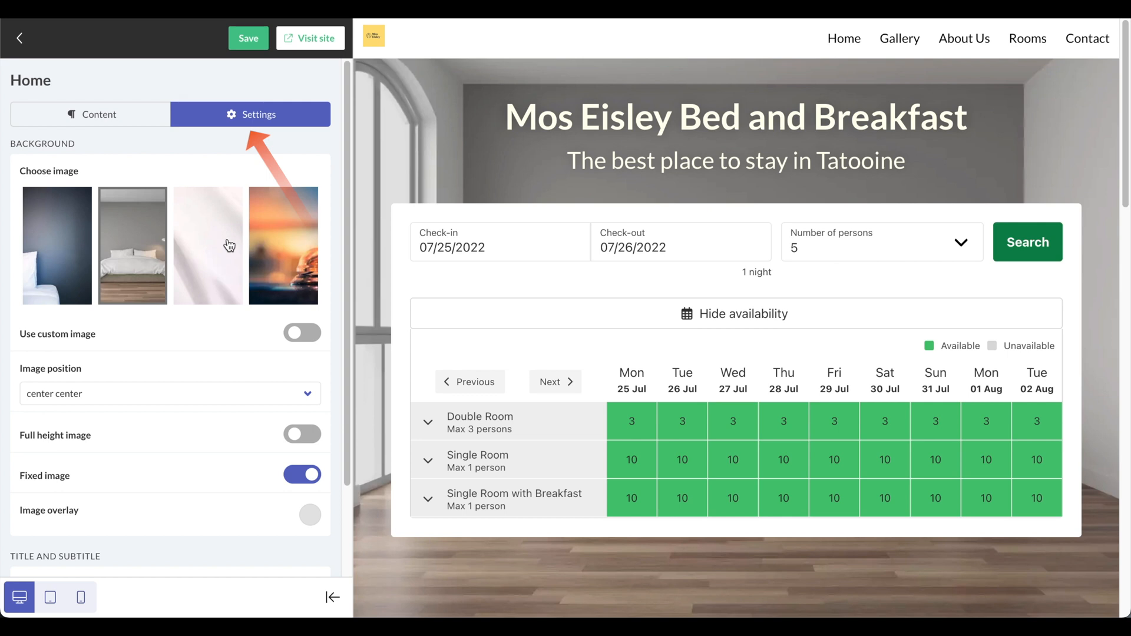
scroll(down, 3)
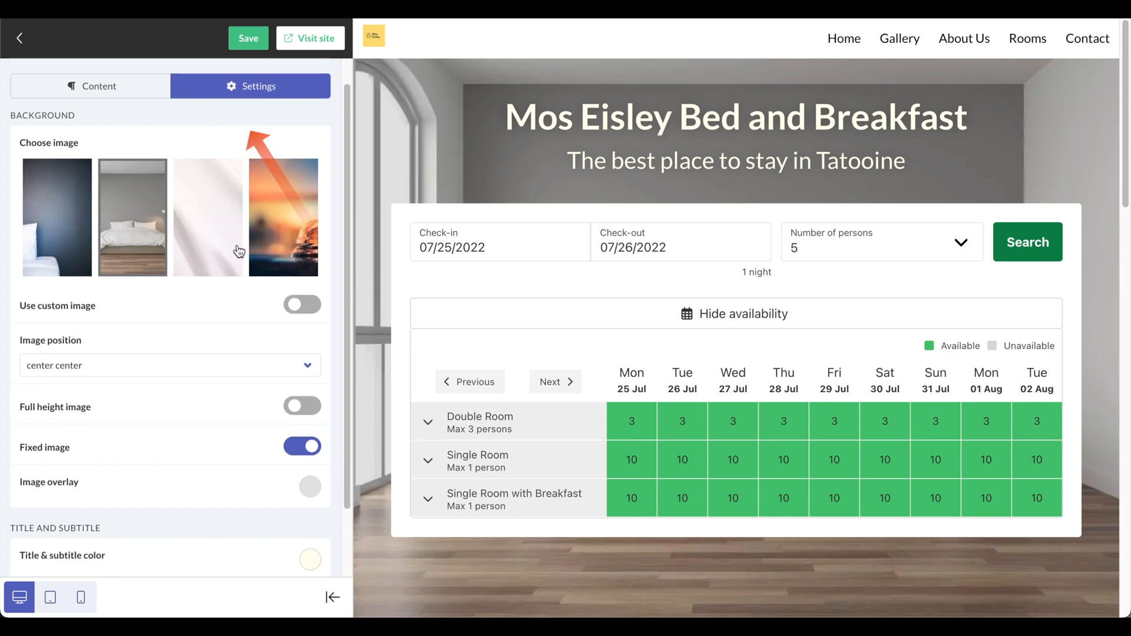
click(303, 304)
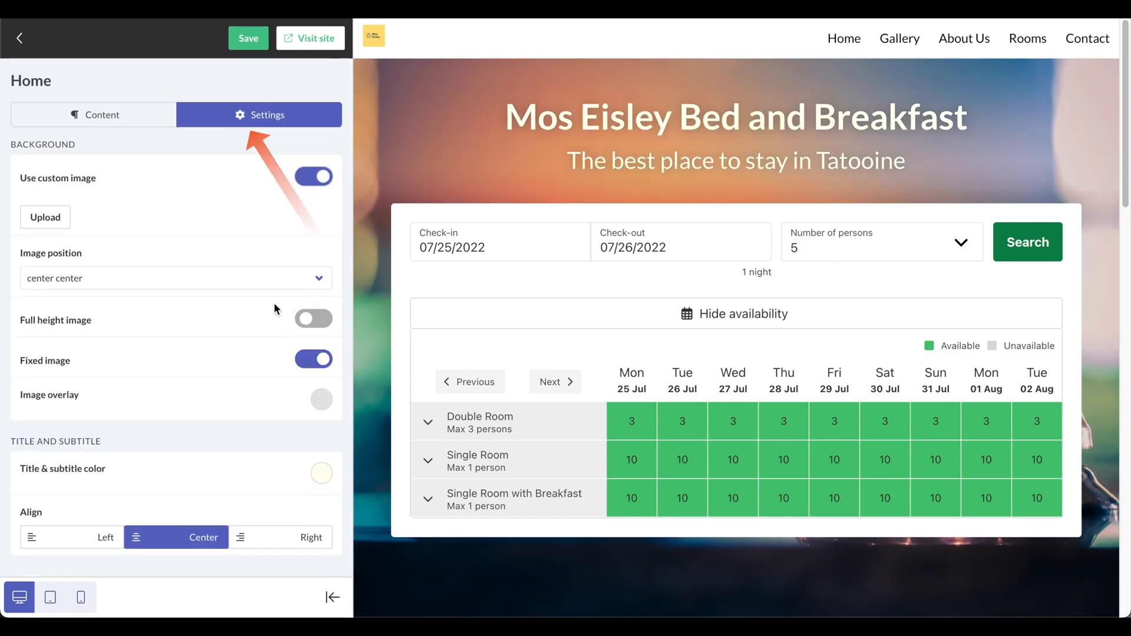
click(45, 218)
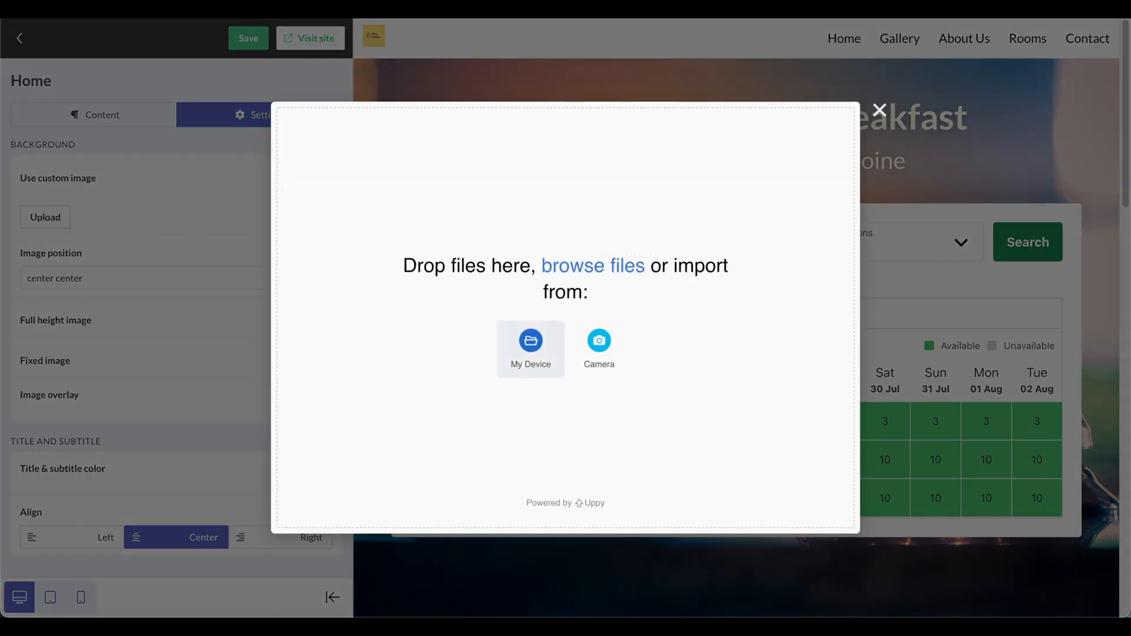
click(530, 343)
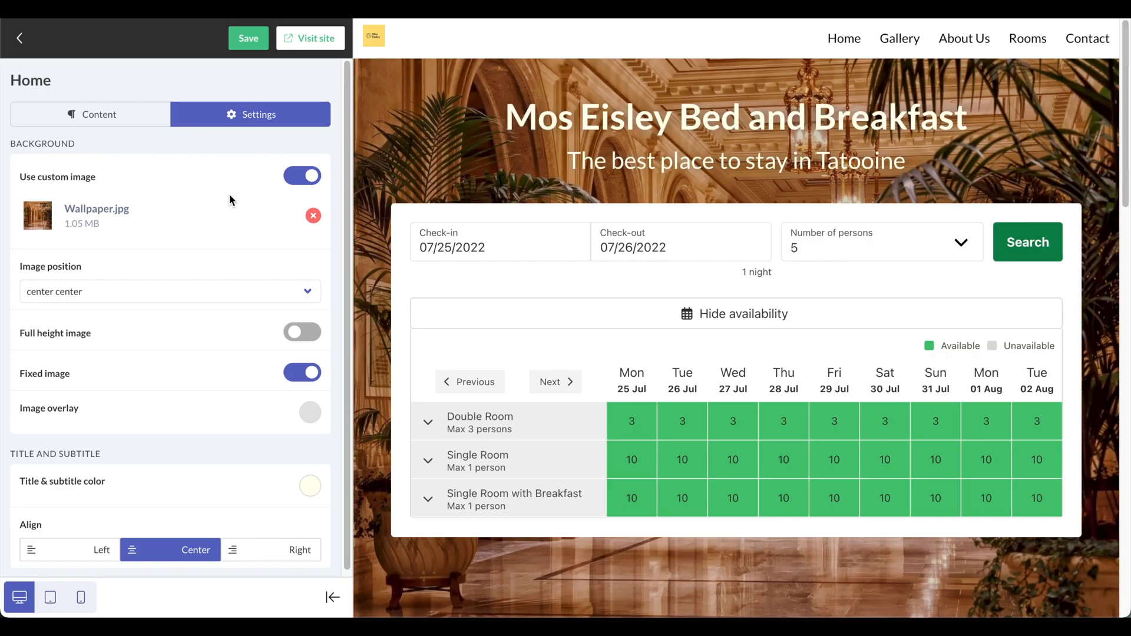
mouse_move(382, 234)
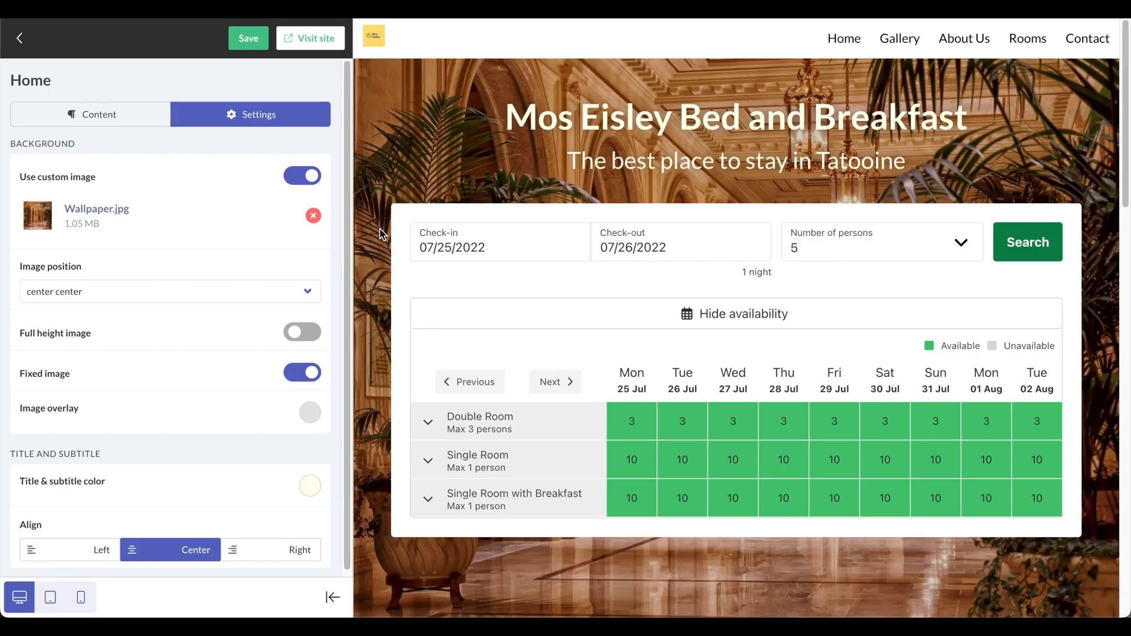
mouse_move(447, 157)
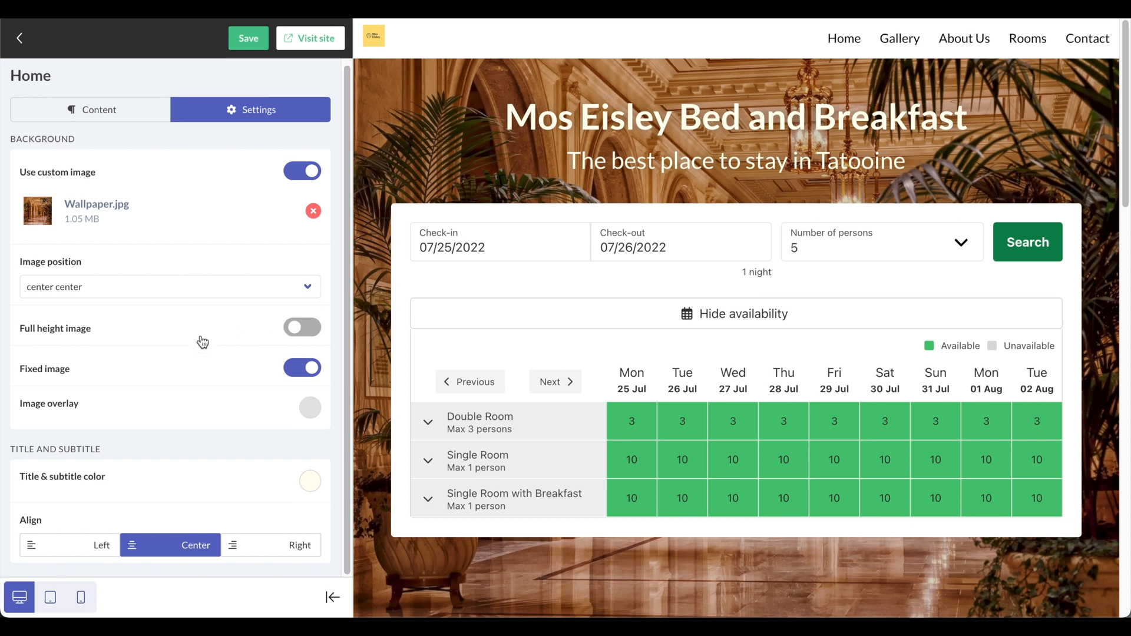
click(248, 38)
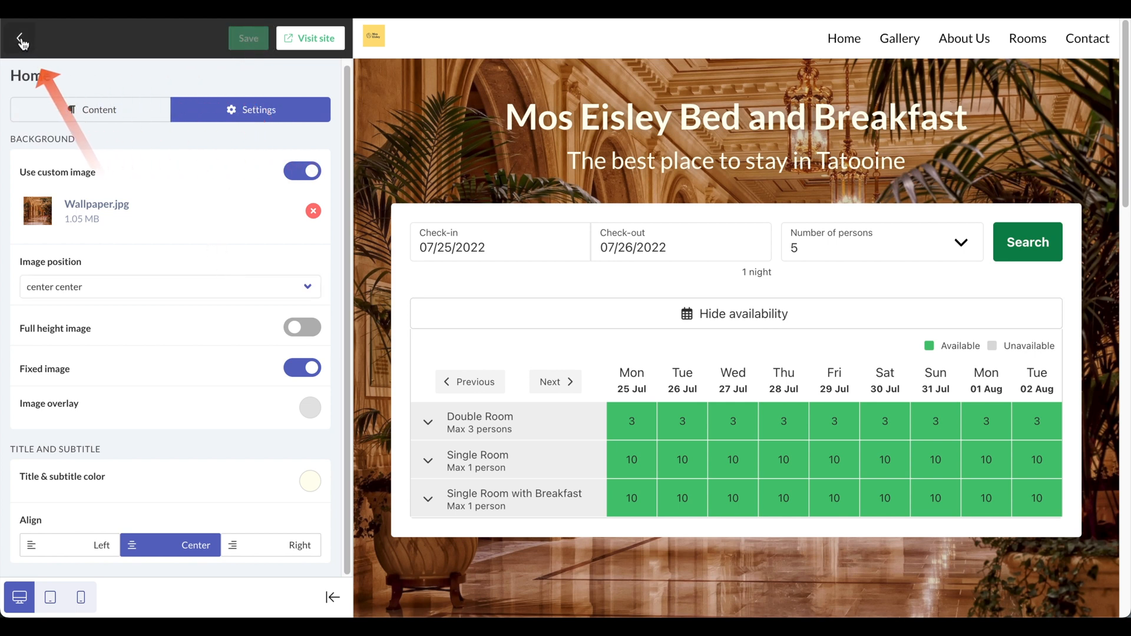
Open the Gallery section and set its title to 'Take a look at our rooms...'.
click(22, 38)
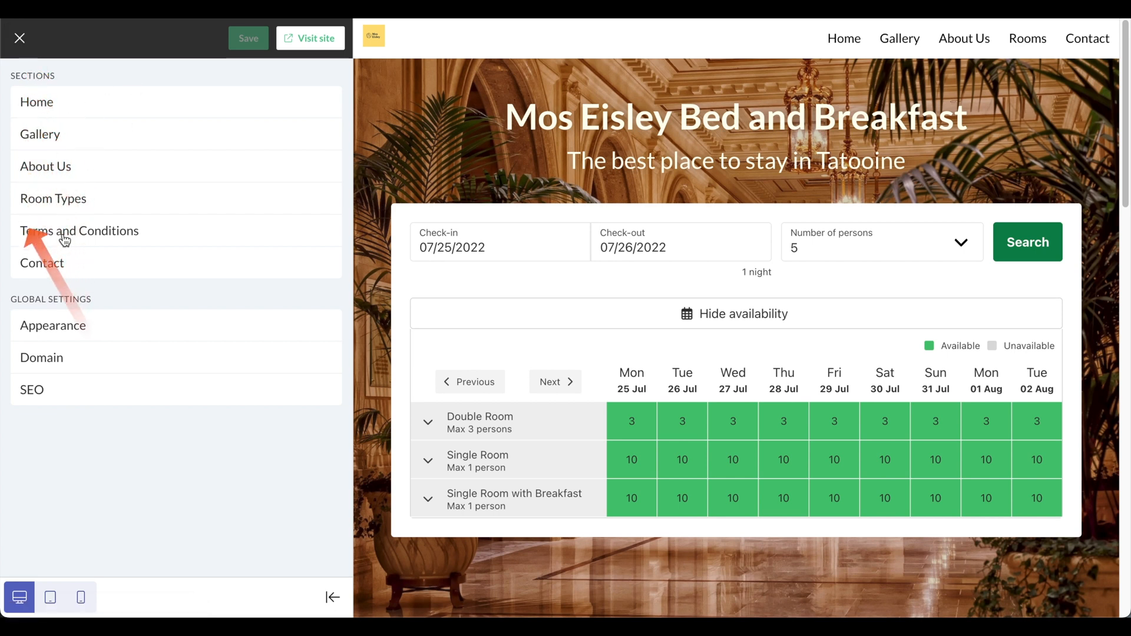
click(40, 134)
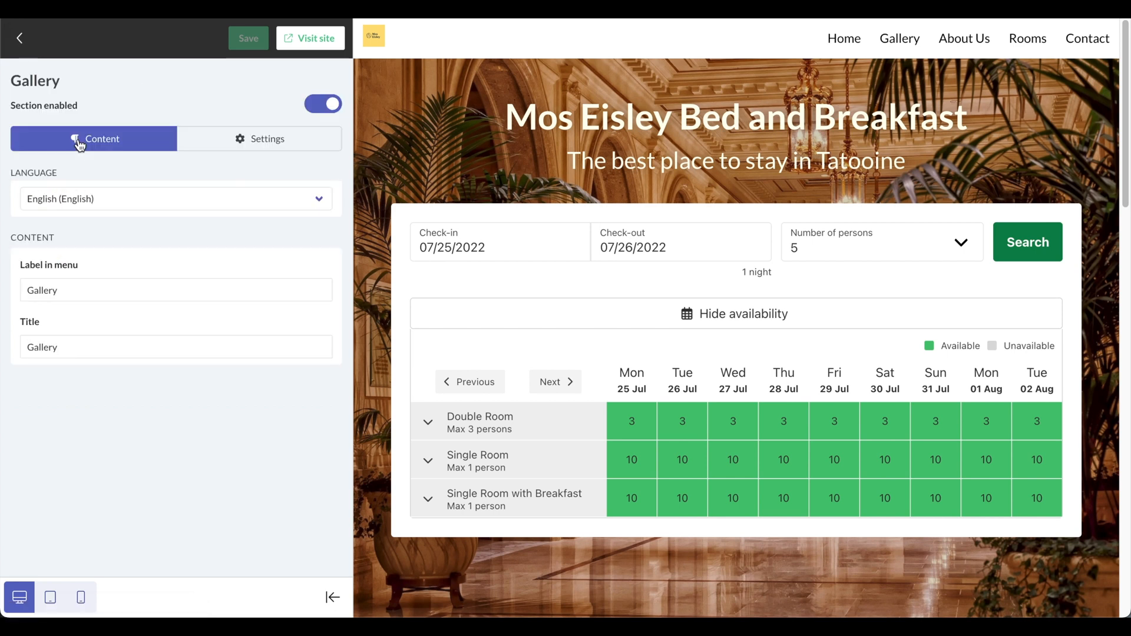
mouse_move(94, 147)
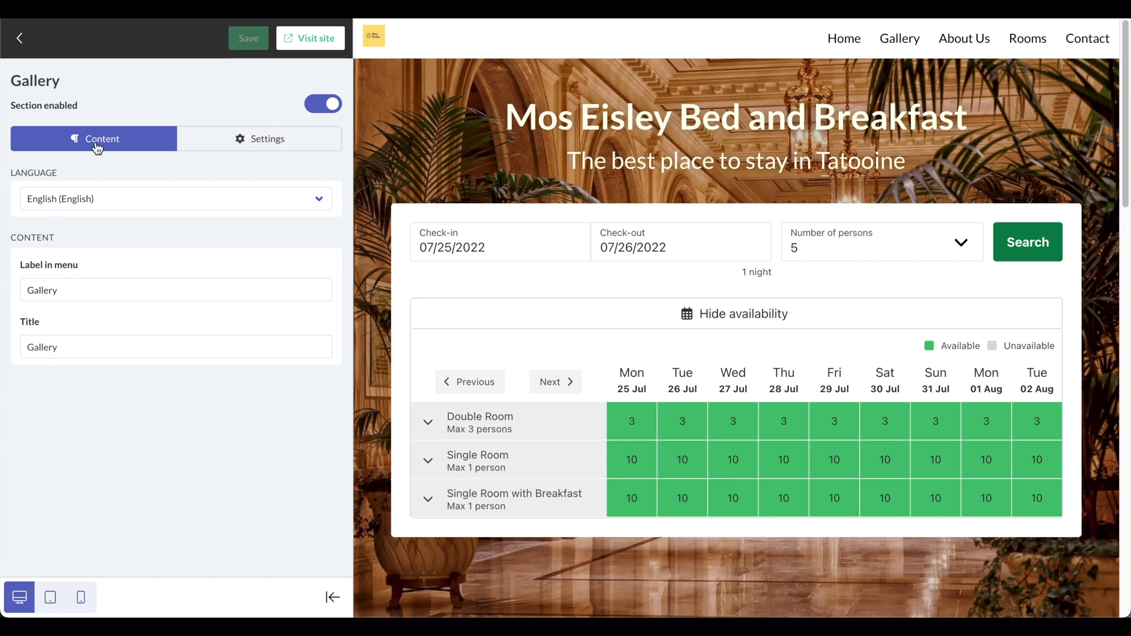
mouse_move(61, 271)
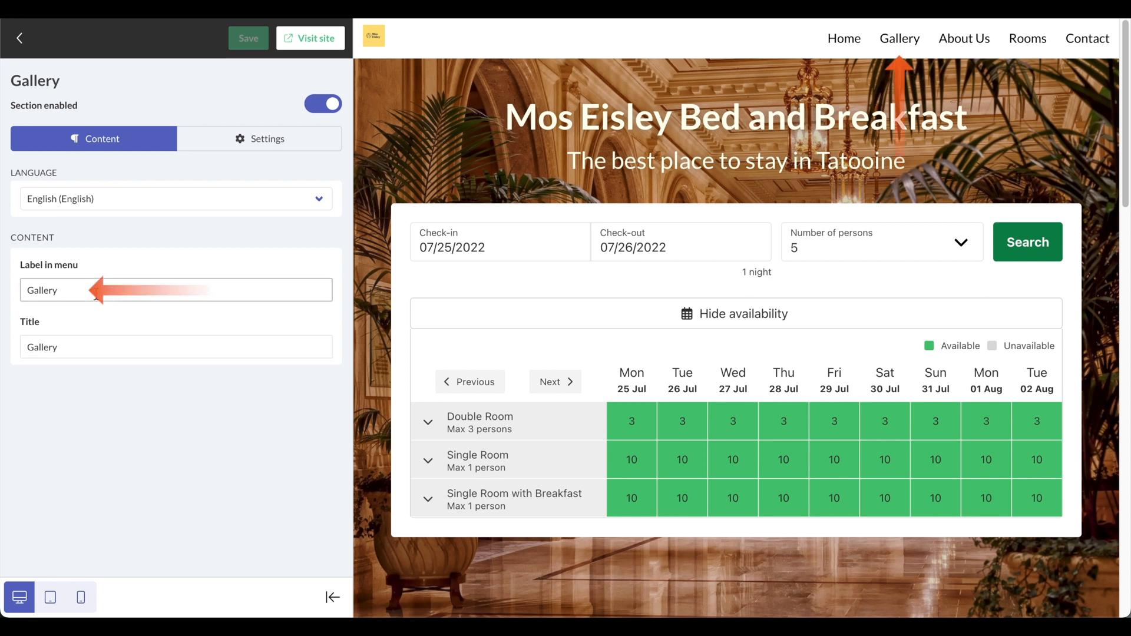
mouse_move(899, 38)
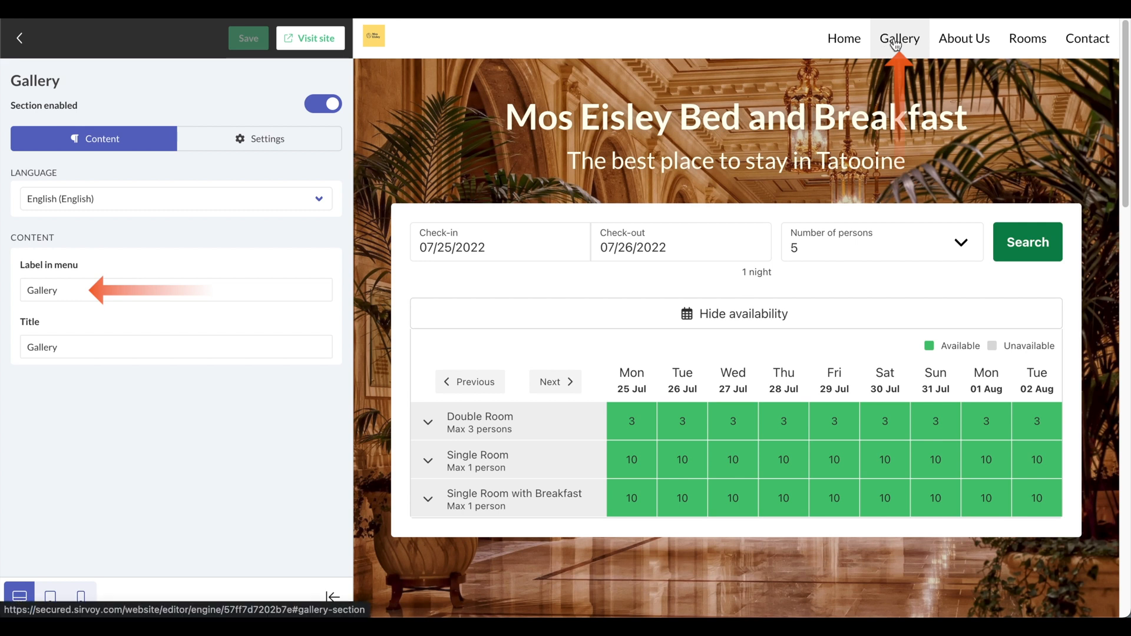
click(176, 347)
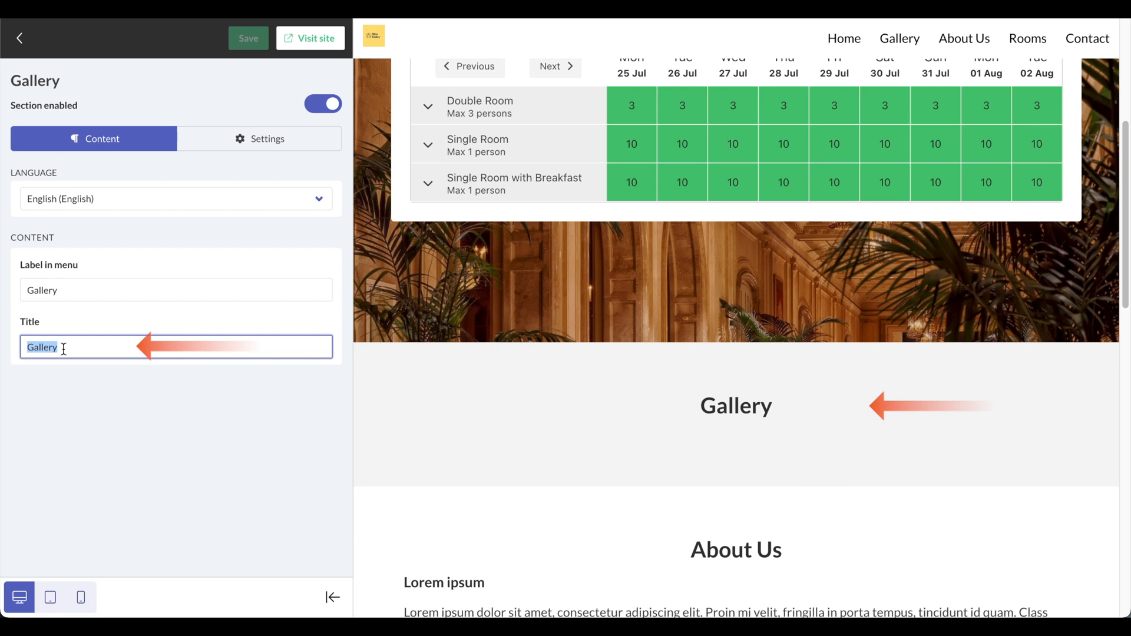
text(Take)
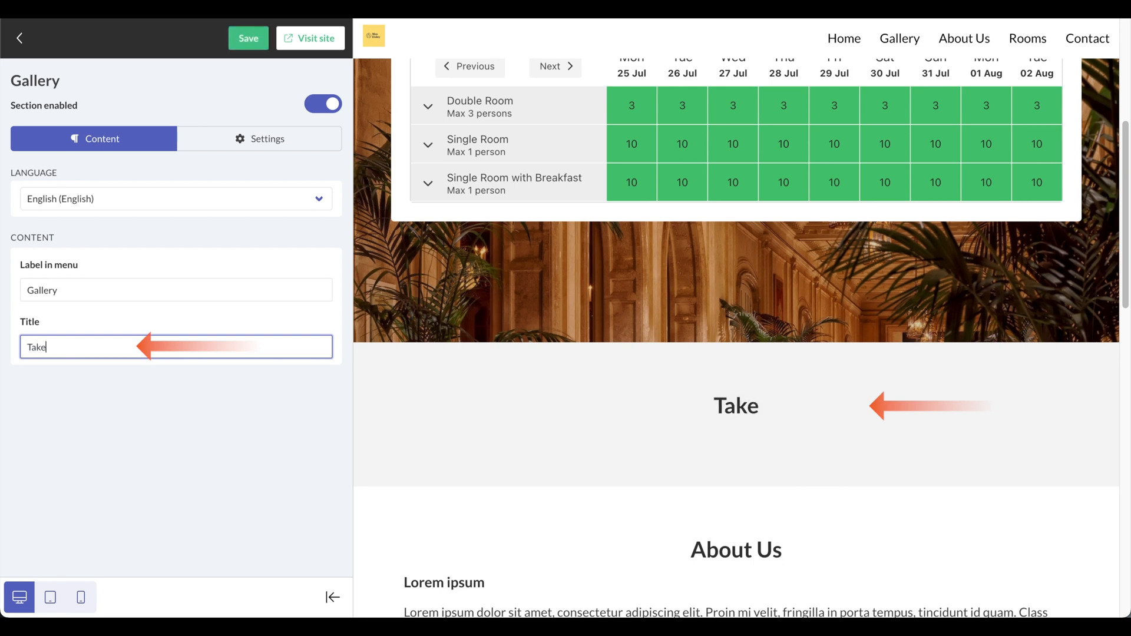
text(a look at)
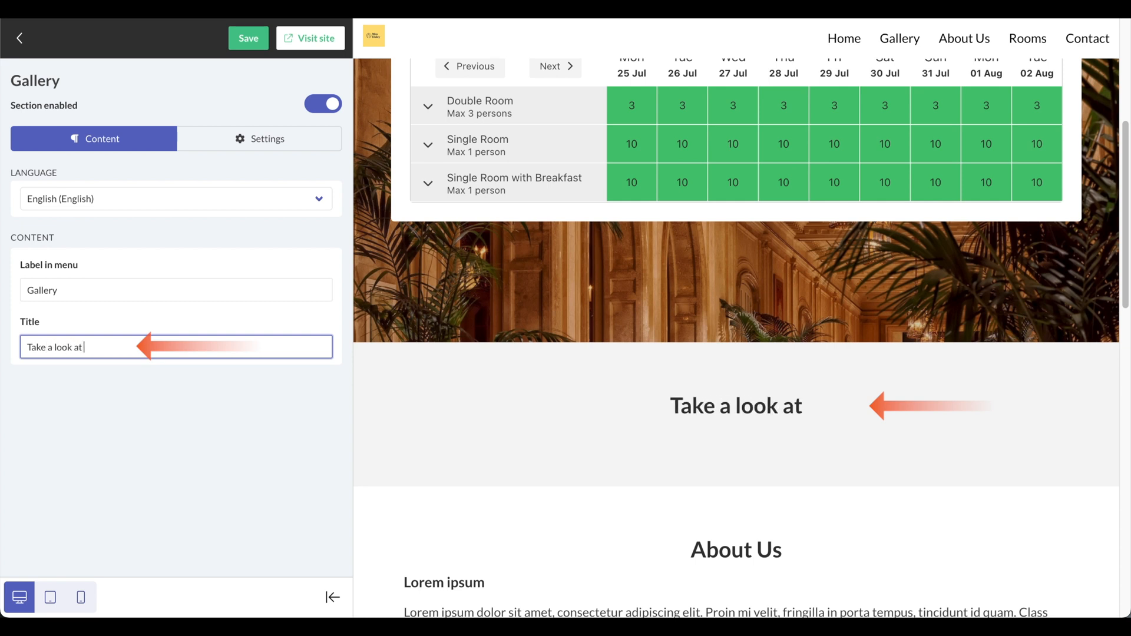
text(our roo)
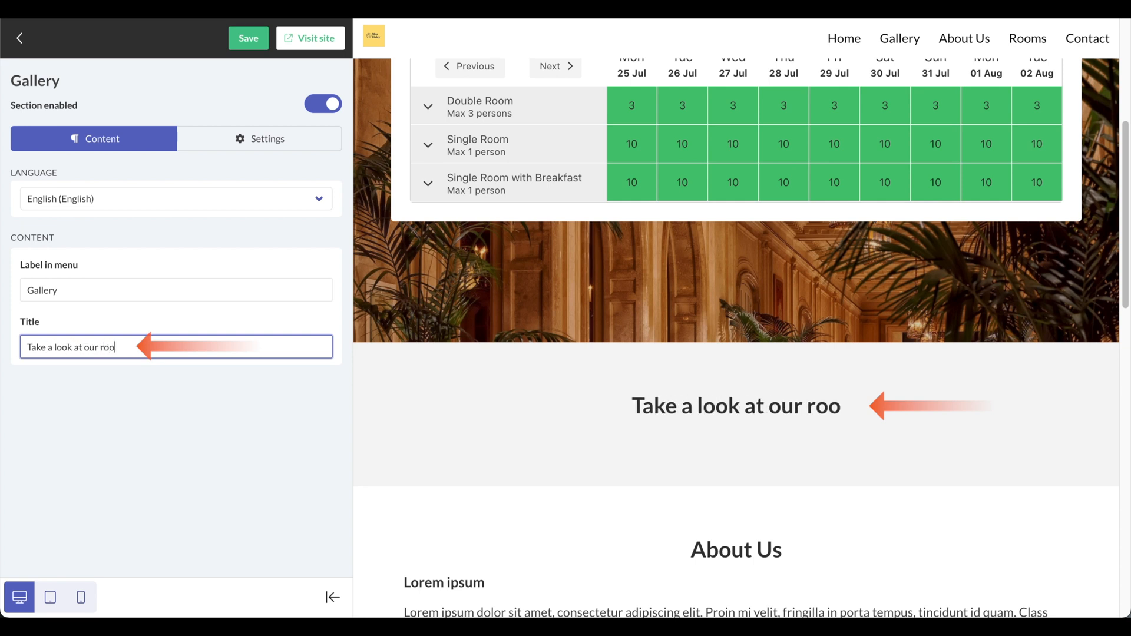
text(ms...)
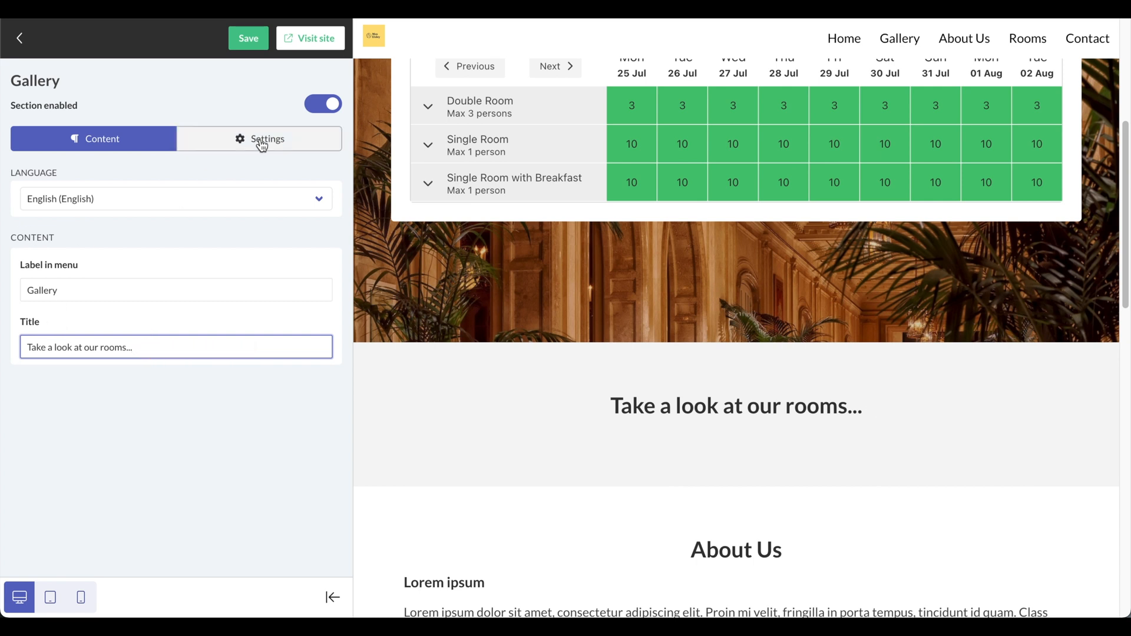
Upload Double.jpg, Single.jpg and Suite.jpg to the Gallery section's images.
click(266, 139)
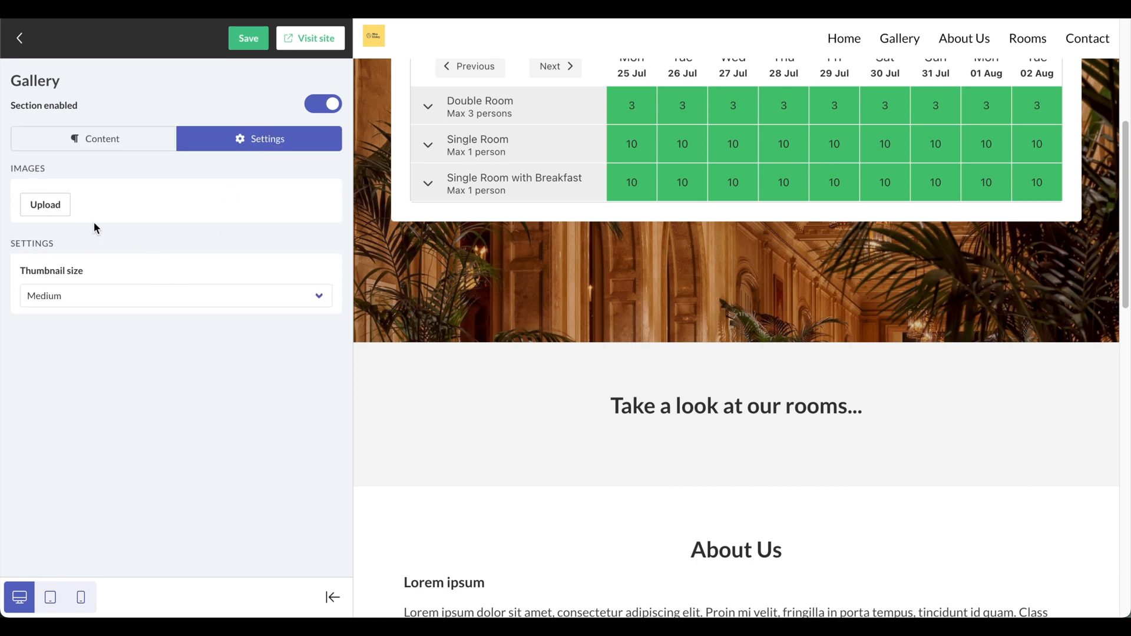
mouse_move(44, 205)
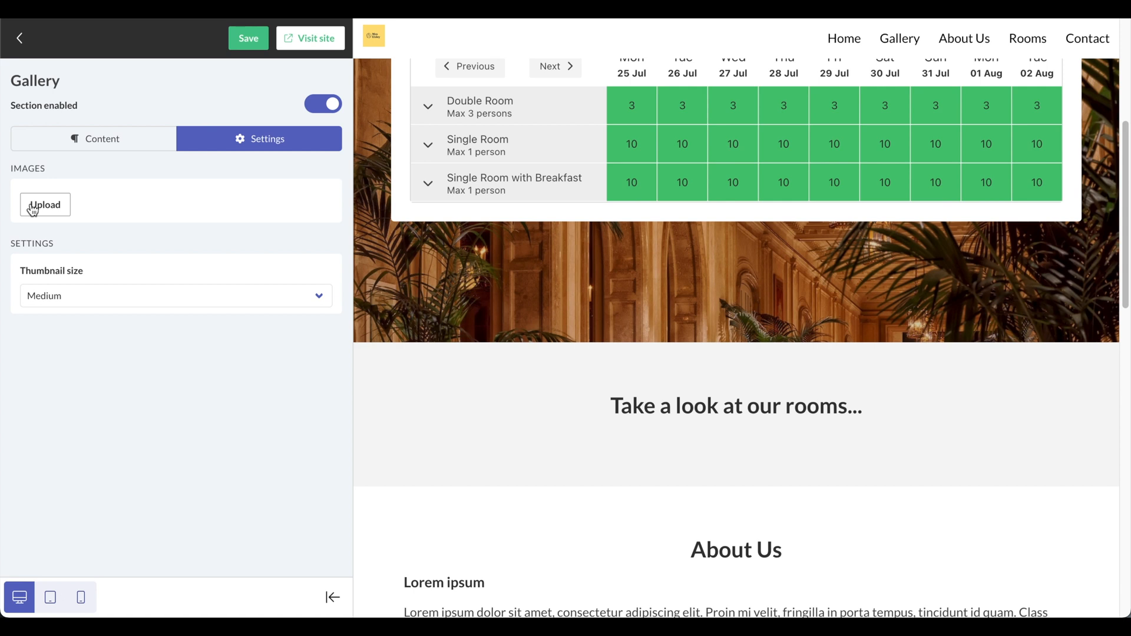
click(45, 205)
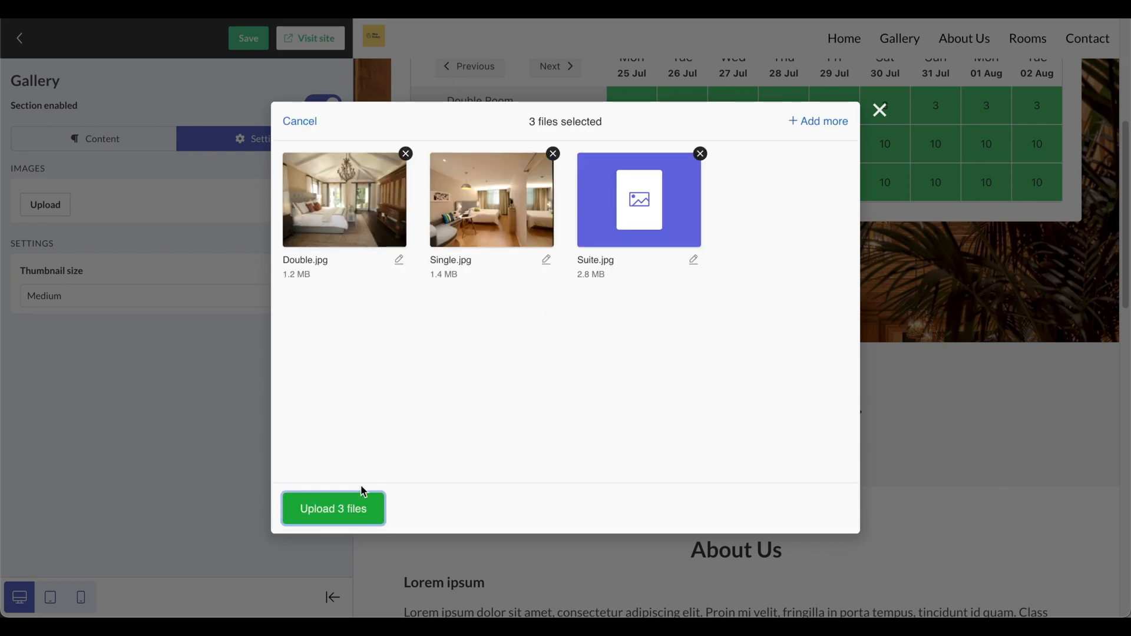
click(332, 509)
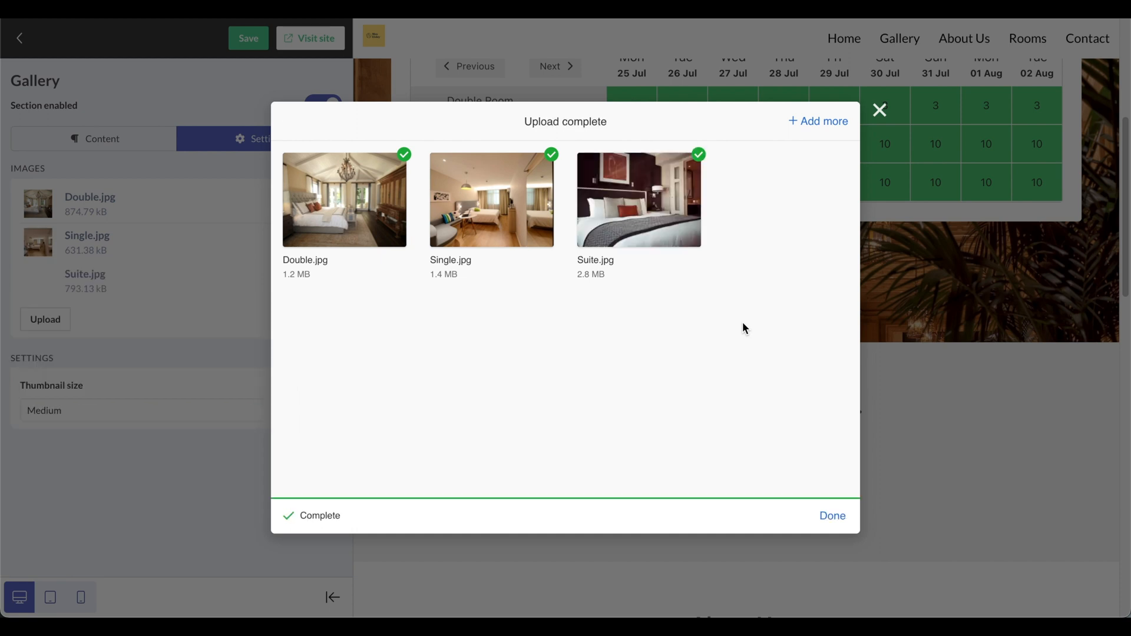
click(832, 516)
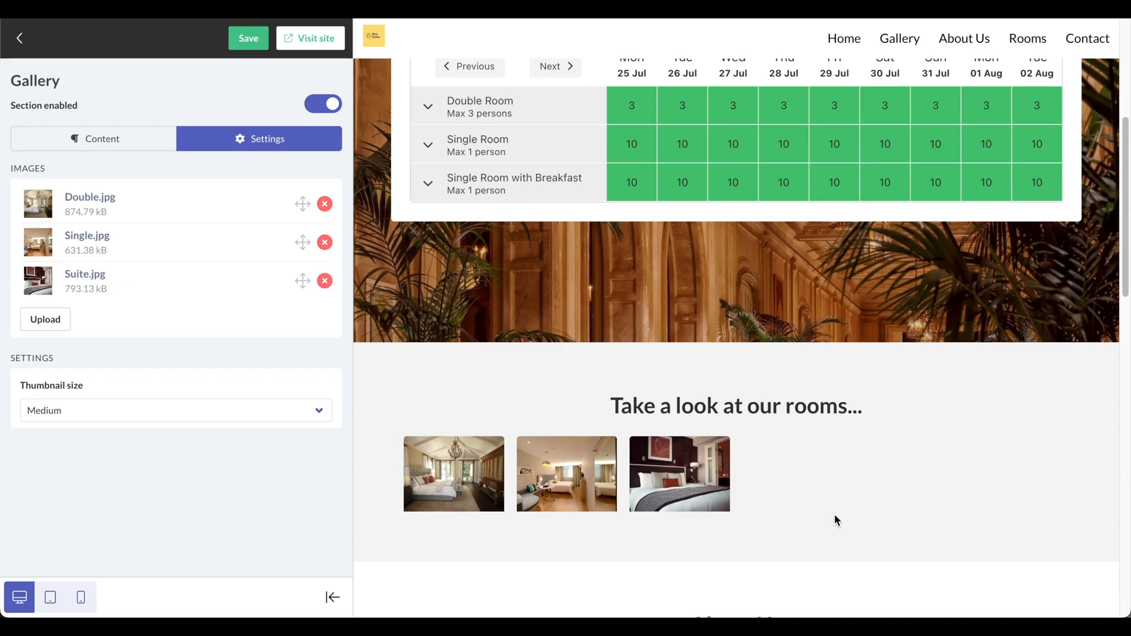
mouse_move(579, 474)
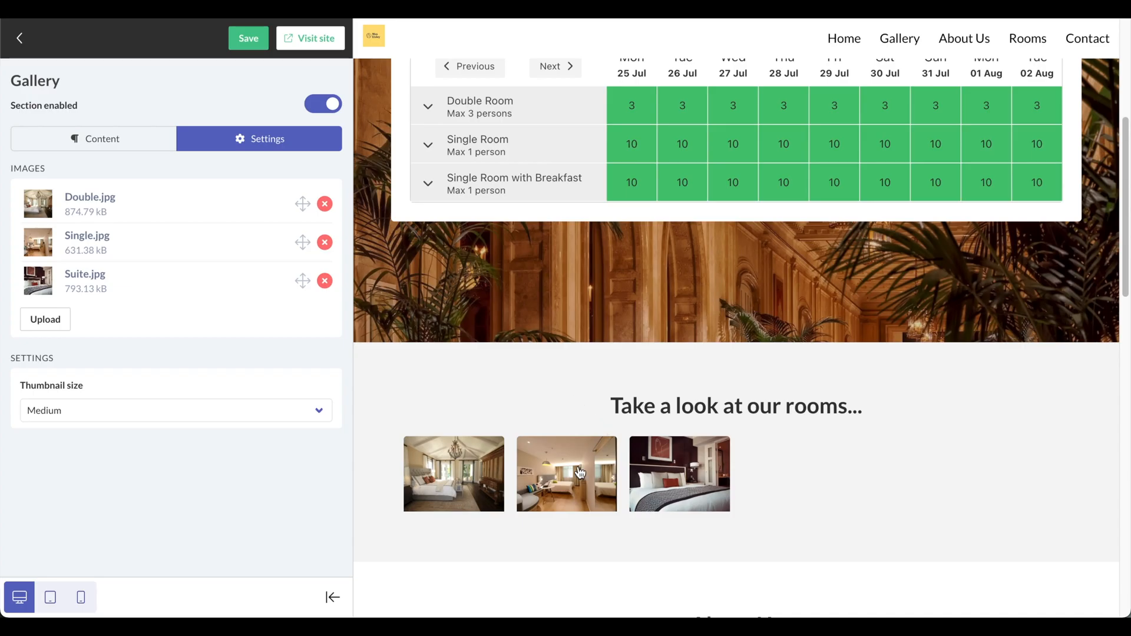
mouse_move(632, 510)
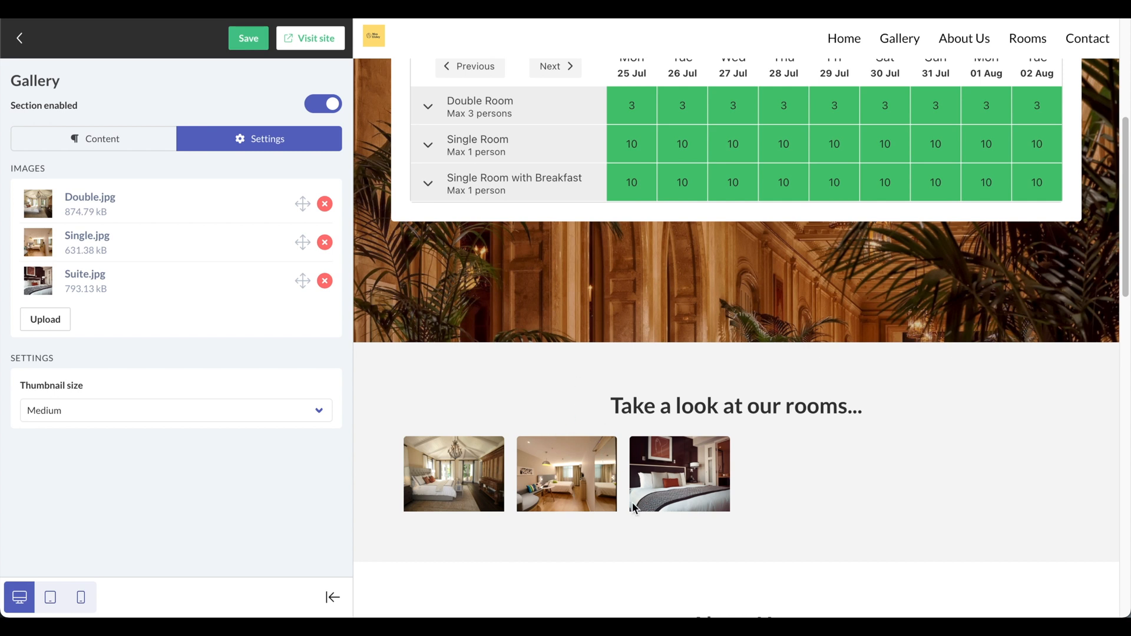
mouse_move(424, 485)
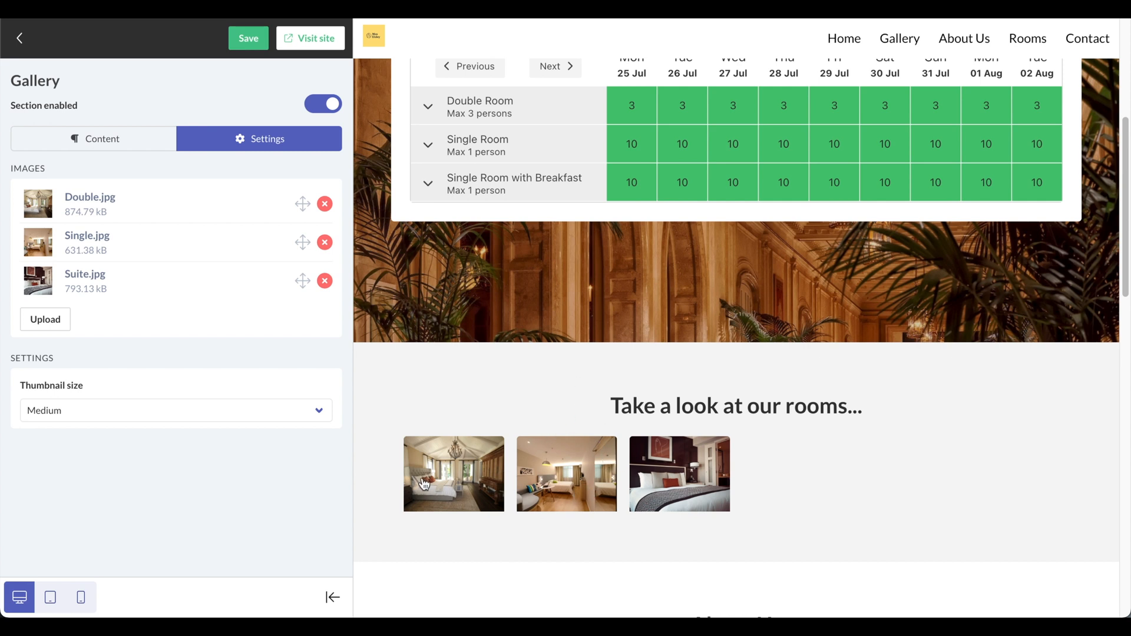
mouse_move(458, 460)
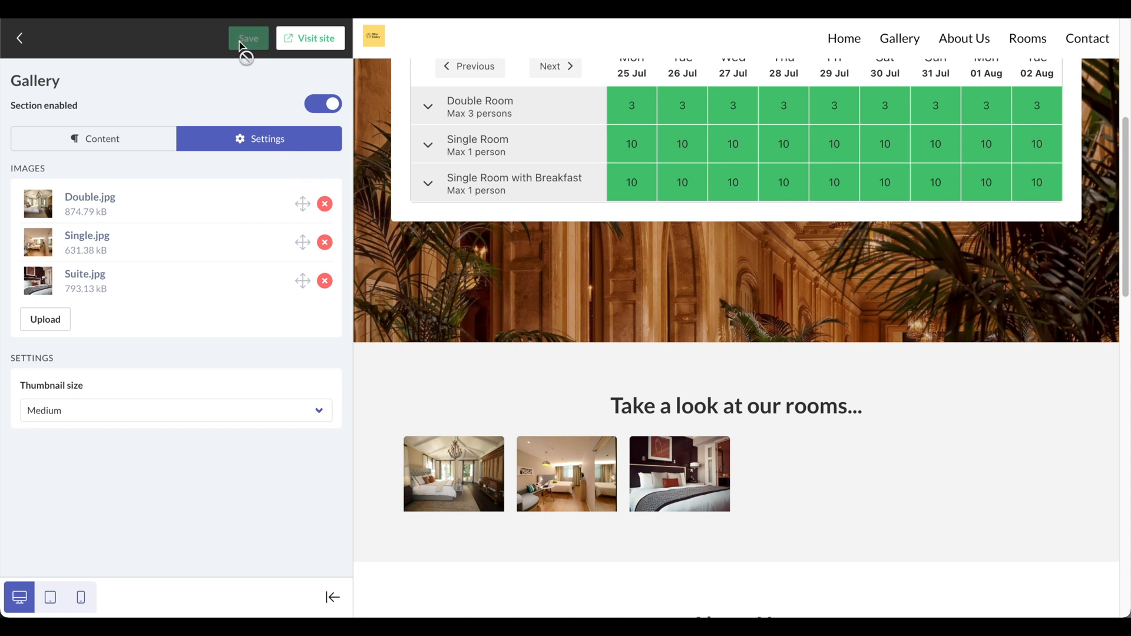
mouse_move(69, 188)
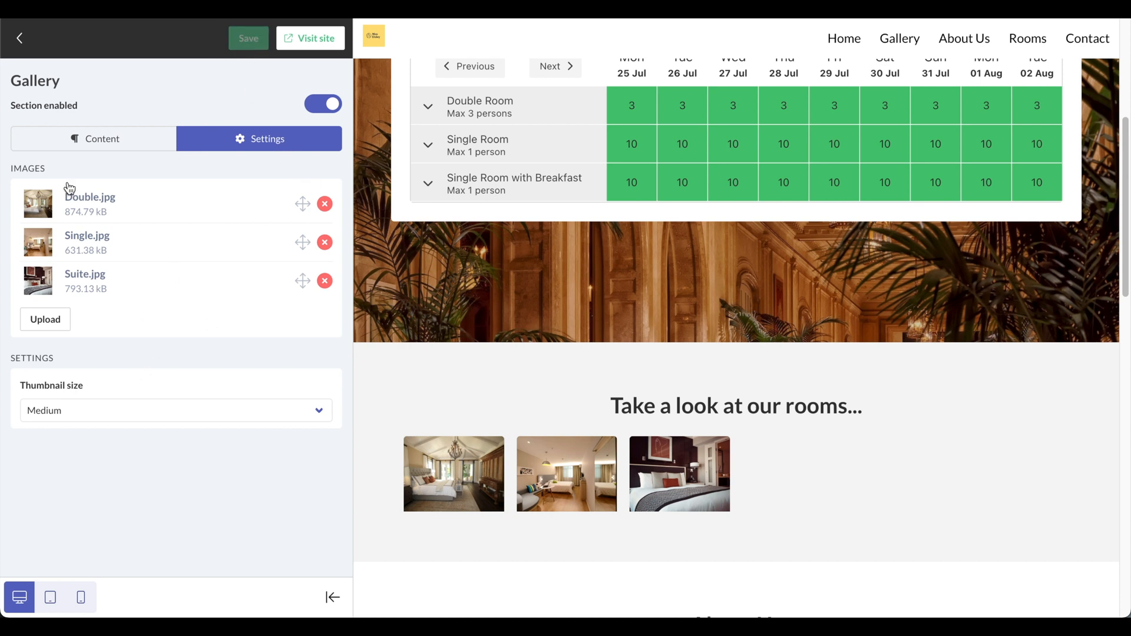
Turn off 'All room types' in Room Types and enable only Double Room and Single Room.
click(19, 38)
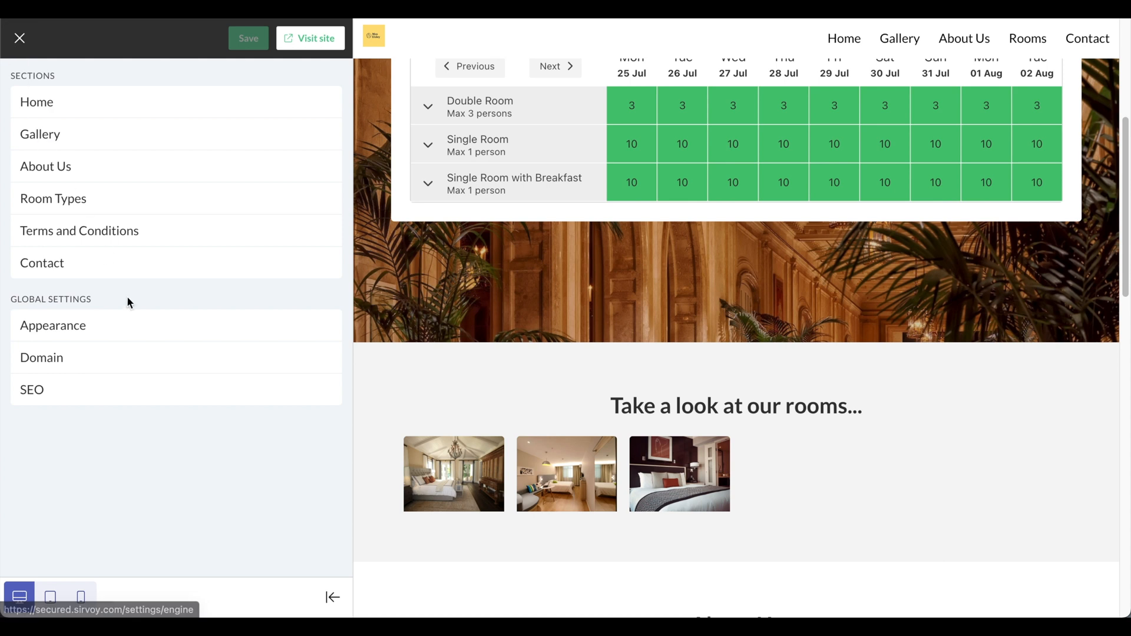
click(45, 166)
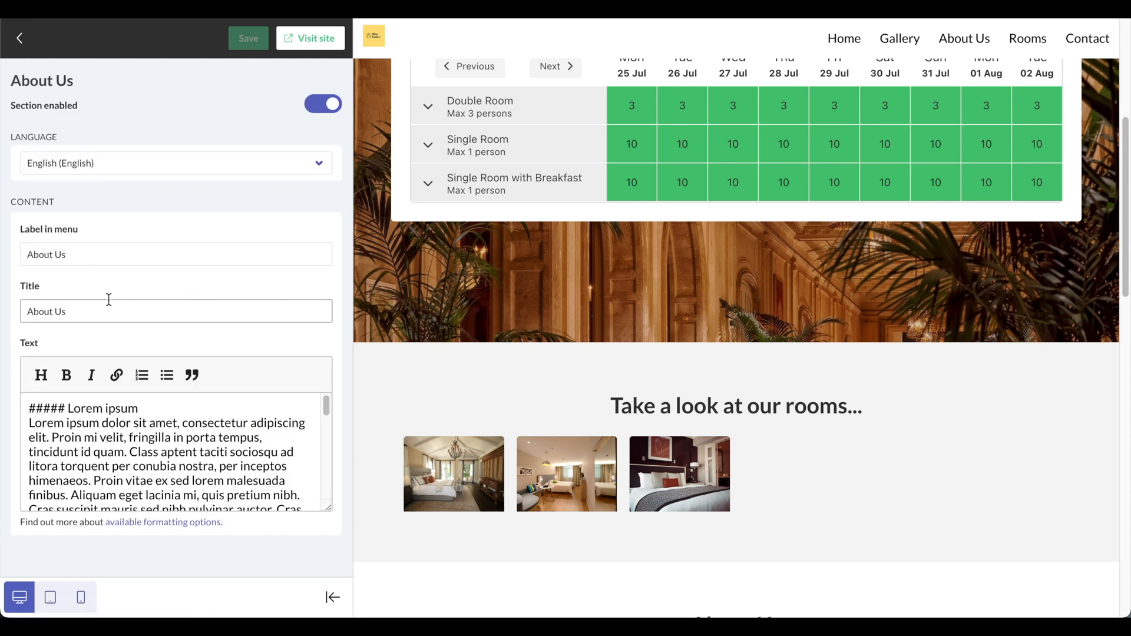
click(18, 38)
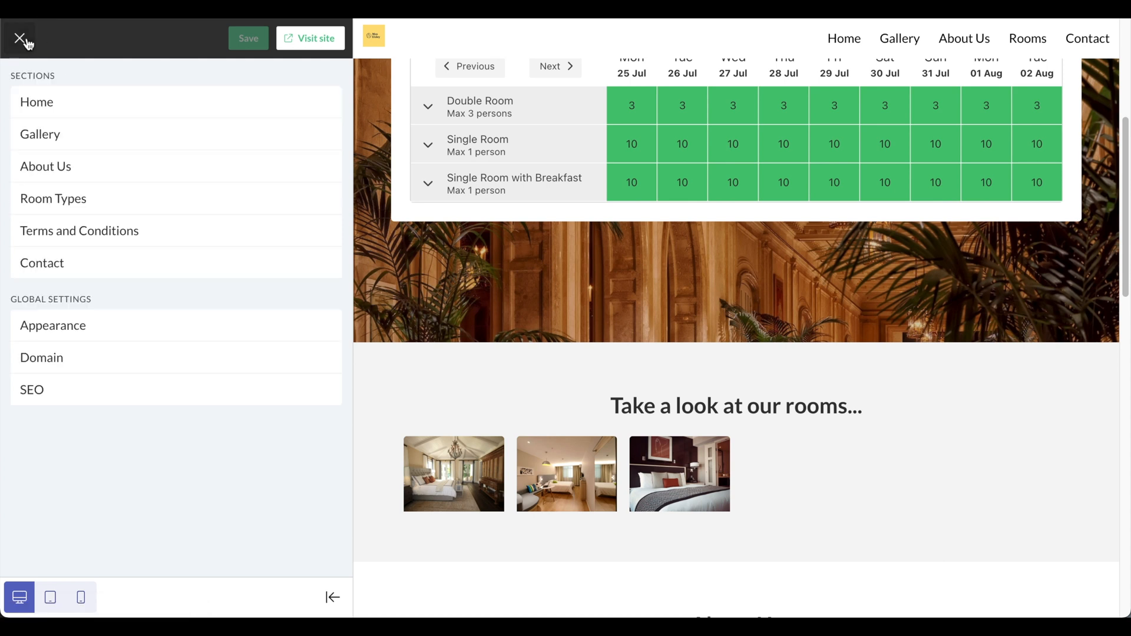
click(53, 199)
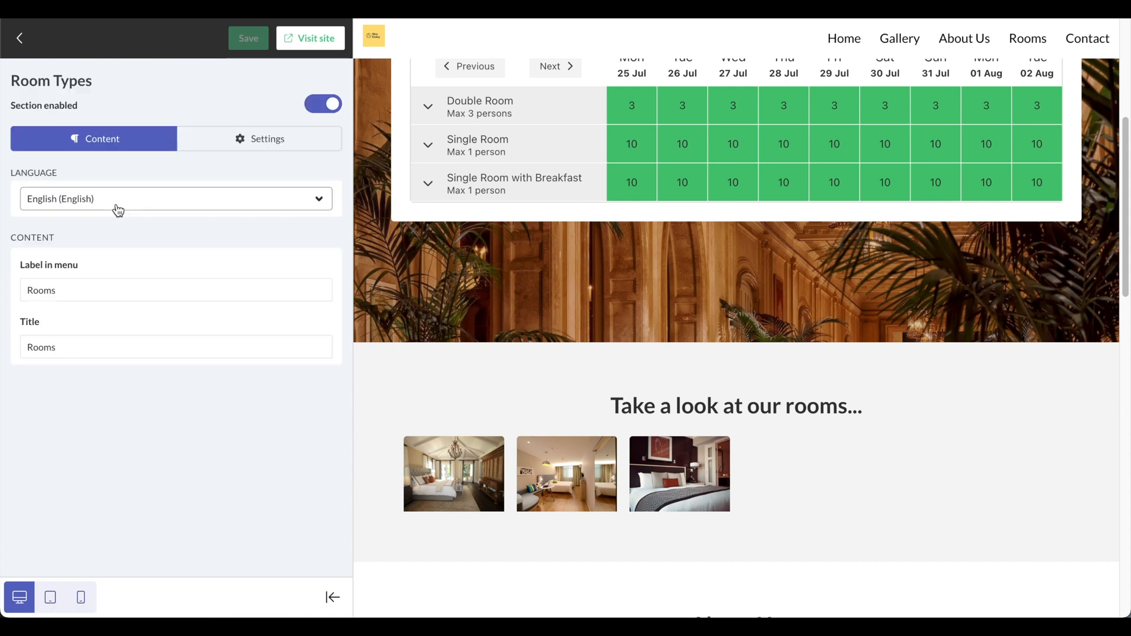
click(258, 138)
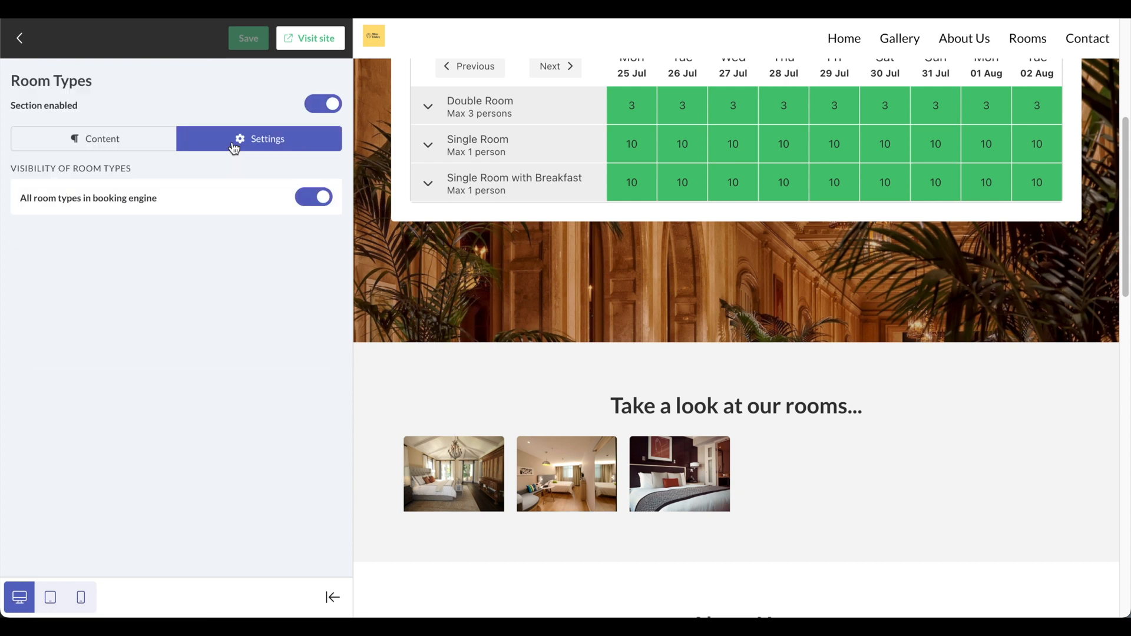
click(314, 198)
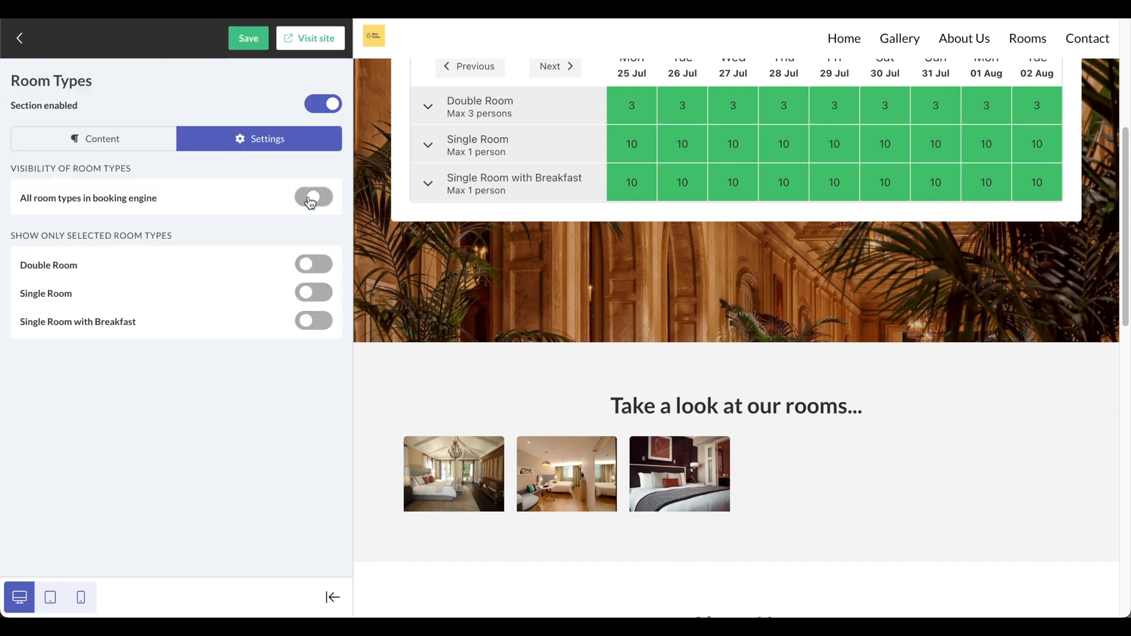
click(313, 198)
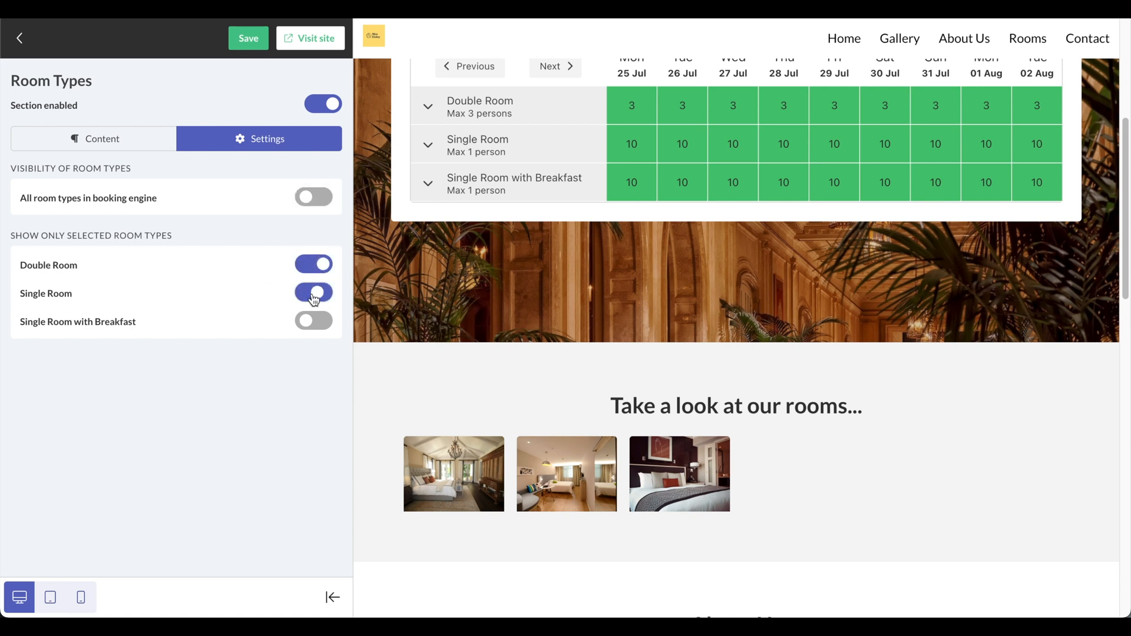
click(313, 292)
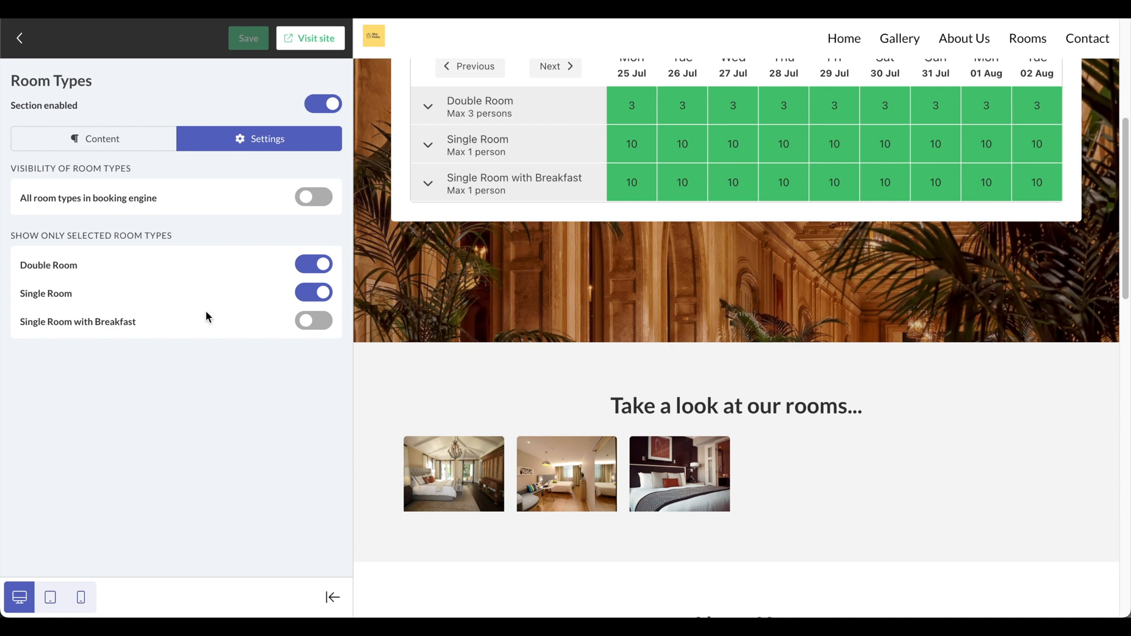
mouse_move(82, 333)
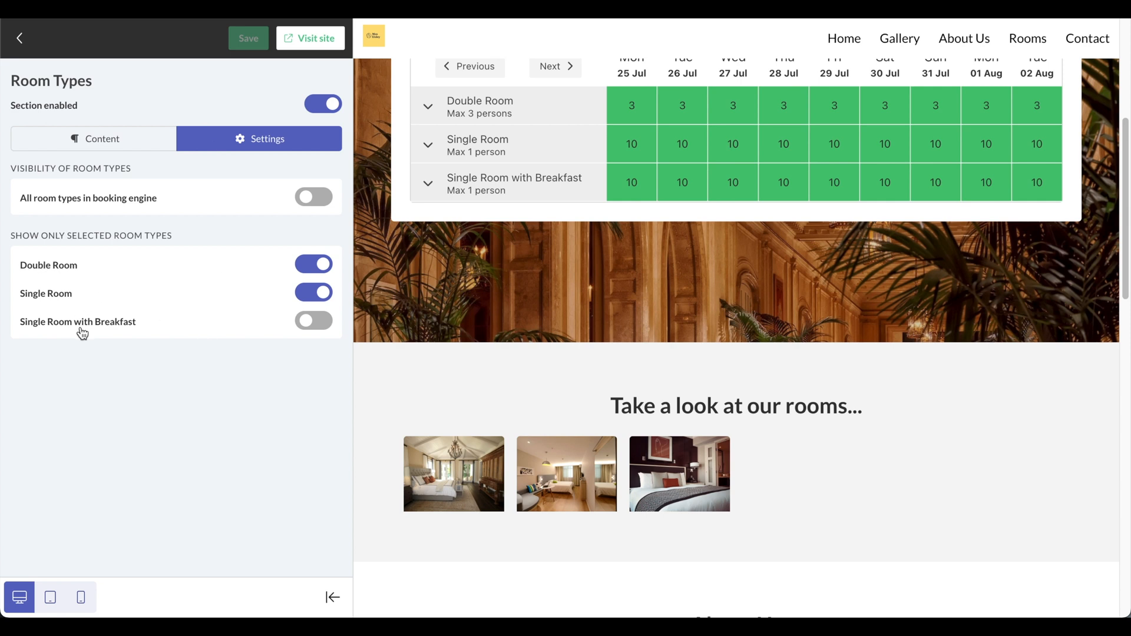
mouse_move(82, 318)
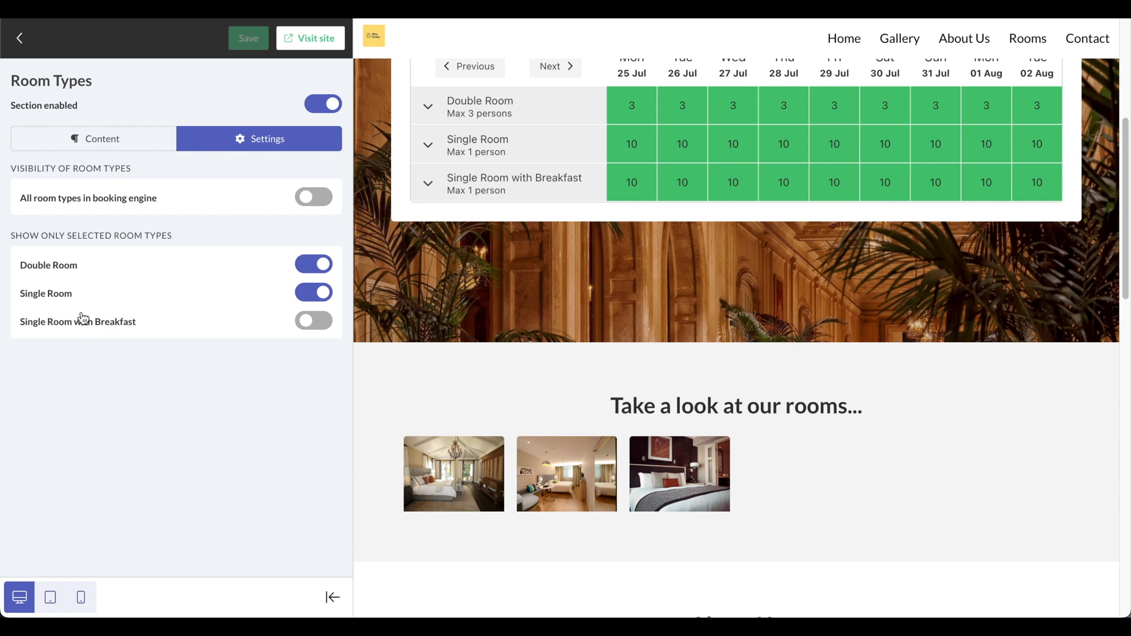
mouse_move(312, 340)
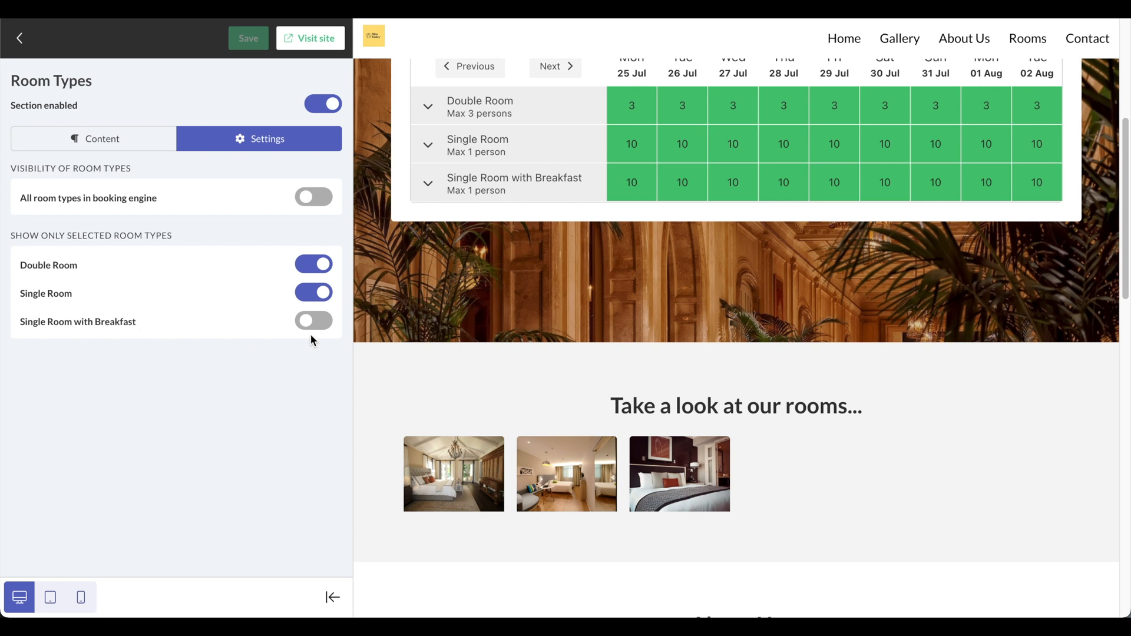
mouse_move(210, 369)
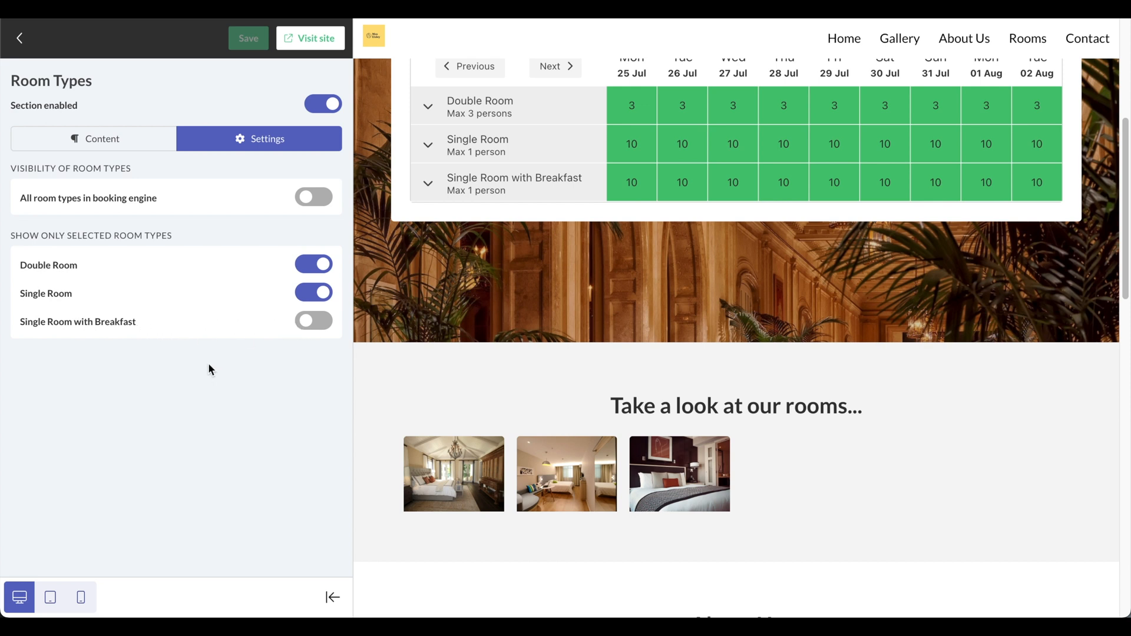
mouse_move(20, 38)
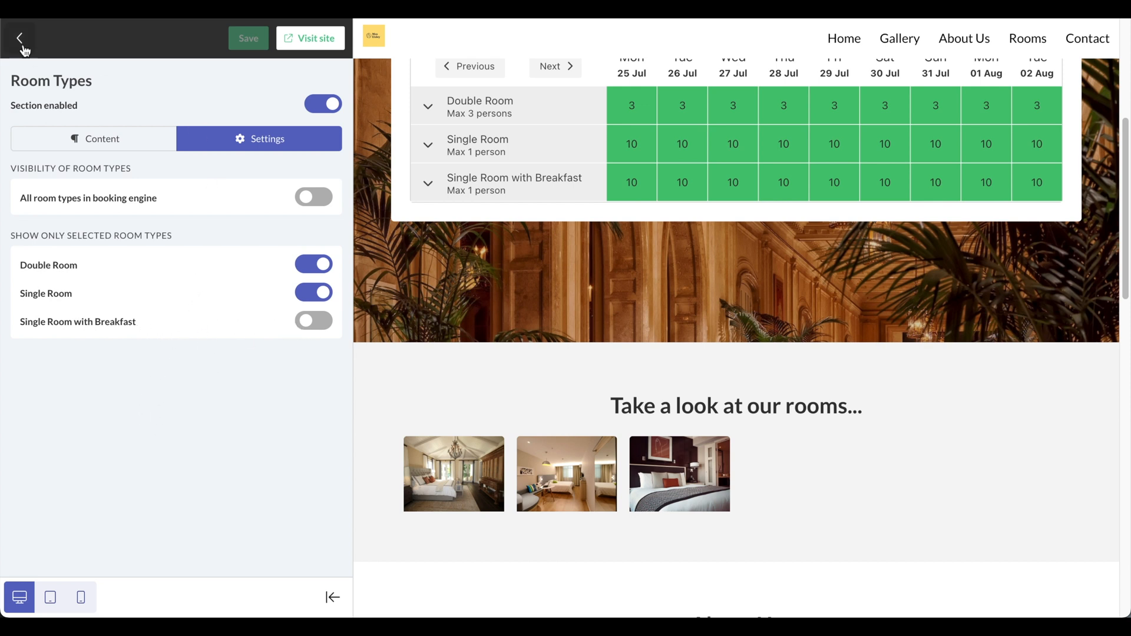
Review the Terms and Conditions text, switch the section off, and return to sections.
click(20, 38)
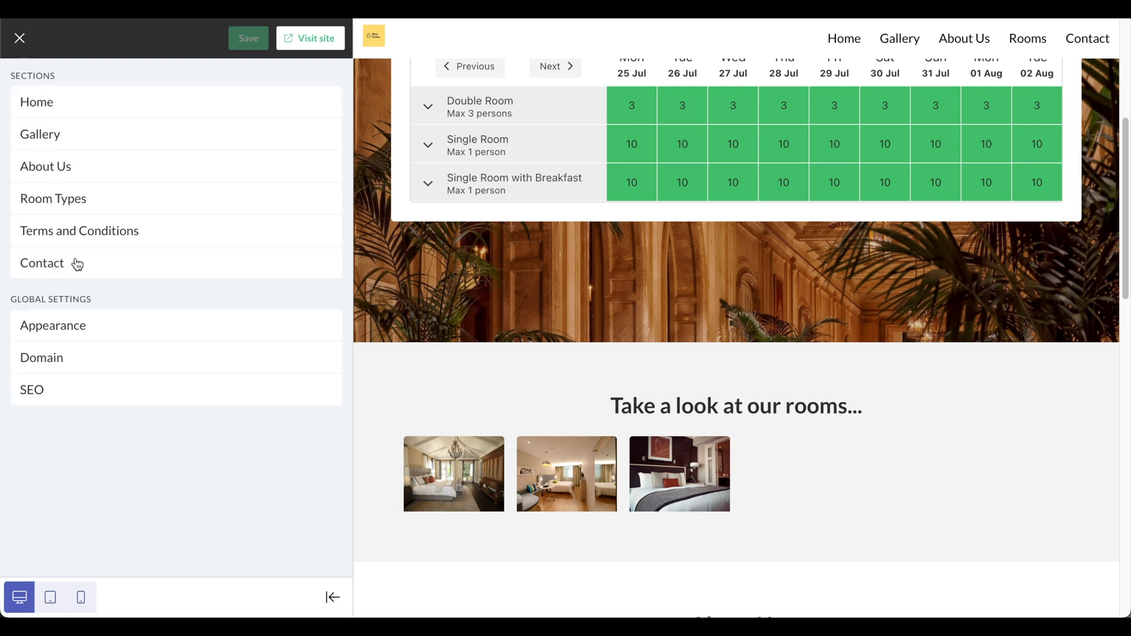
click(79, 230)
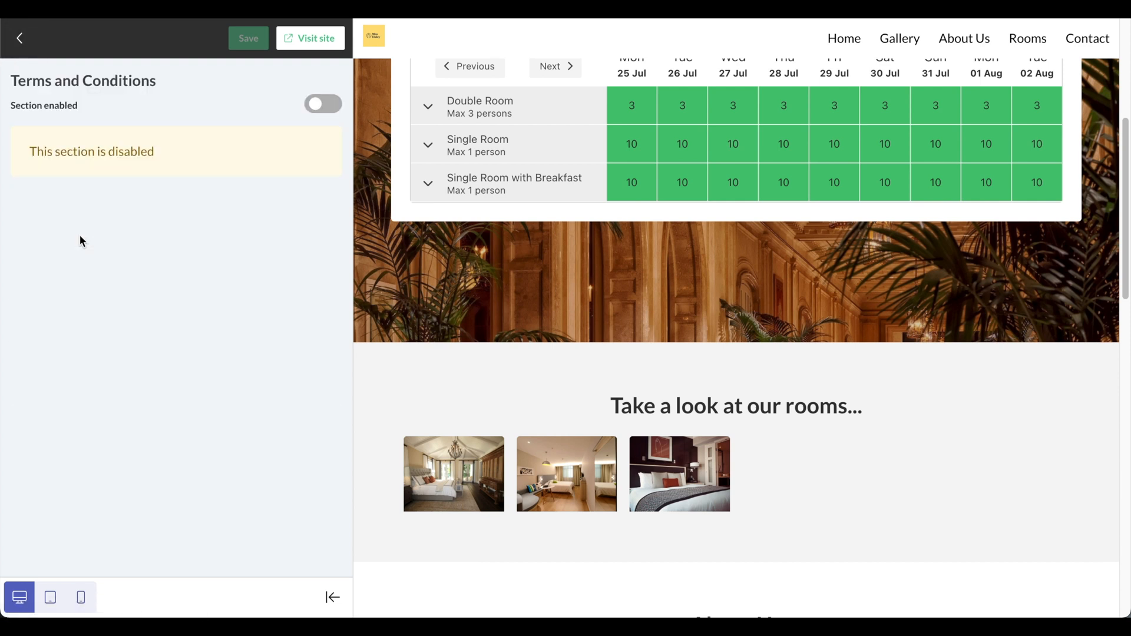
click(323, 103)
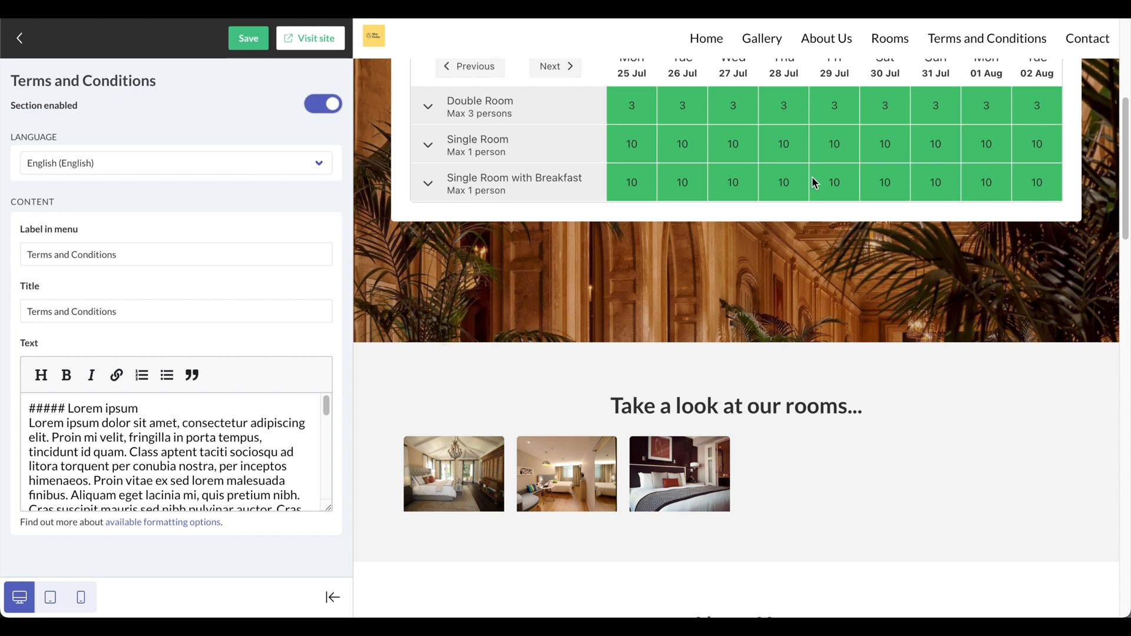
scroll(down, 3)
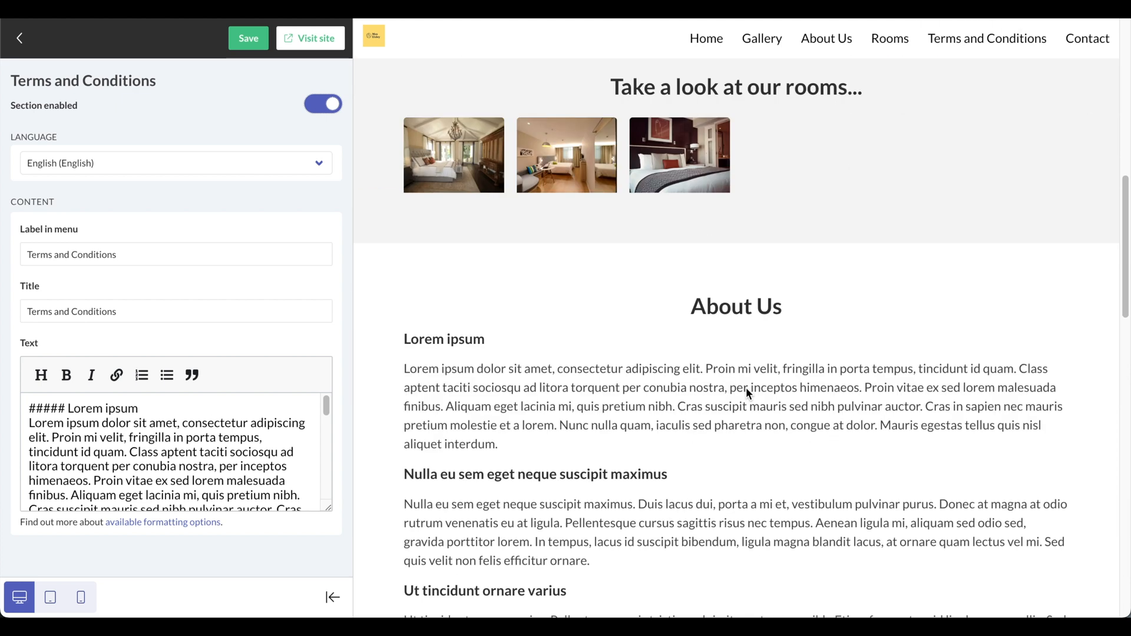
scroll(down, 3)
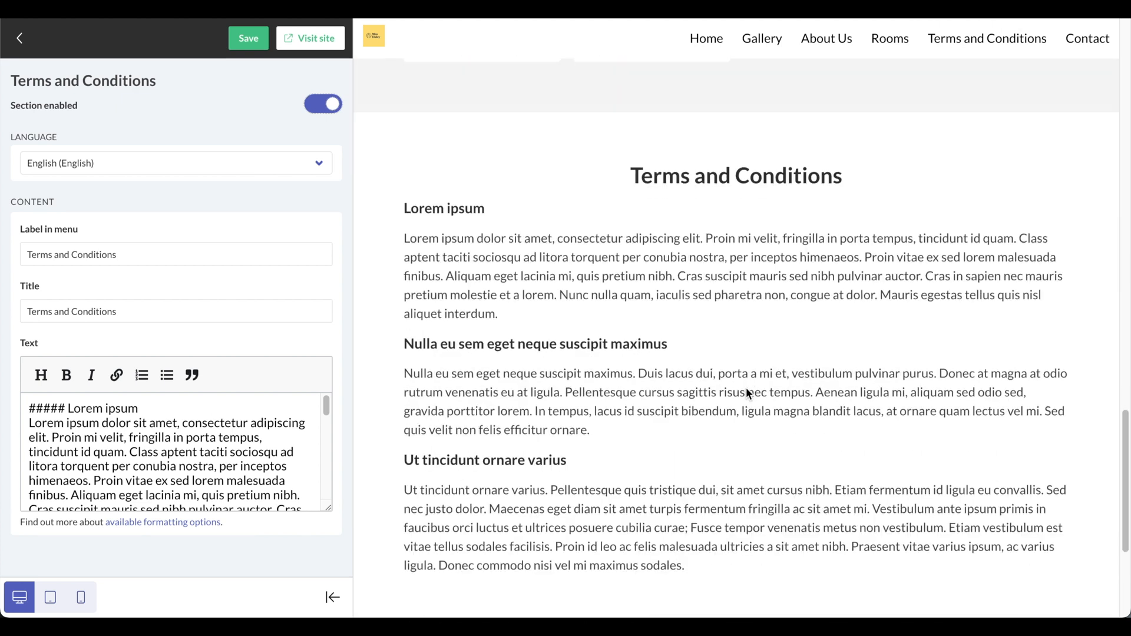
scroll(down, 3)
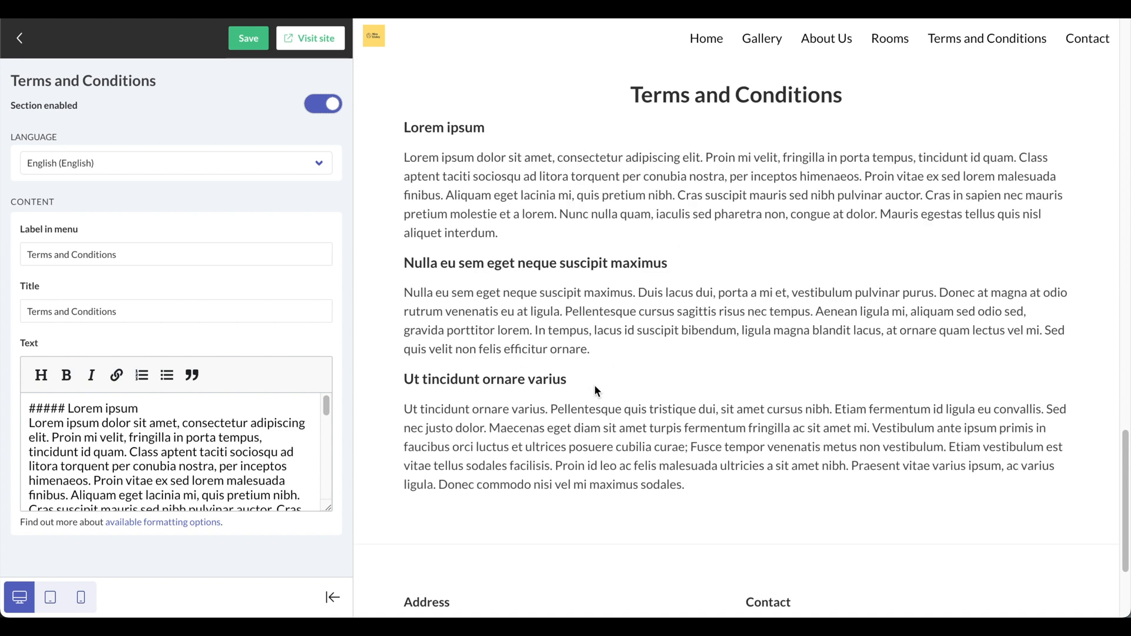
mouse_move(601, 327)
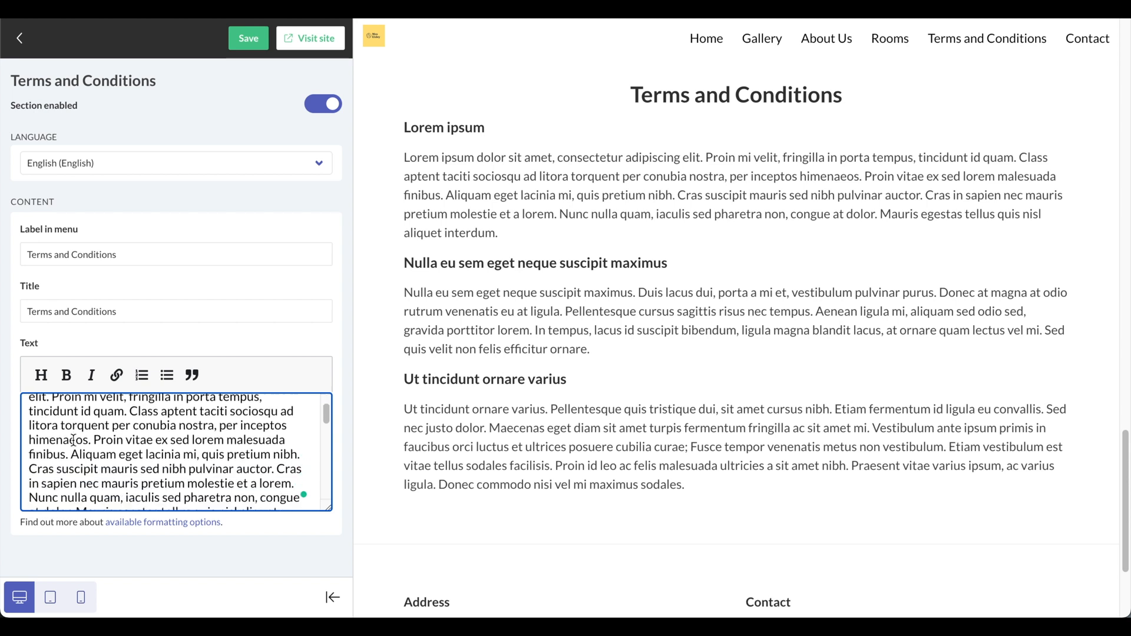
scroll(down, 3)
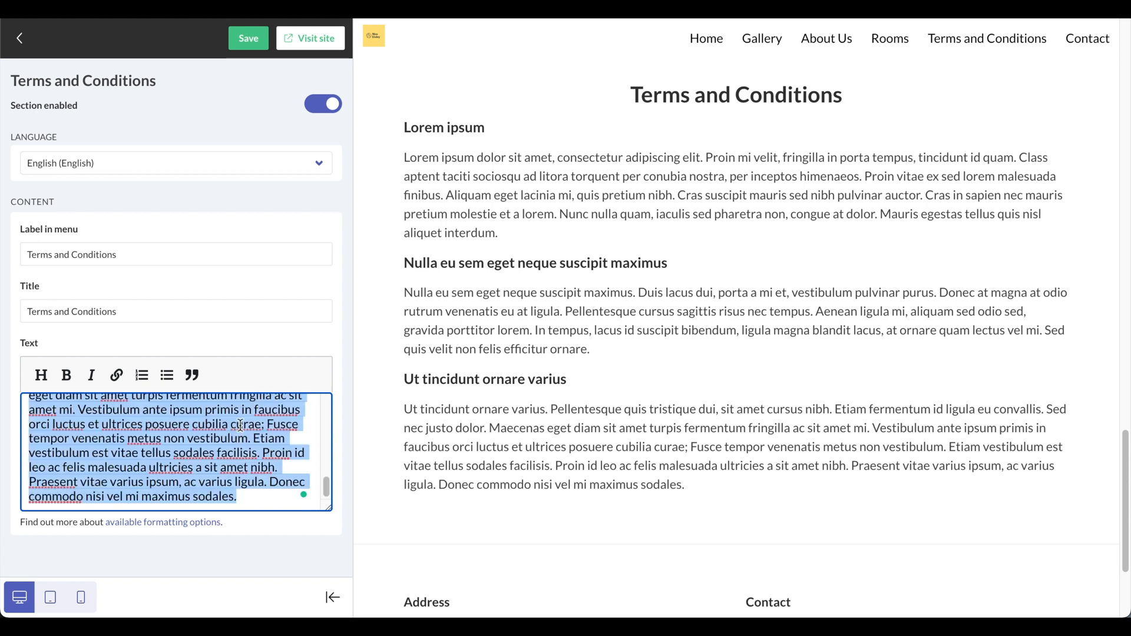
key(delete)
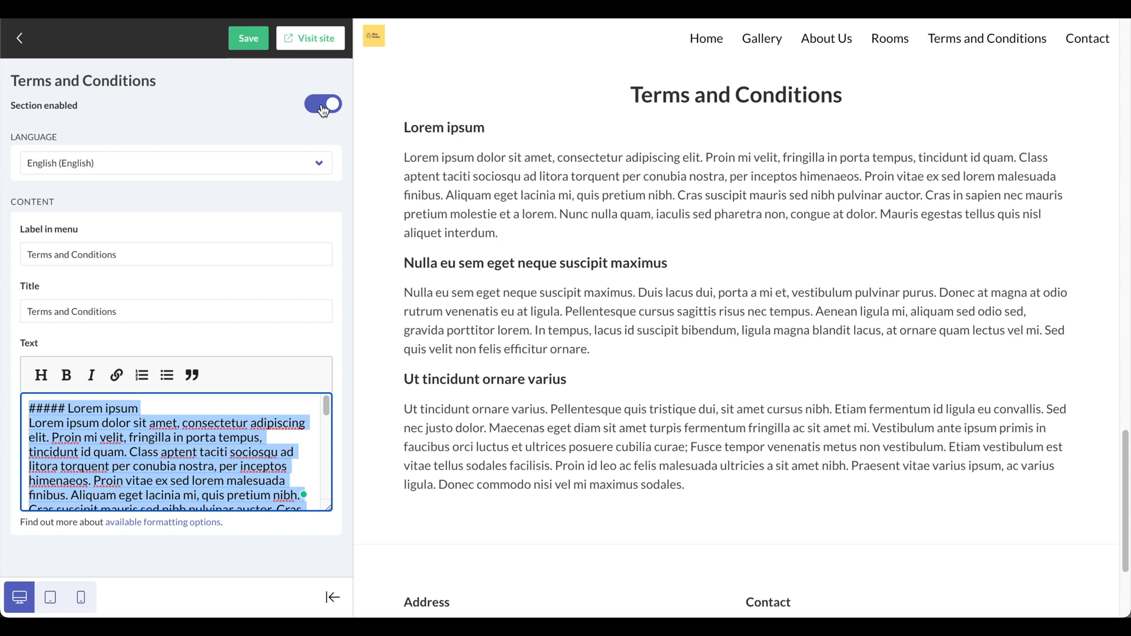
click(322, 104)
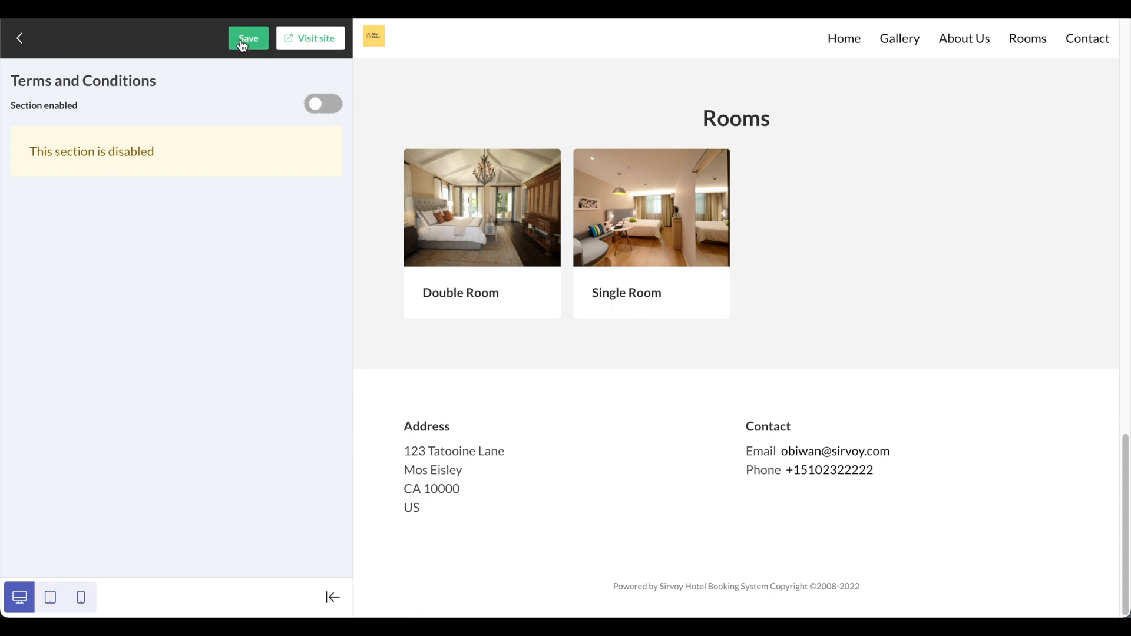
click(19, 39)
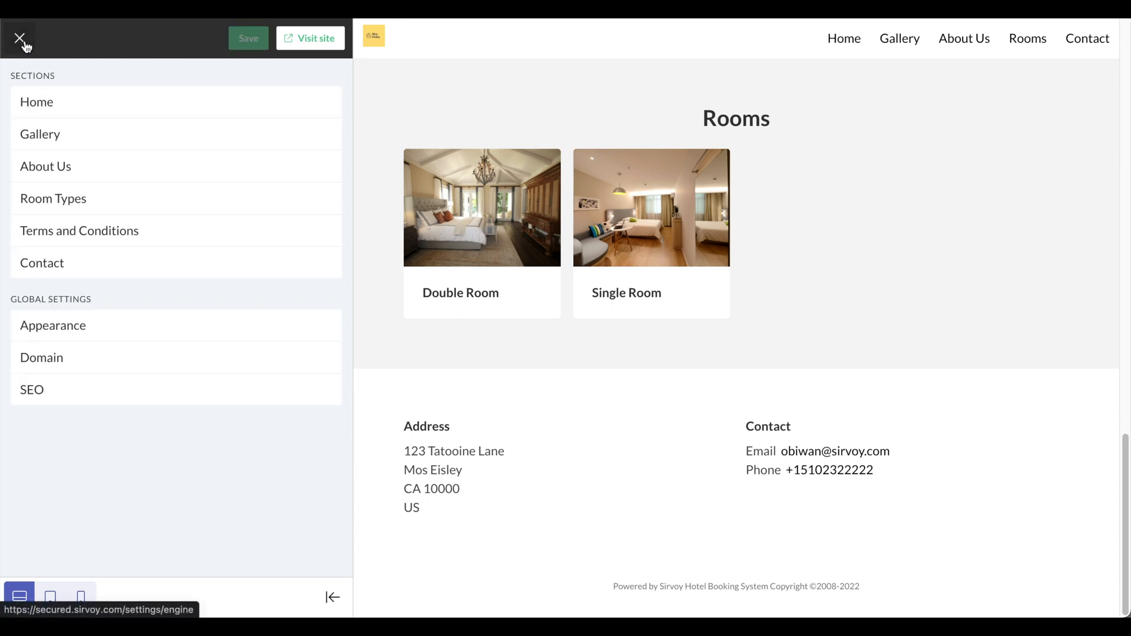
Toggle Contact's default contact information off and back on, save, and go back.
click(41, 263)
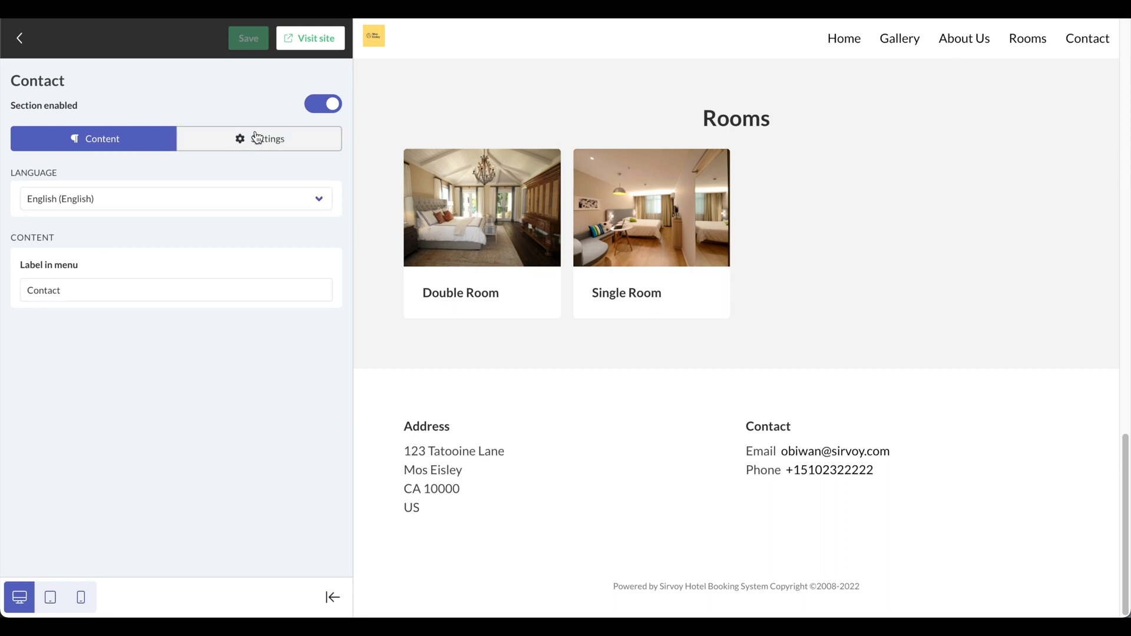
click(258, 139)
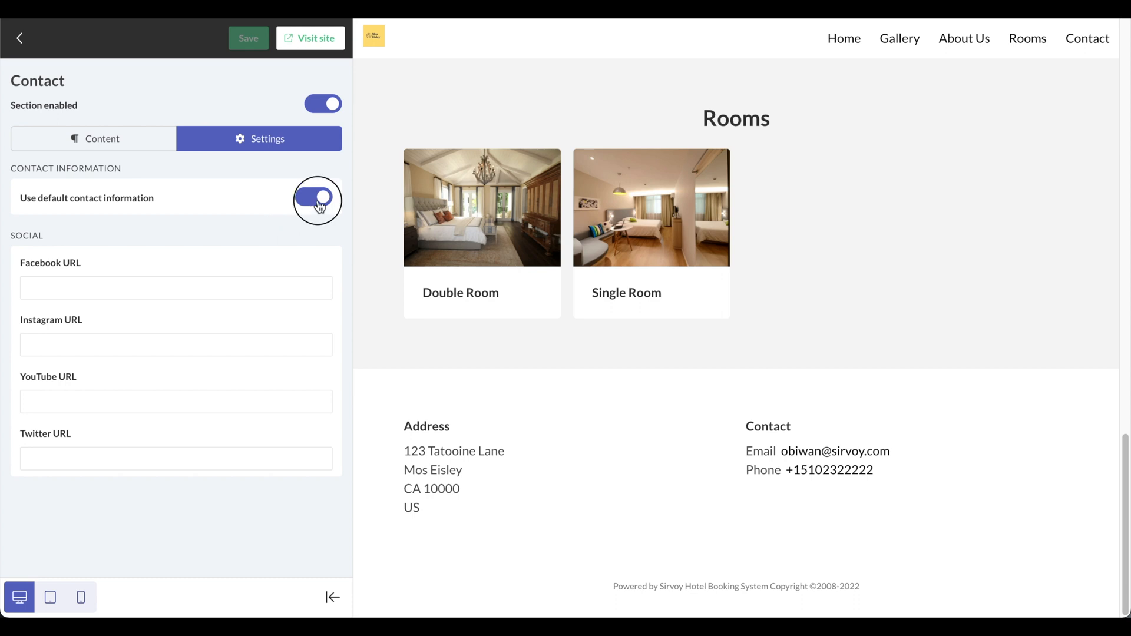
click(318, 198)
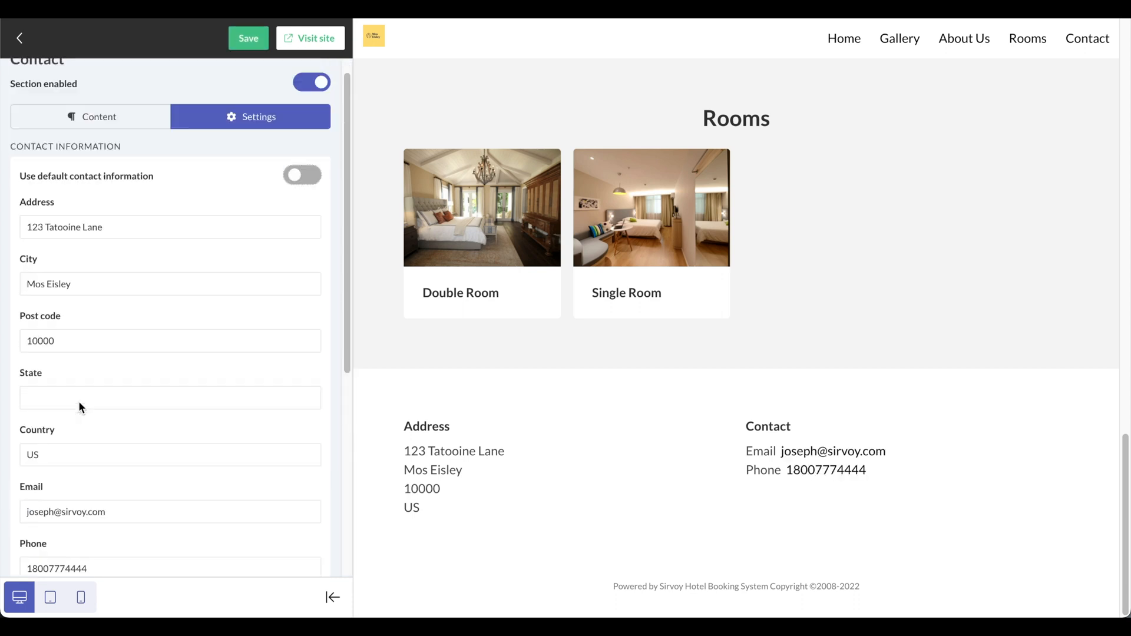
scroll(down, 3)
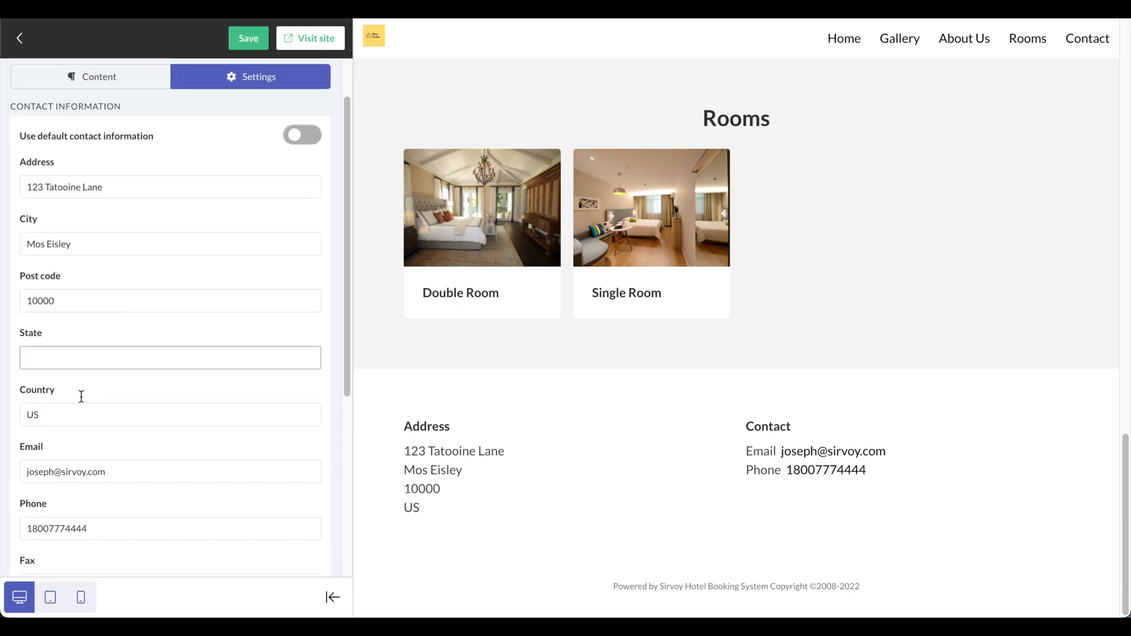
scroll(down, 3)
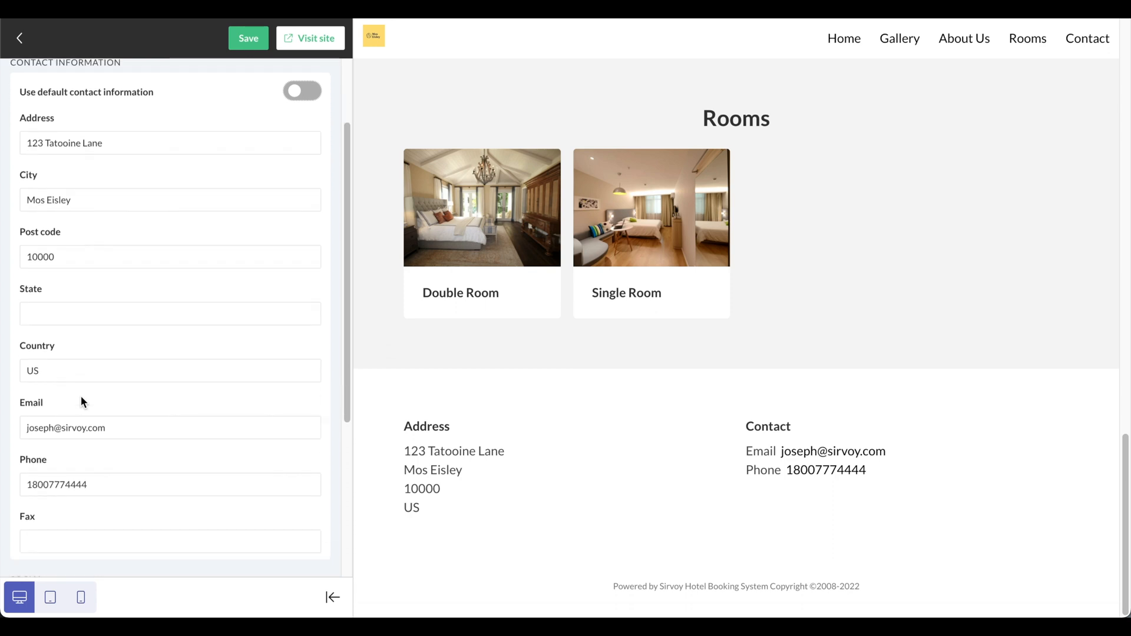
scroll(down, 3)
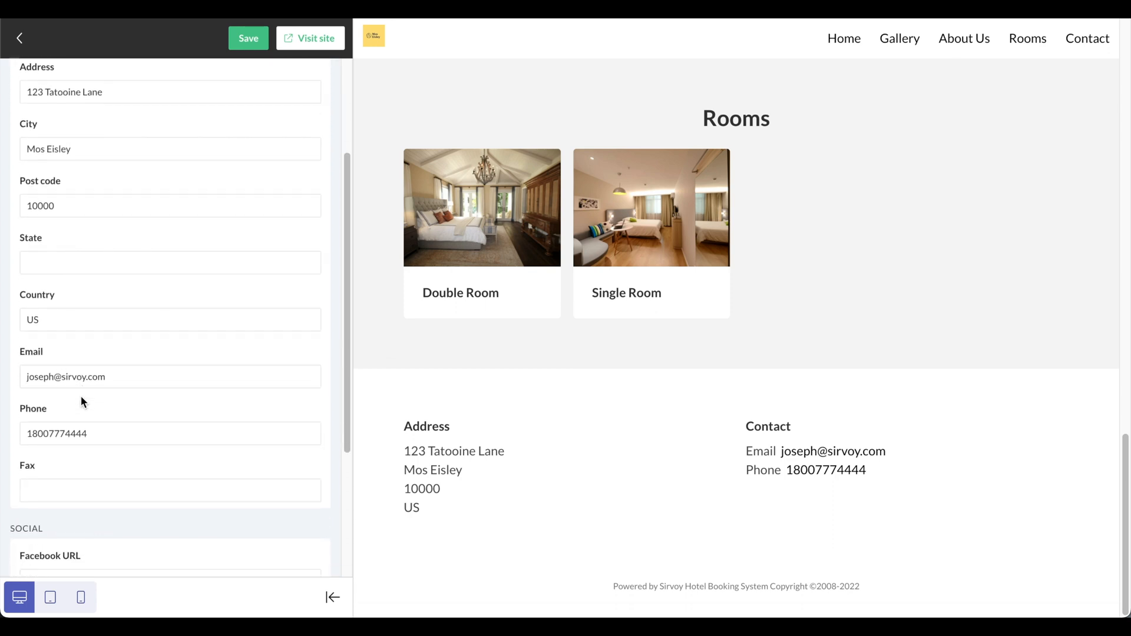
scroll(up, 3)
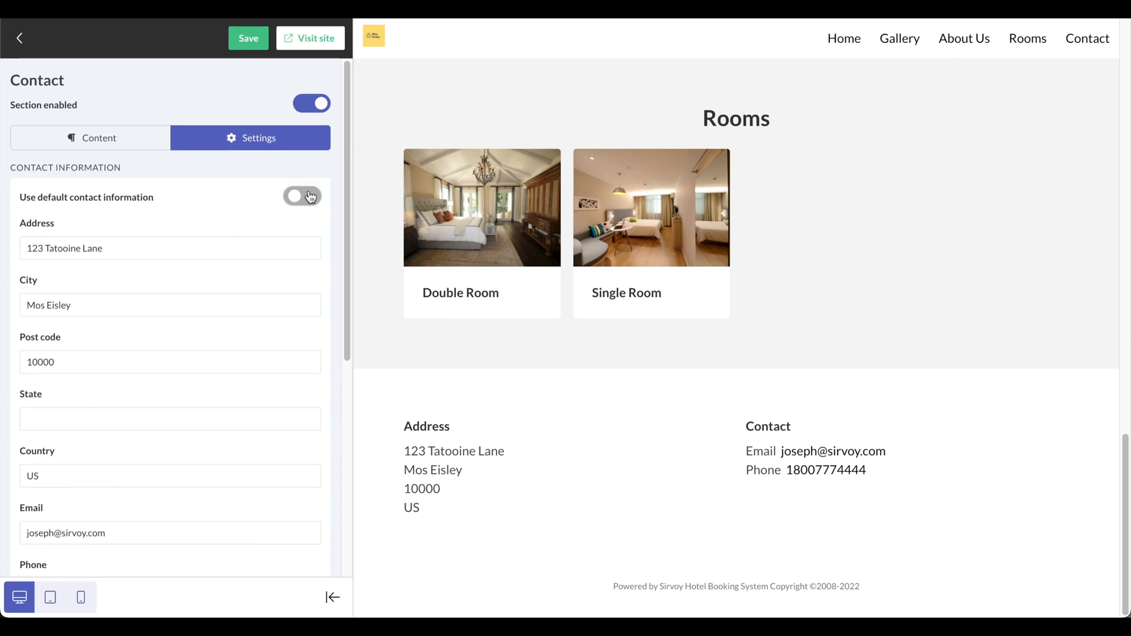
click(302, 196)
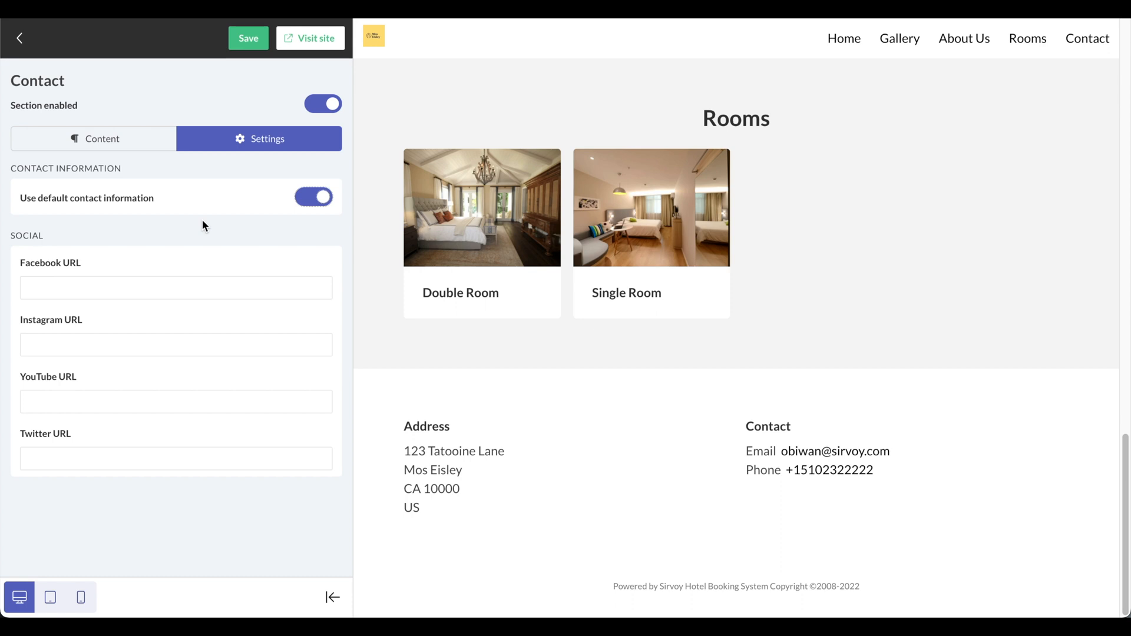
click(248, 38)
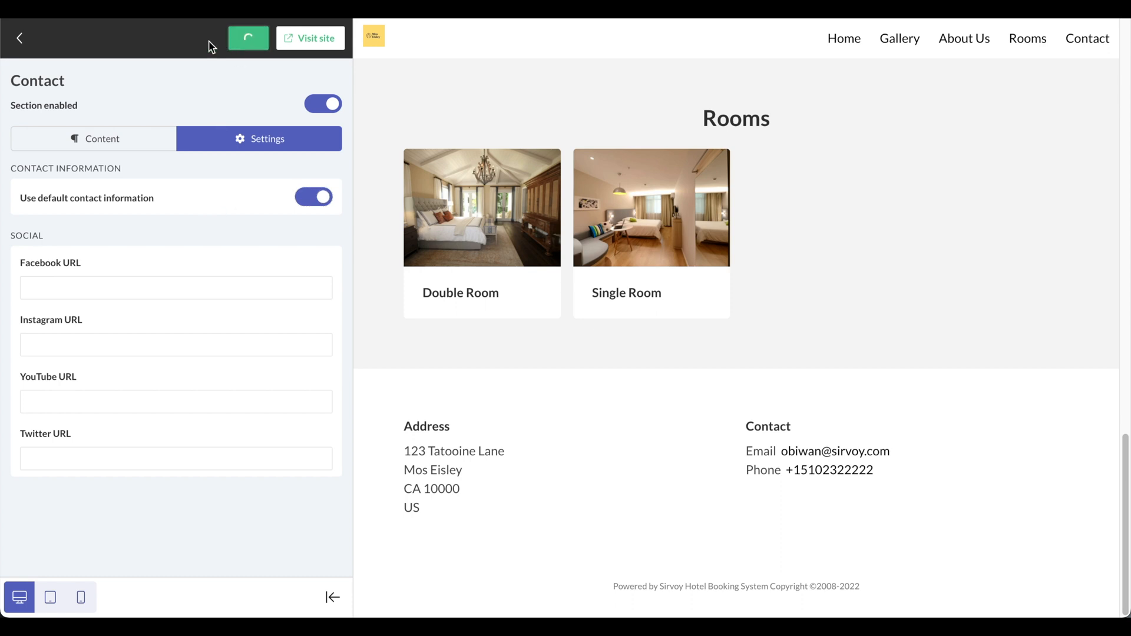
click(19, 38)
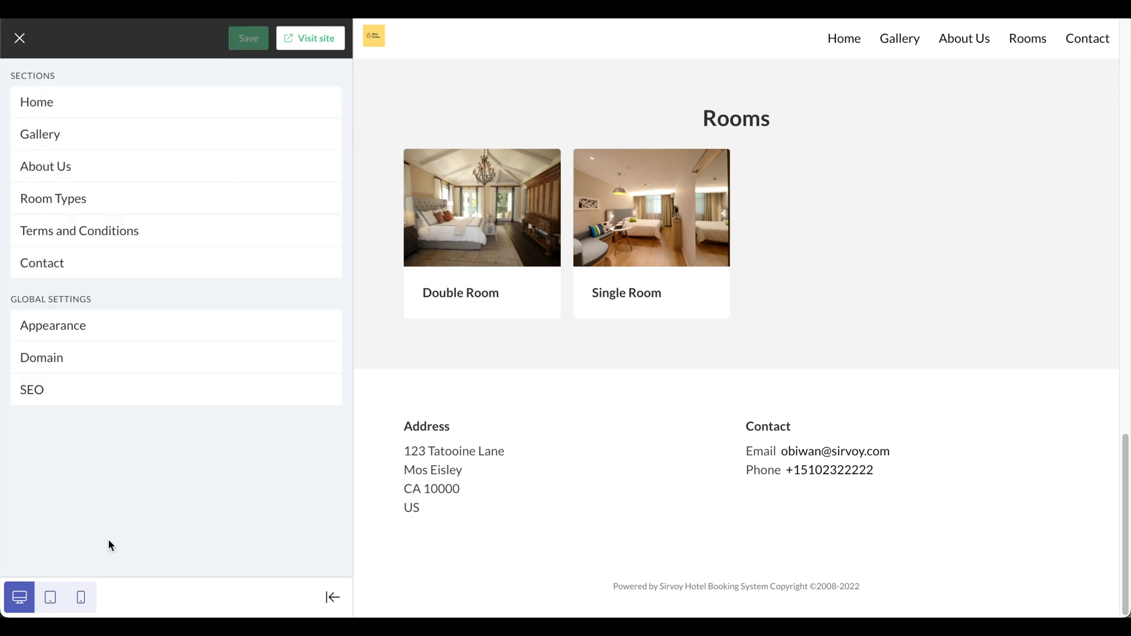
mouse_move(72, 575)
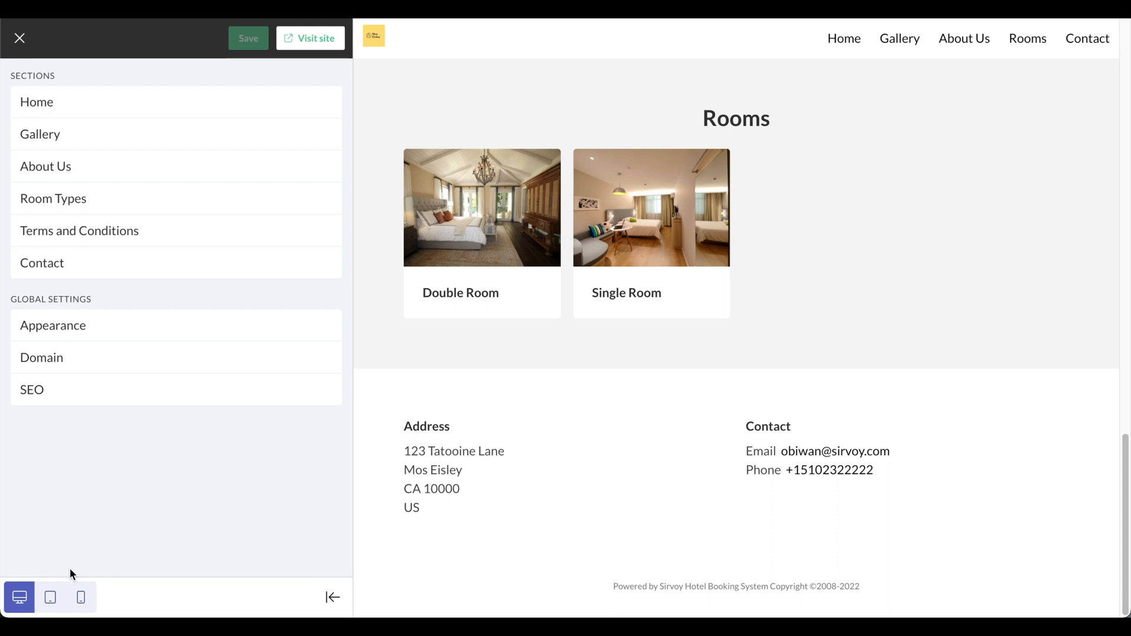
mouse_move(19, 598)
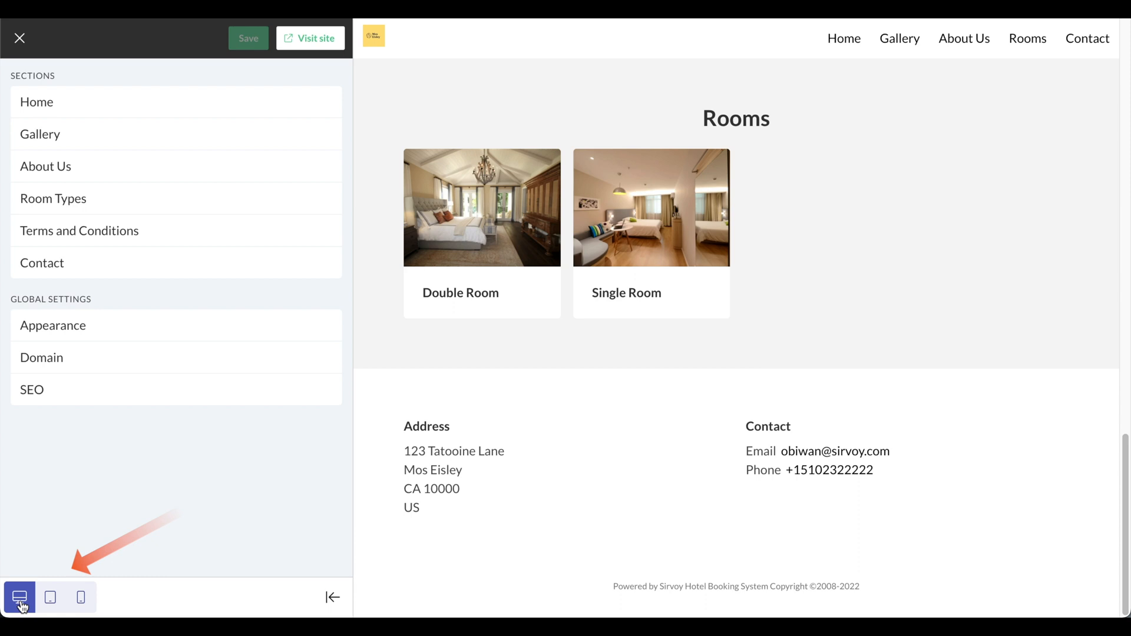
mouse_move(50, 597)
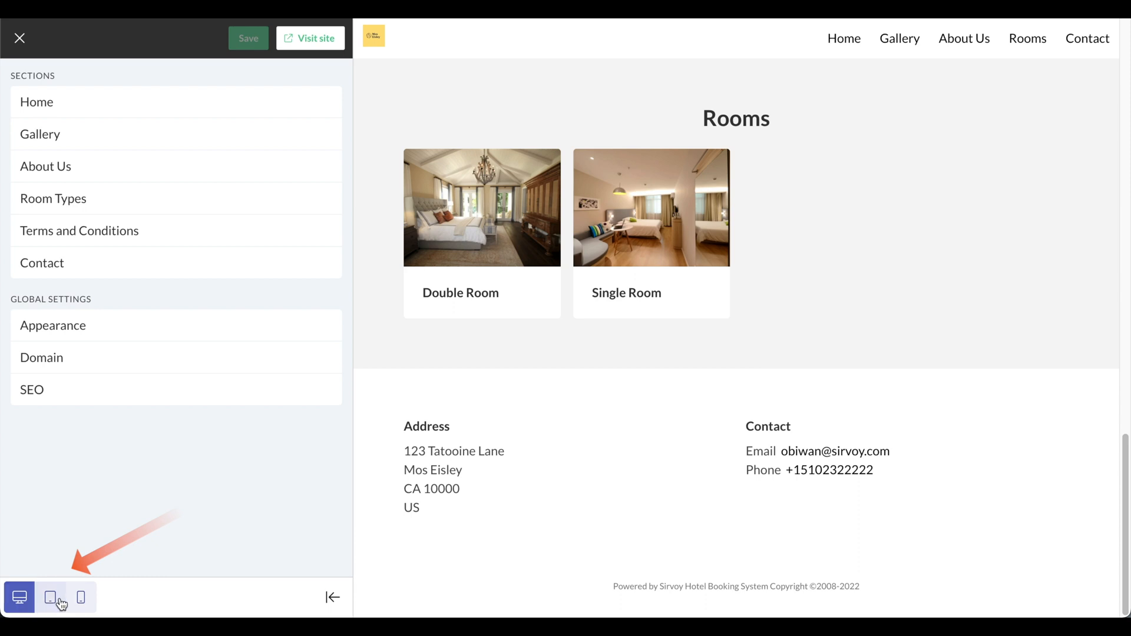
click(49, 597)
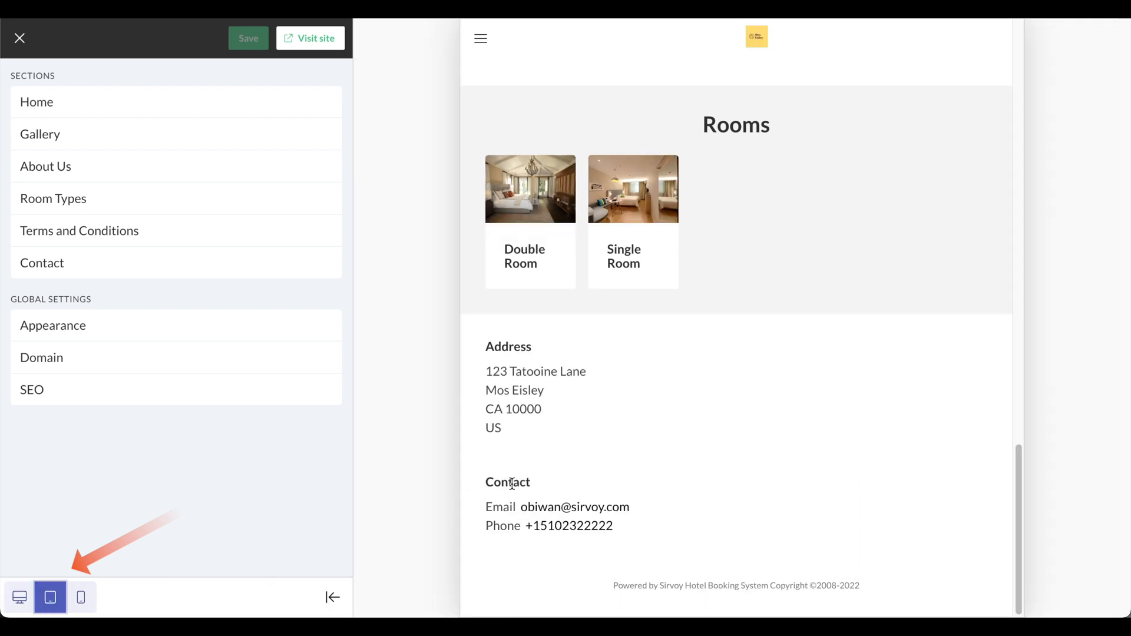
scroll(up, 3)
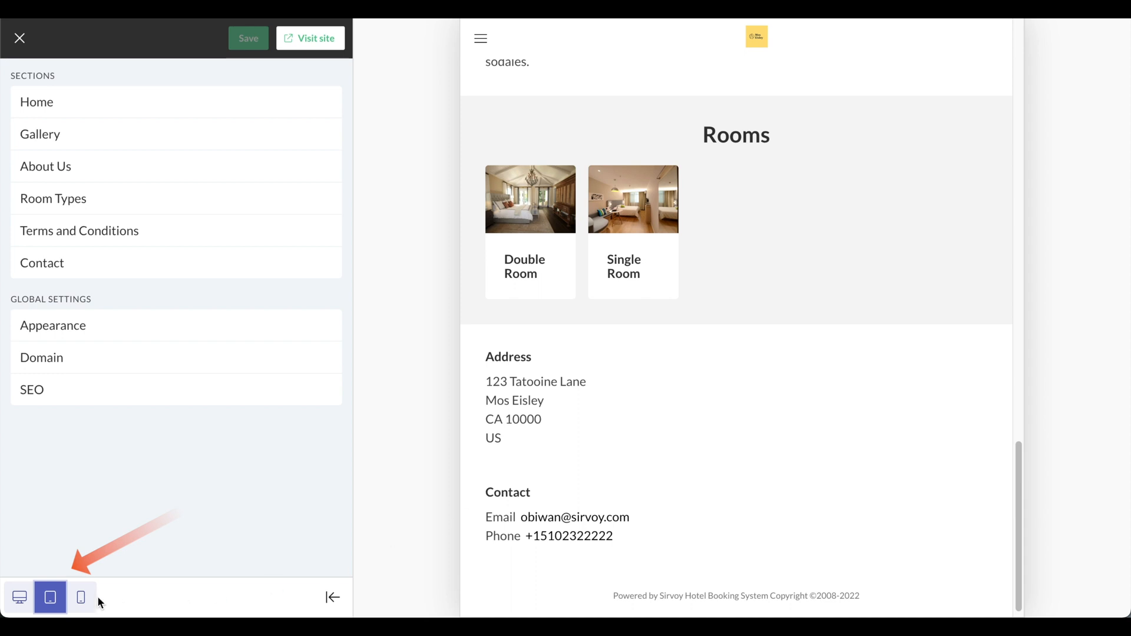
click(81, 597)
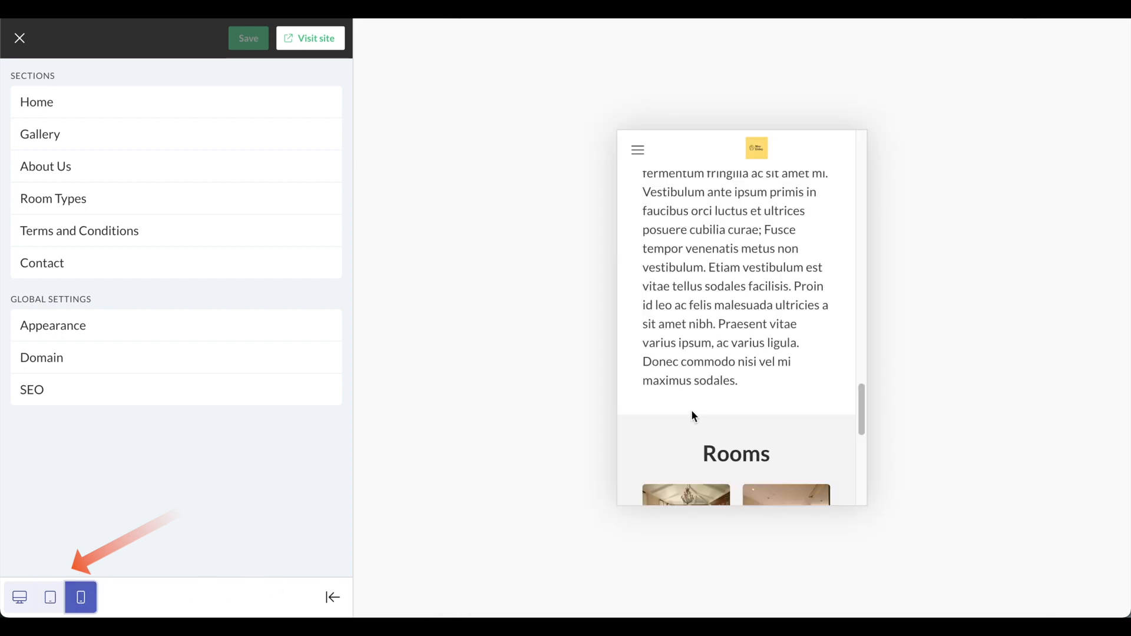
scroll(down, 3)
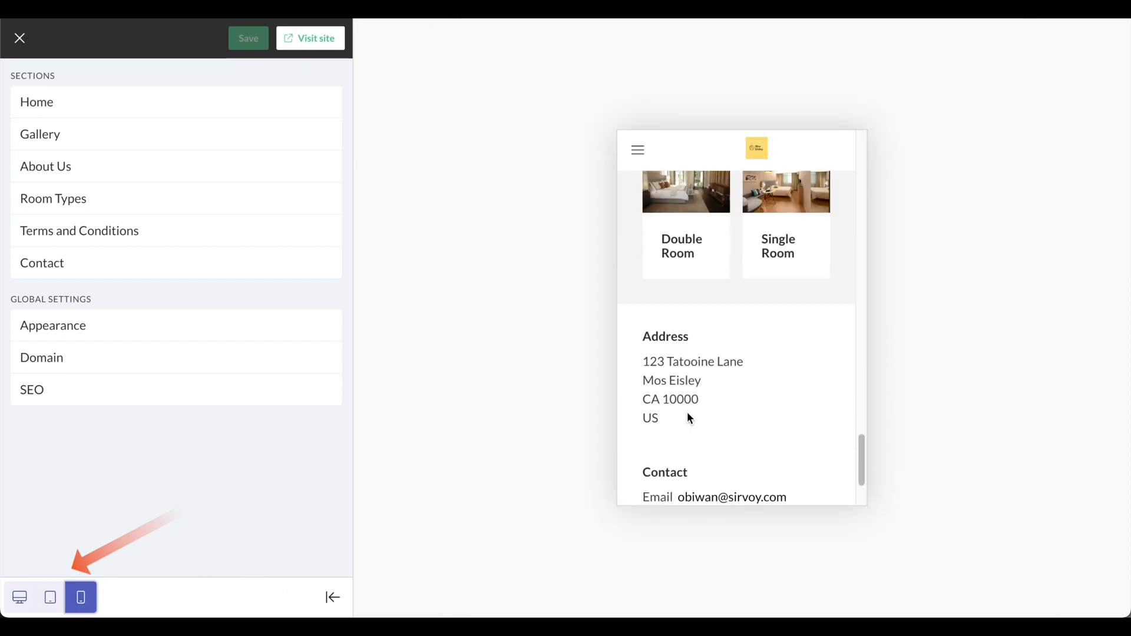
click(19, 597)
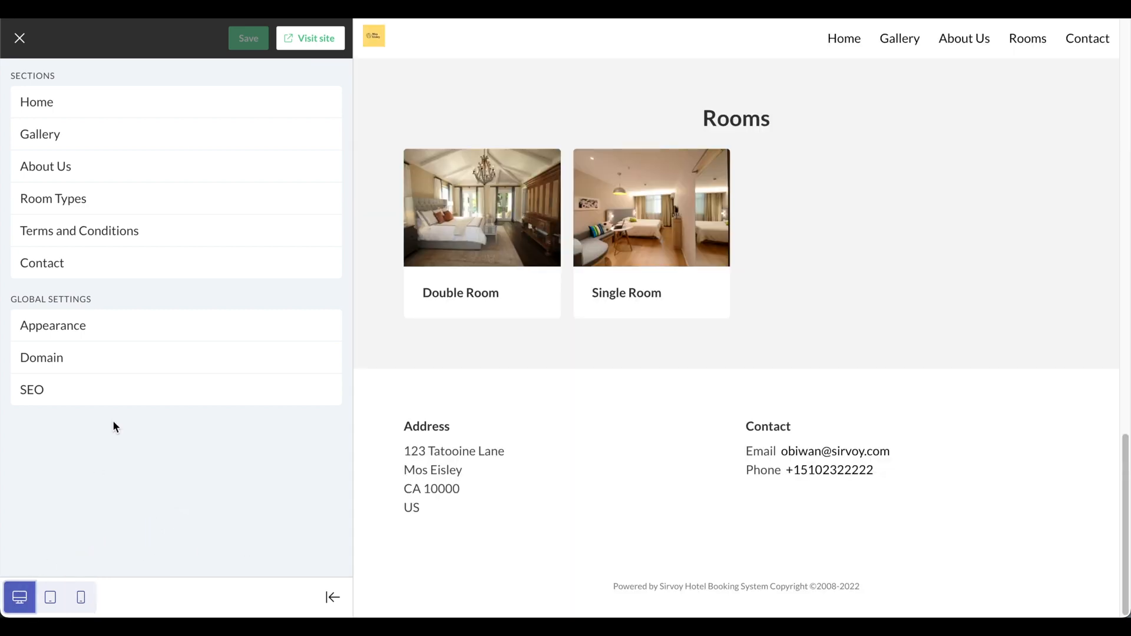
click(52, 325)
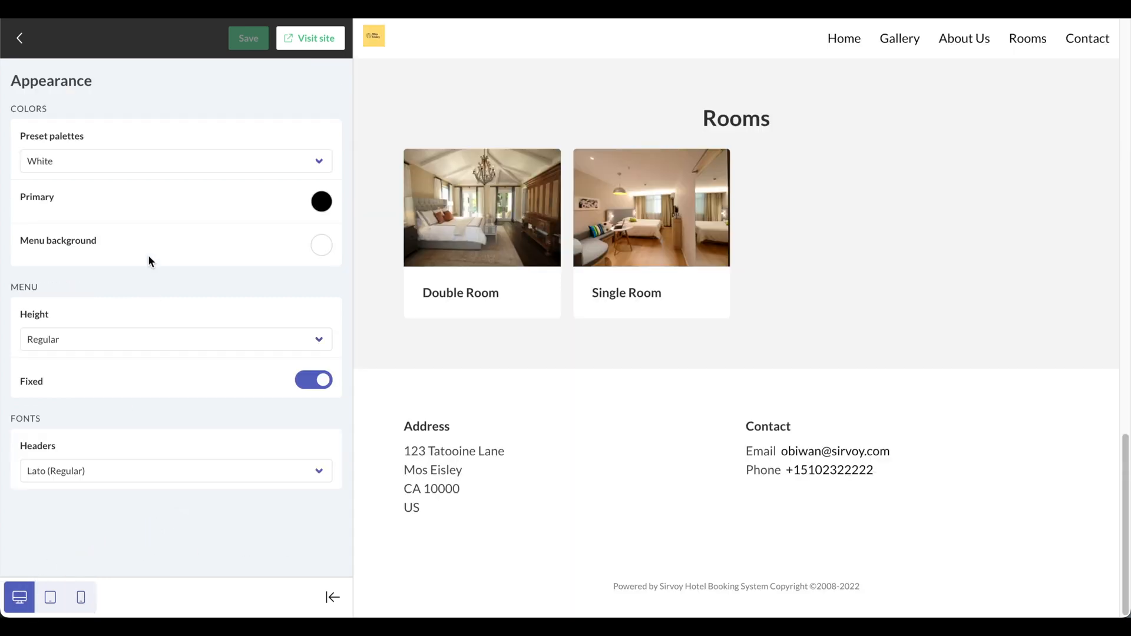
mouse_move(290, 282)
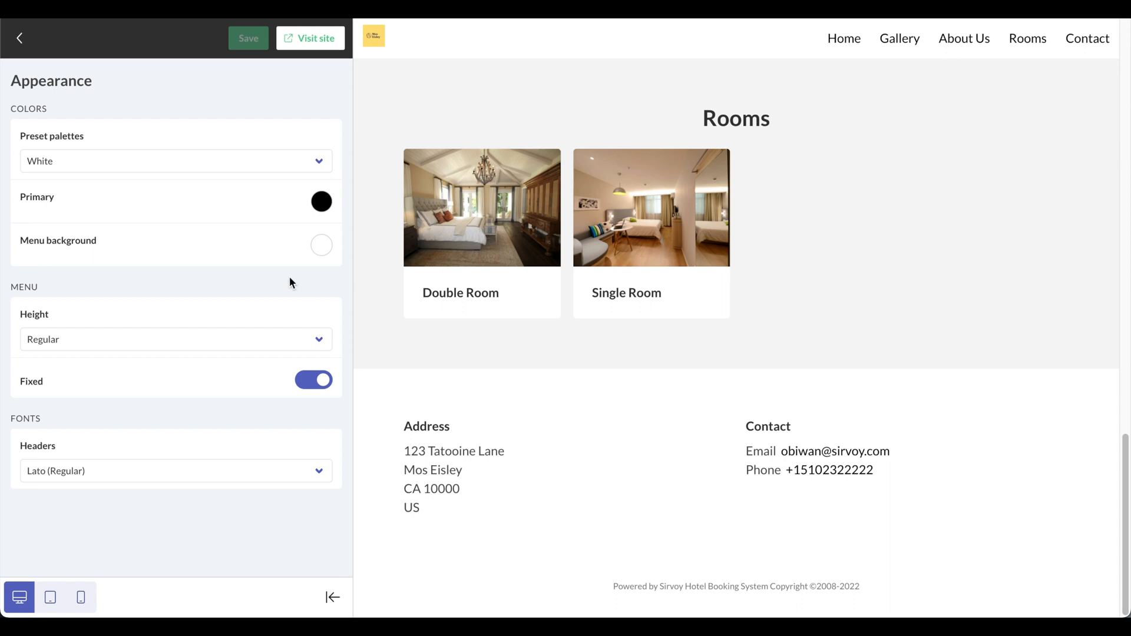
mouse_move(276, 248)
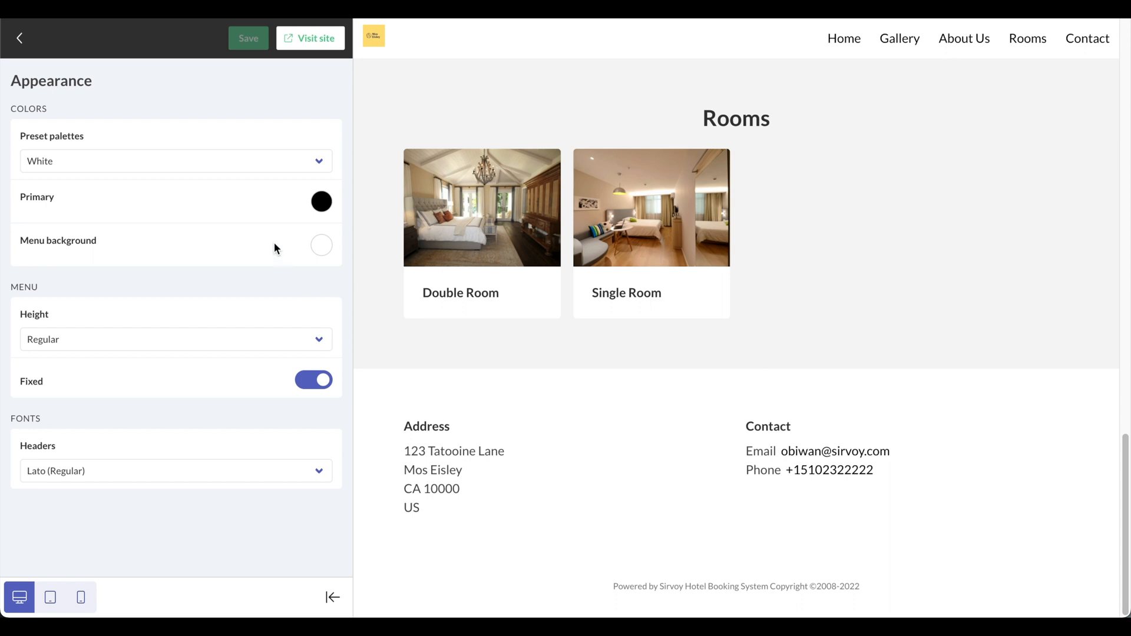
mouse_move(251, 161)
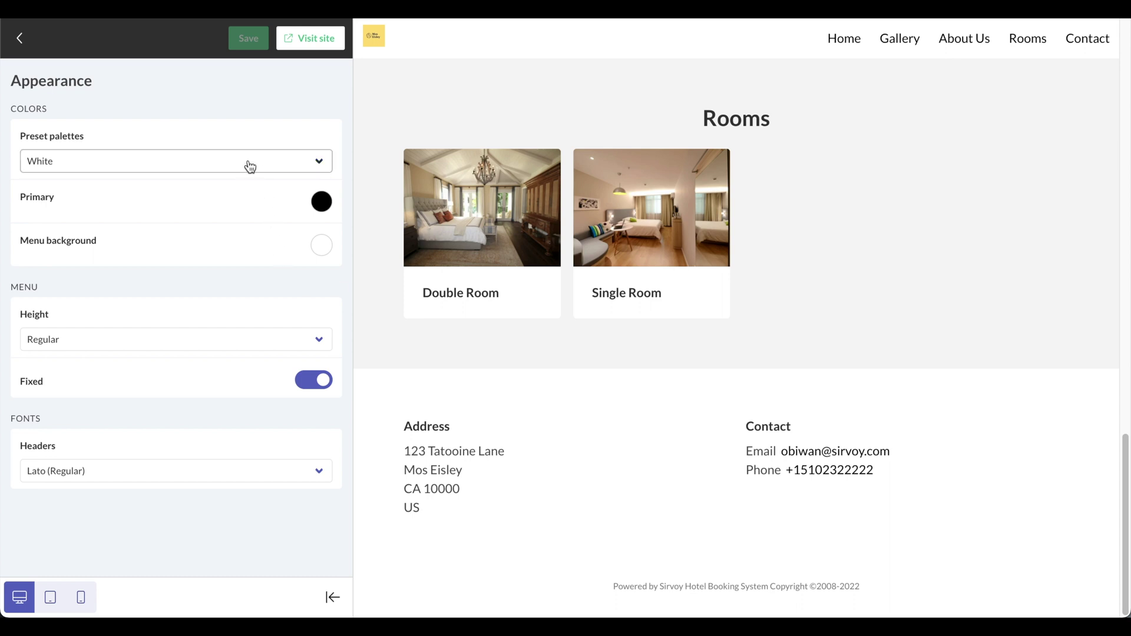
mouse_move(245, 220)
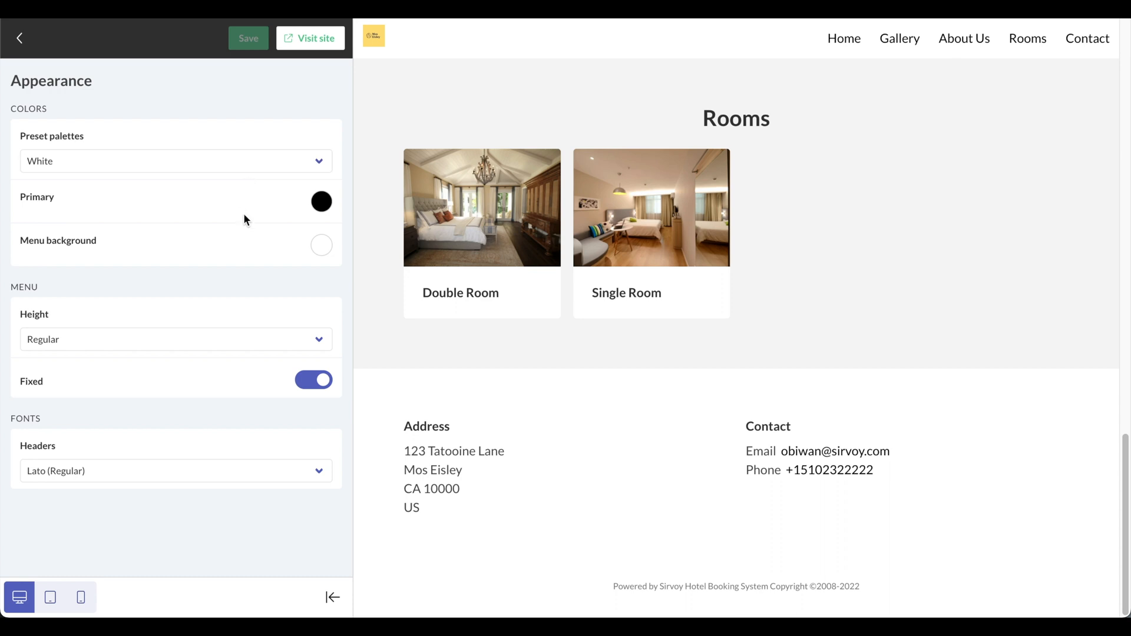
mouse_move(322, 245)
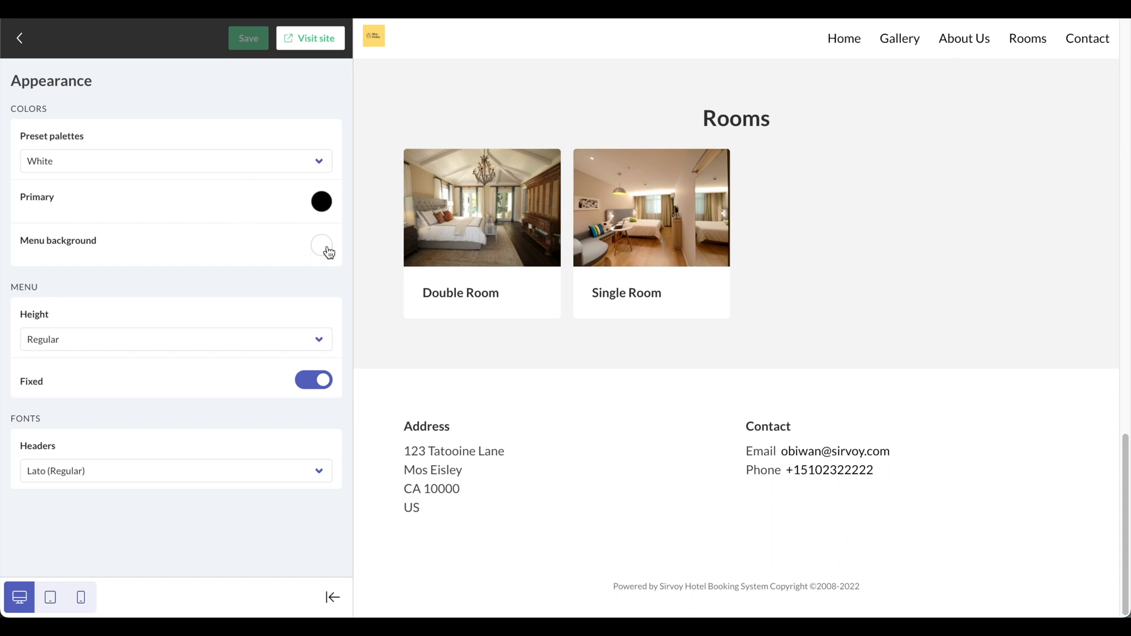
click(321, 245)
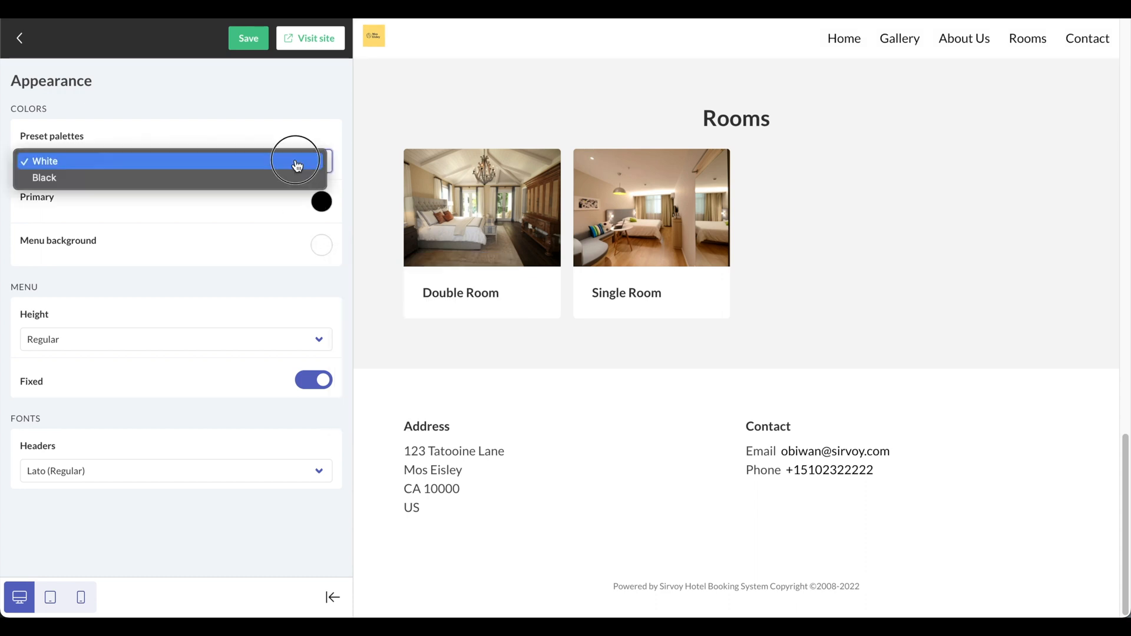
click(43, 178)
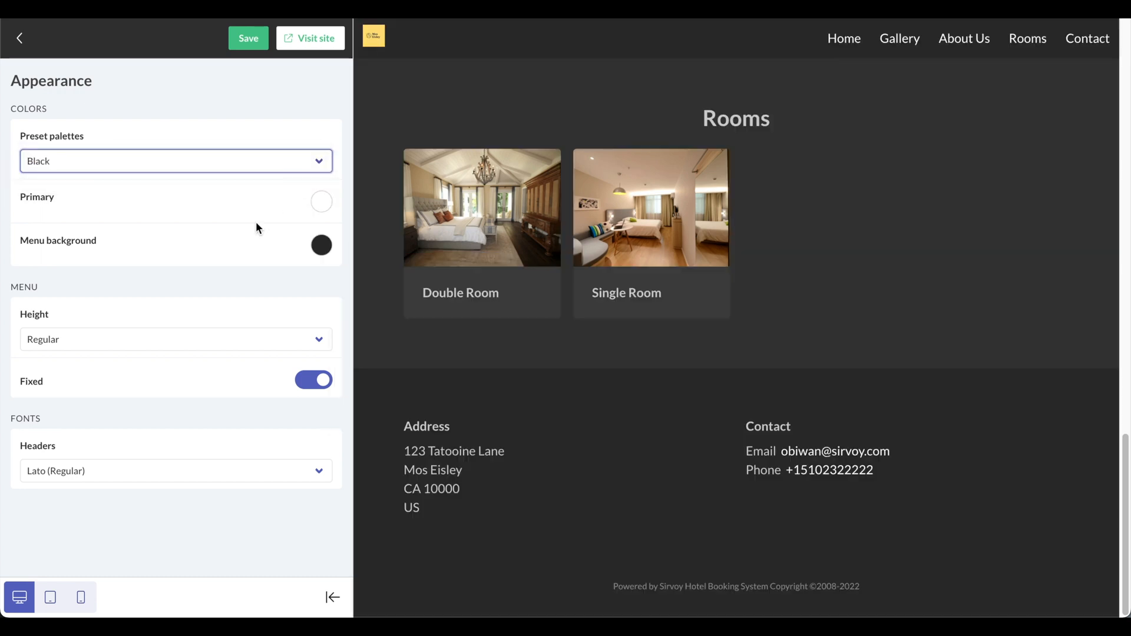
mouse_move(538, 356)
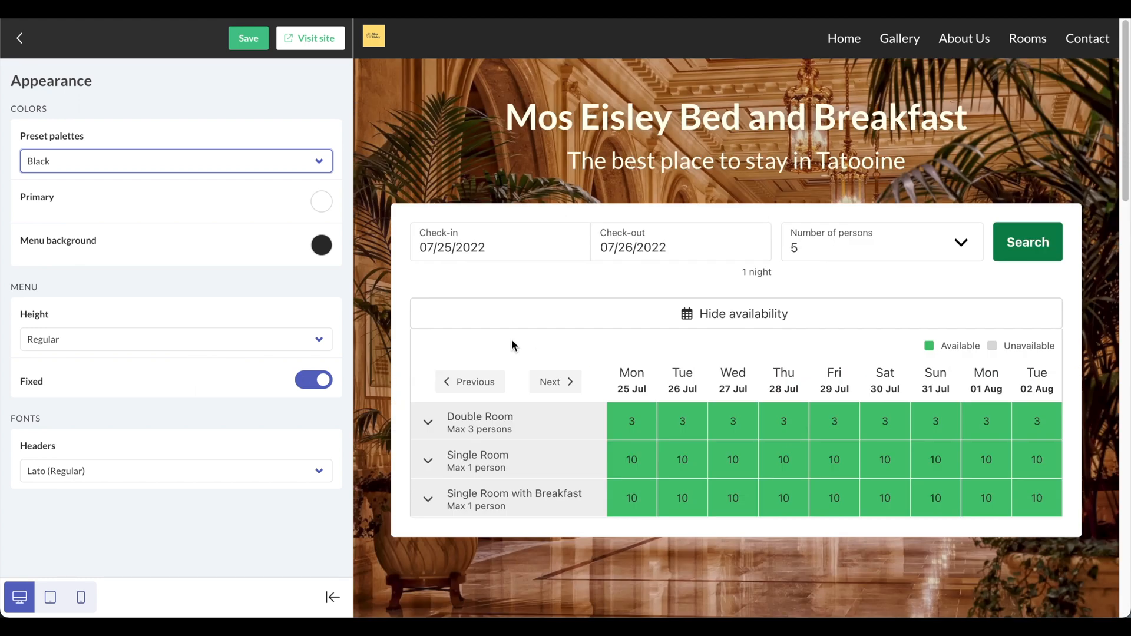
click(176, 161)
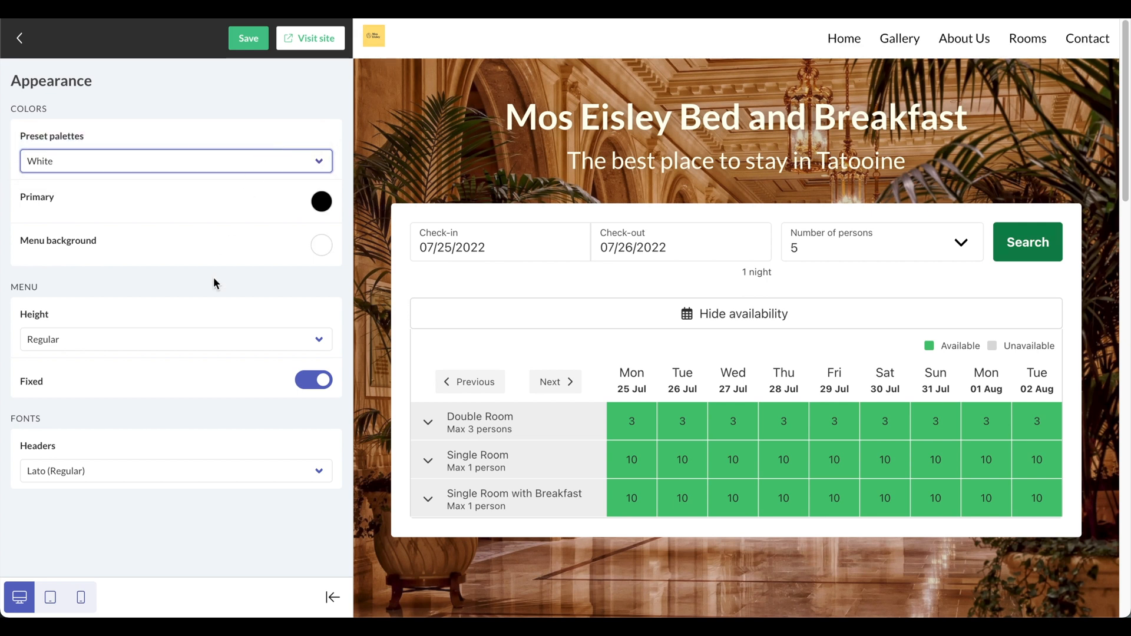
mouse_move(190, 296)
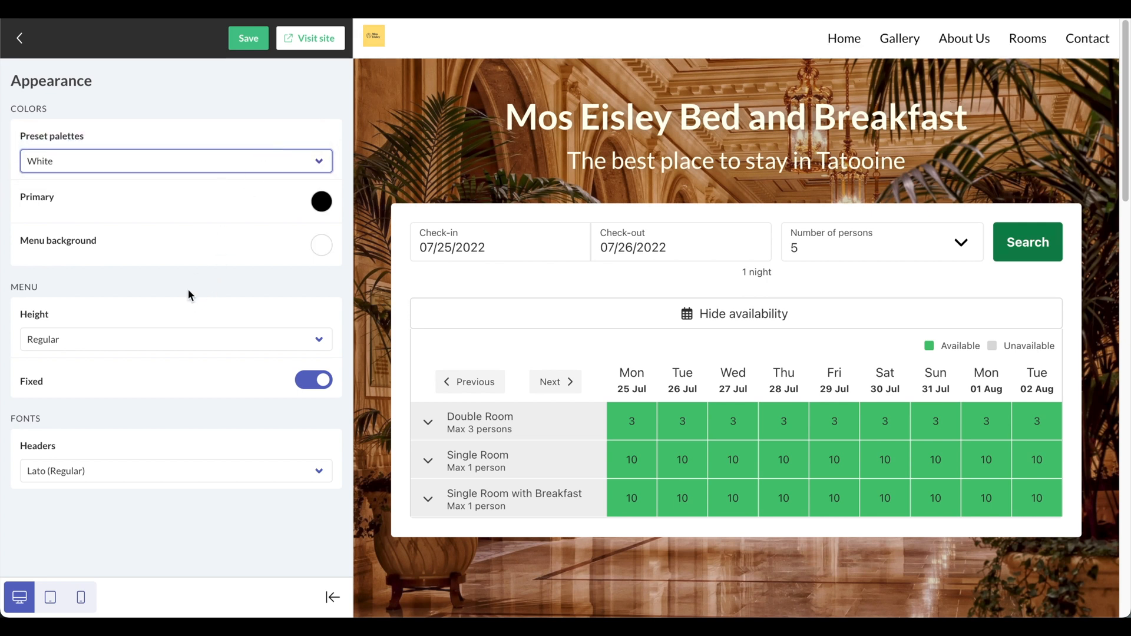
mouse_move(238, 345)
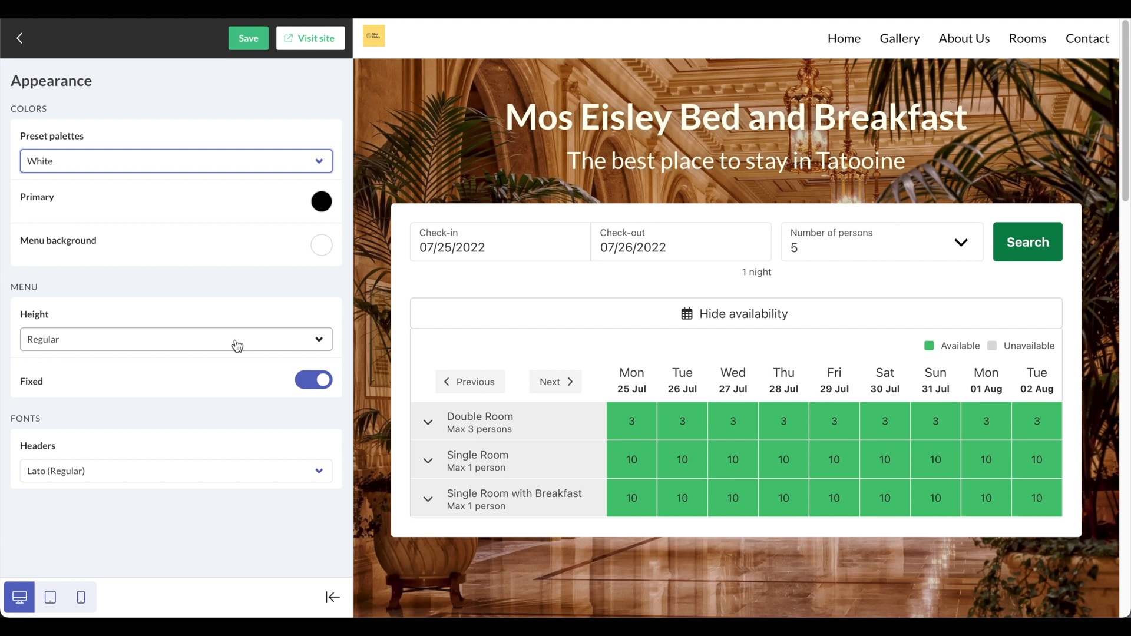
click(175, 340)
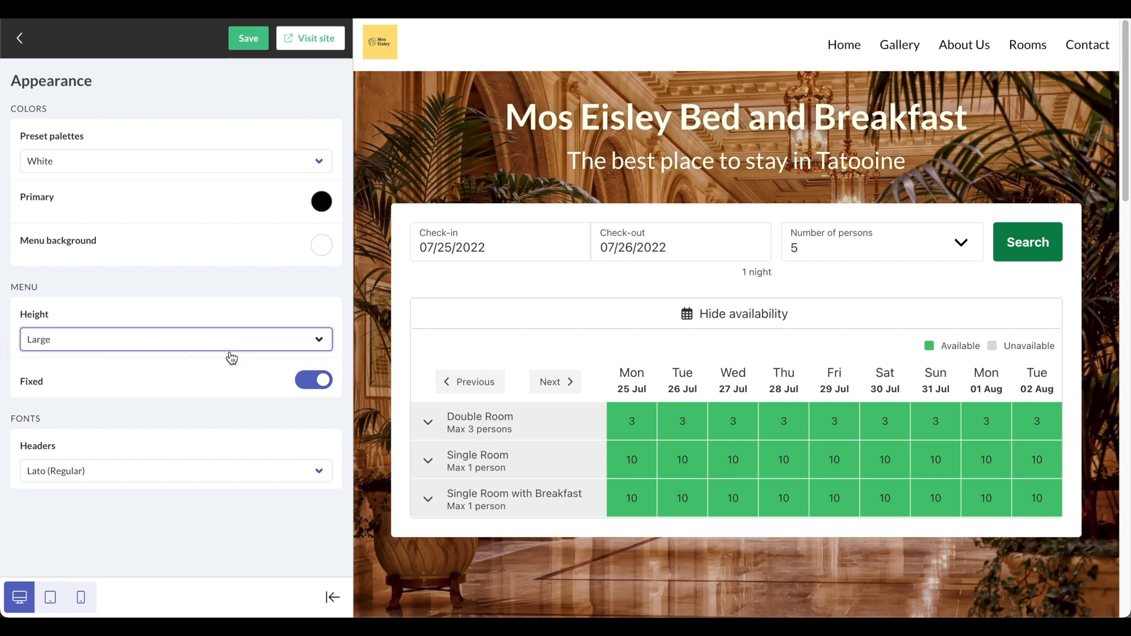
click(176, 339)
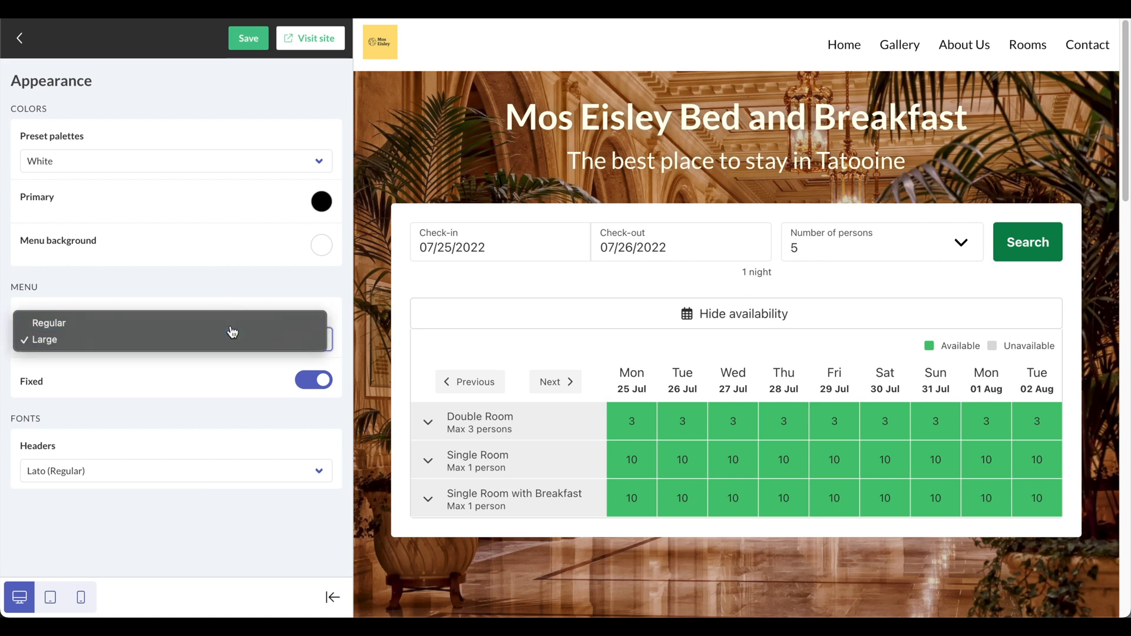
click(49, 322)
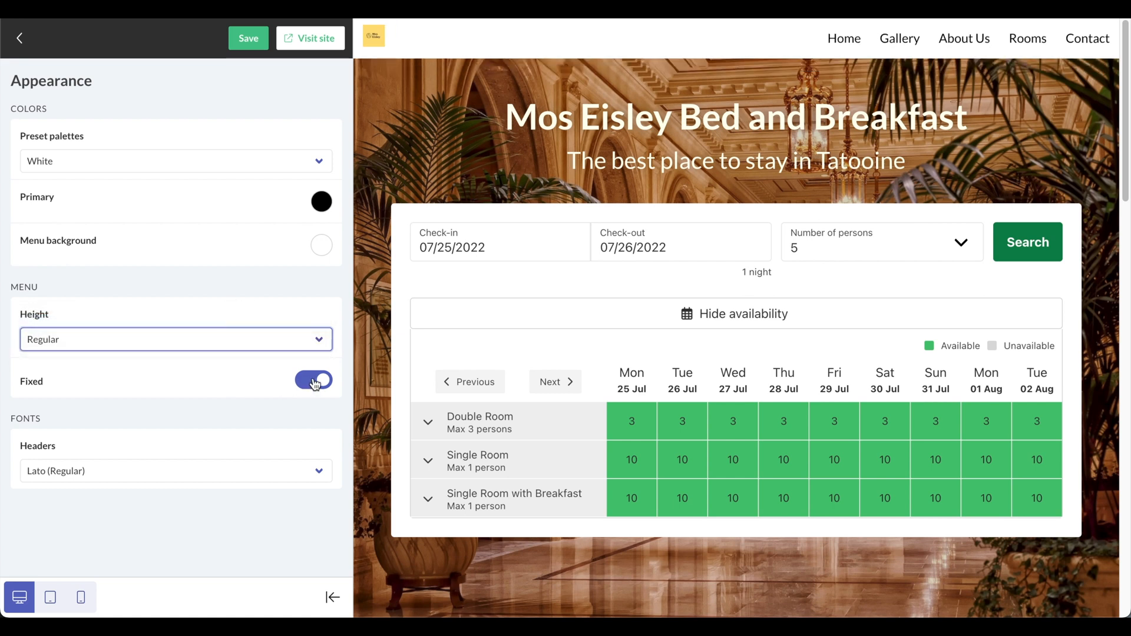
click(313, 379)
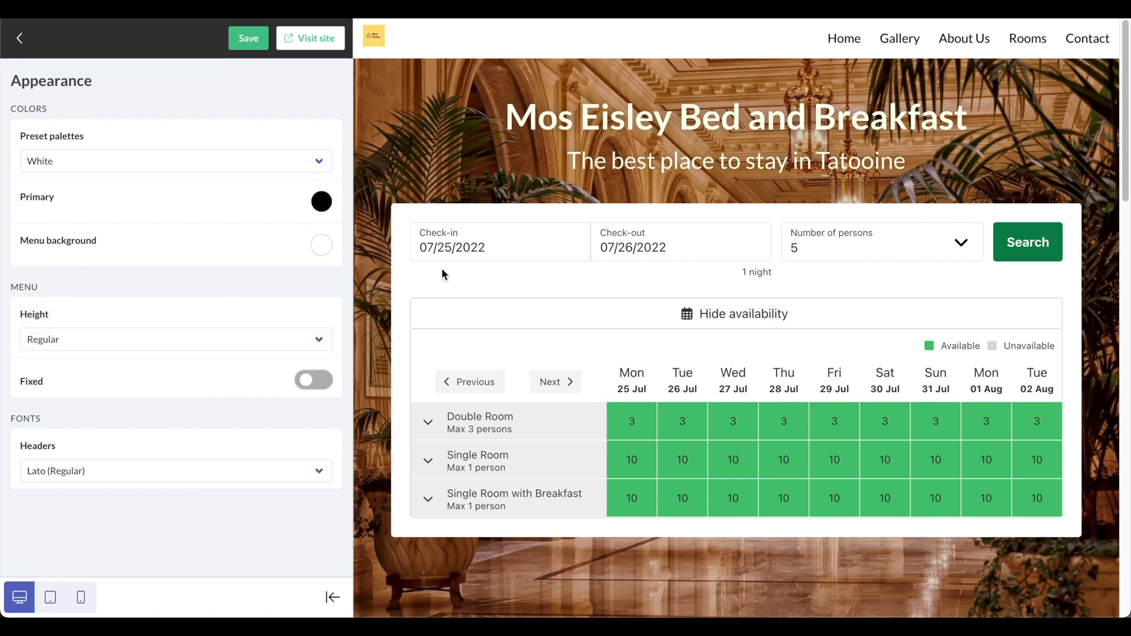
scroll(down, 3)
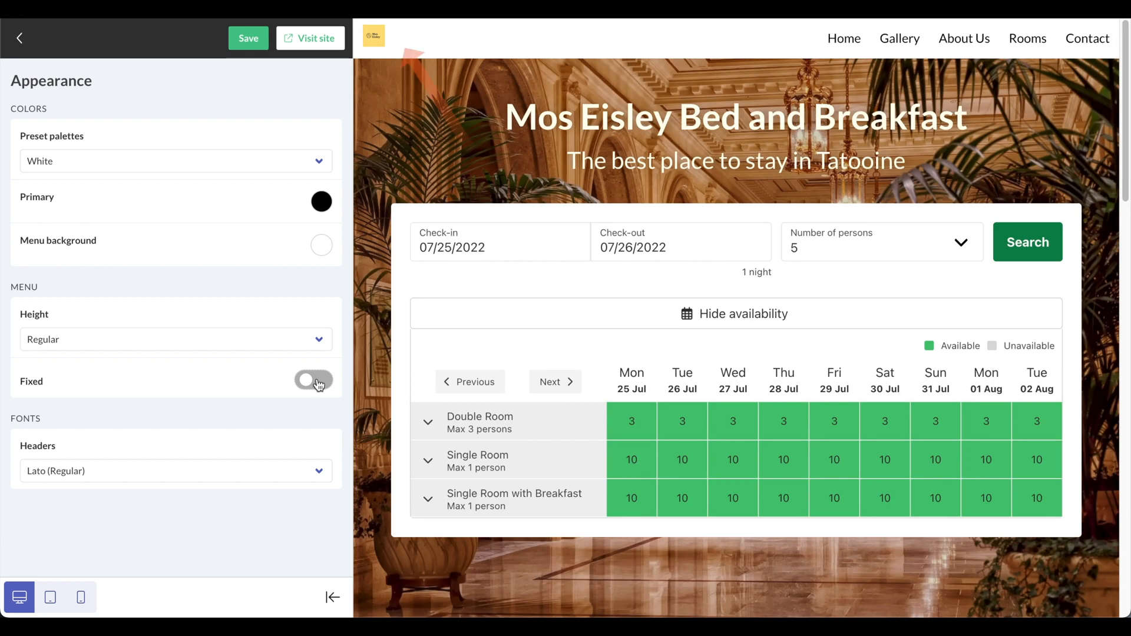
click(313, 381)
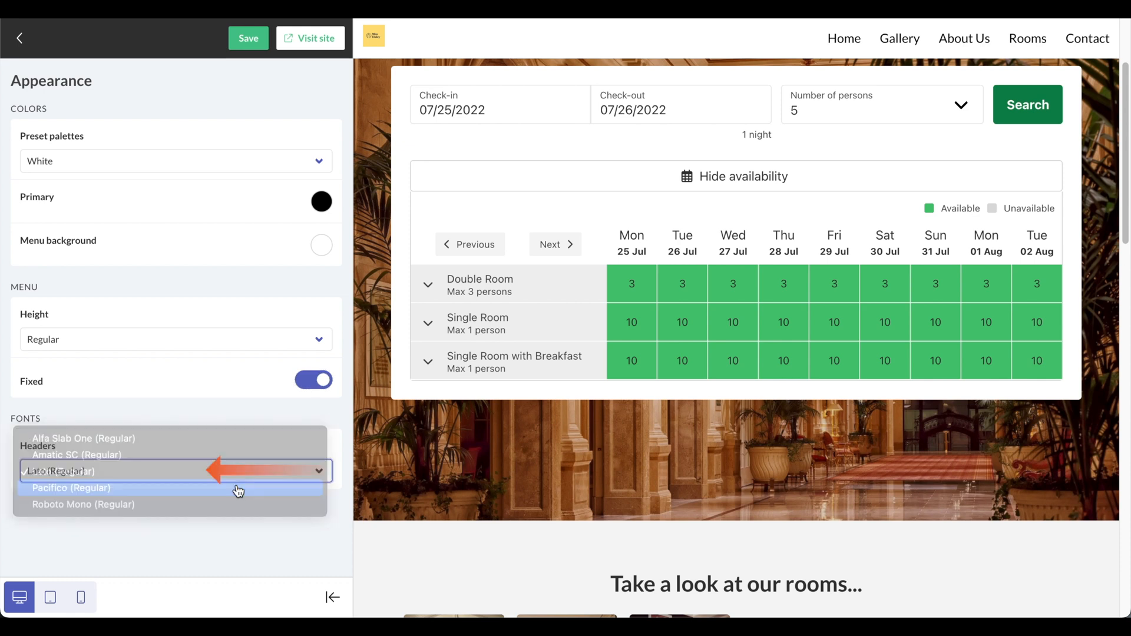
Try Pacifico as the headers font, revert to Lato, save, and go back.
click(71, 488)
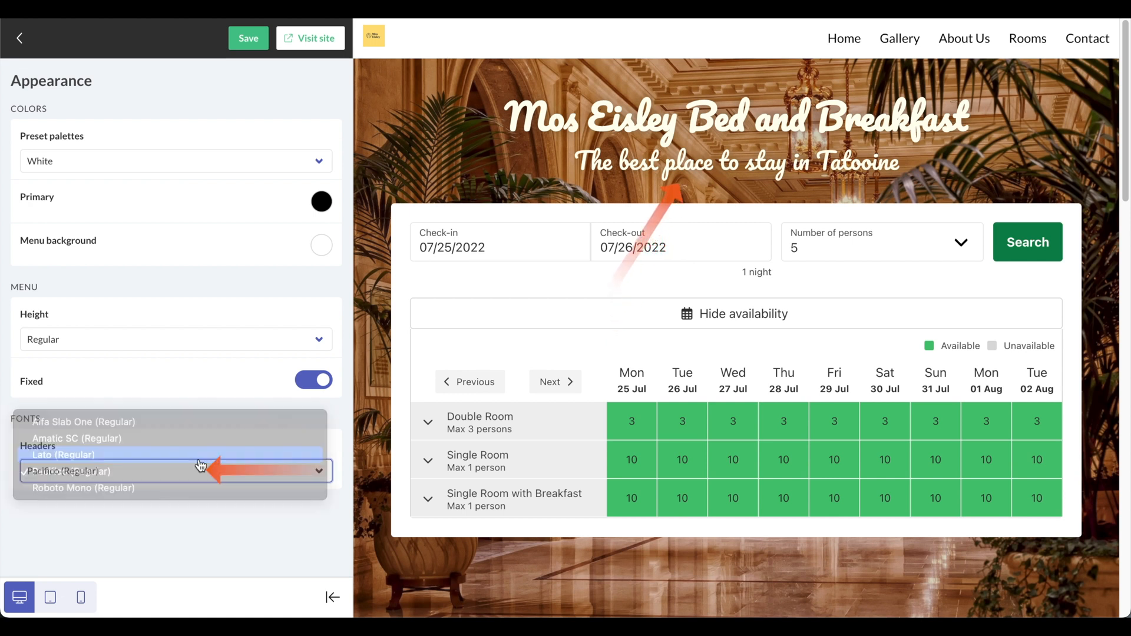
click(63, 454)
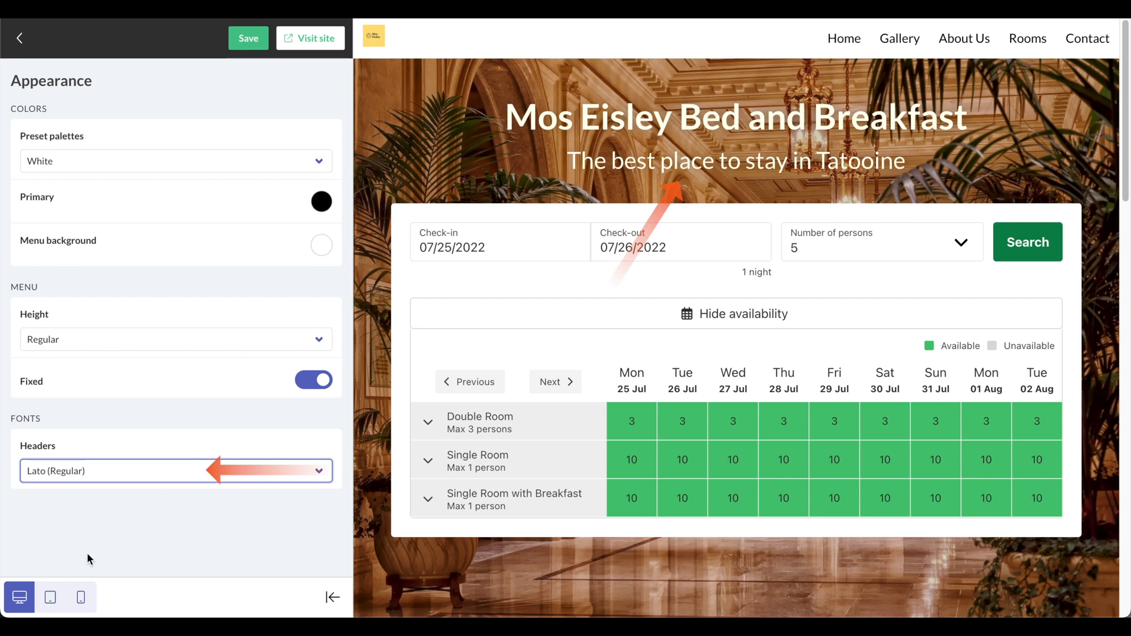
click(248, 39)
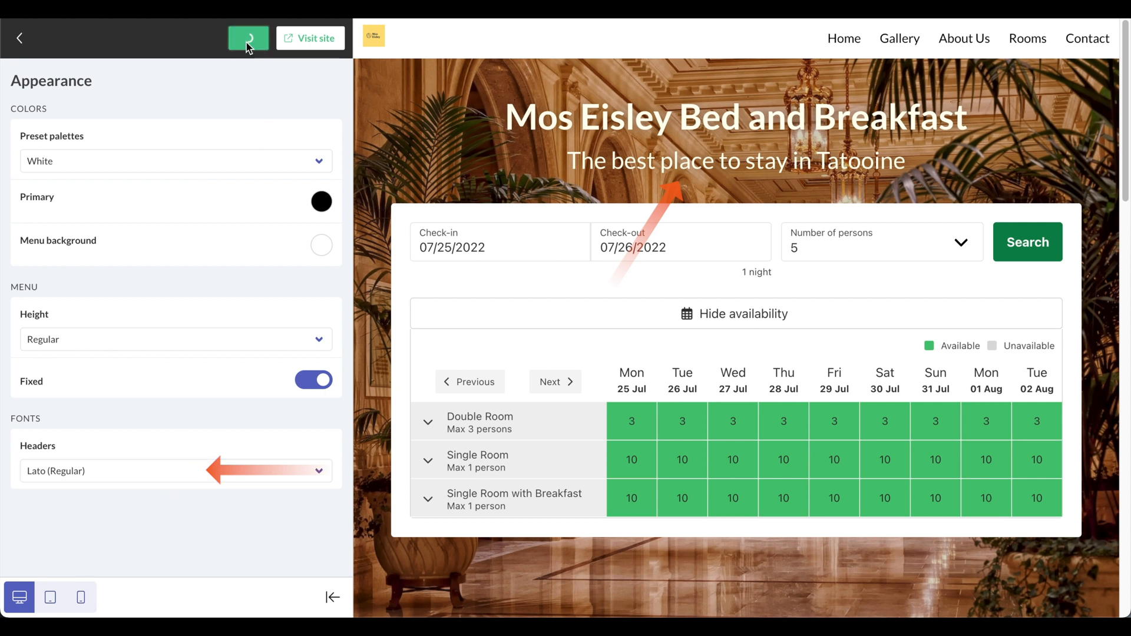
click(19, 38)
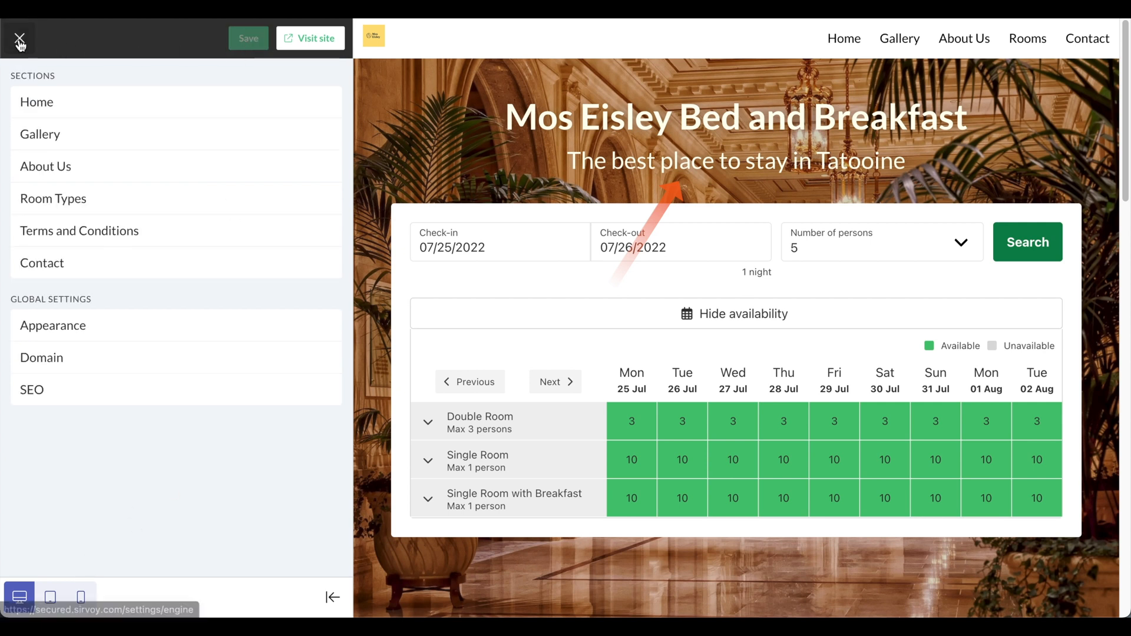
Keep 'moseisley' as the subdomain and choose the .sirvoy.me domain ending.
click(42, 357)
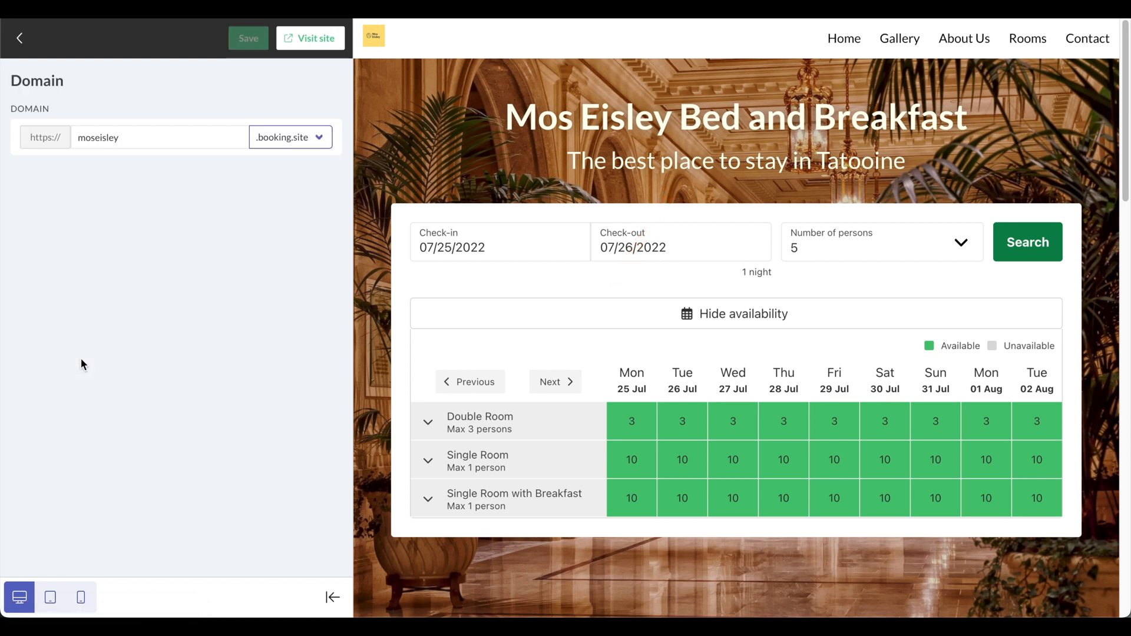
click(140, 137)
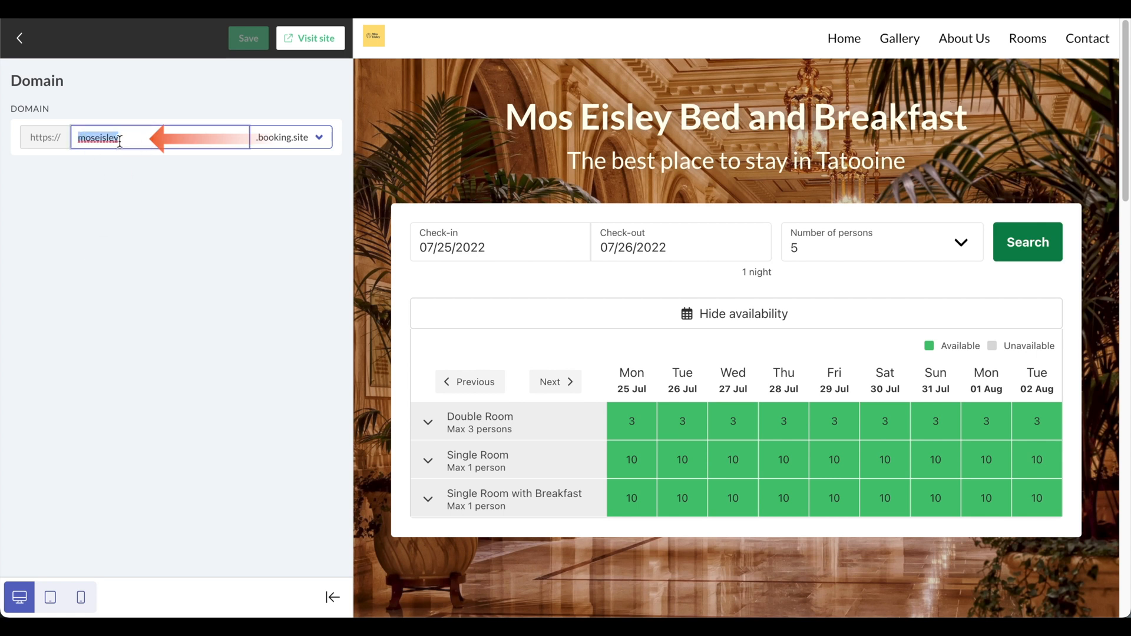
click(289, 137)
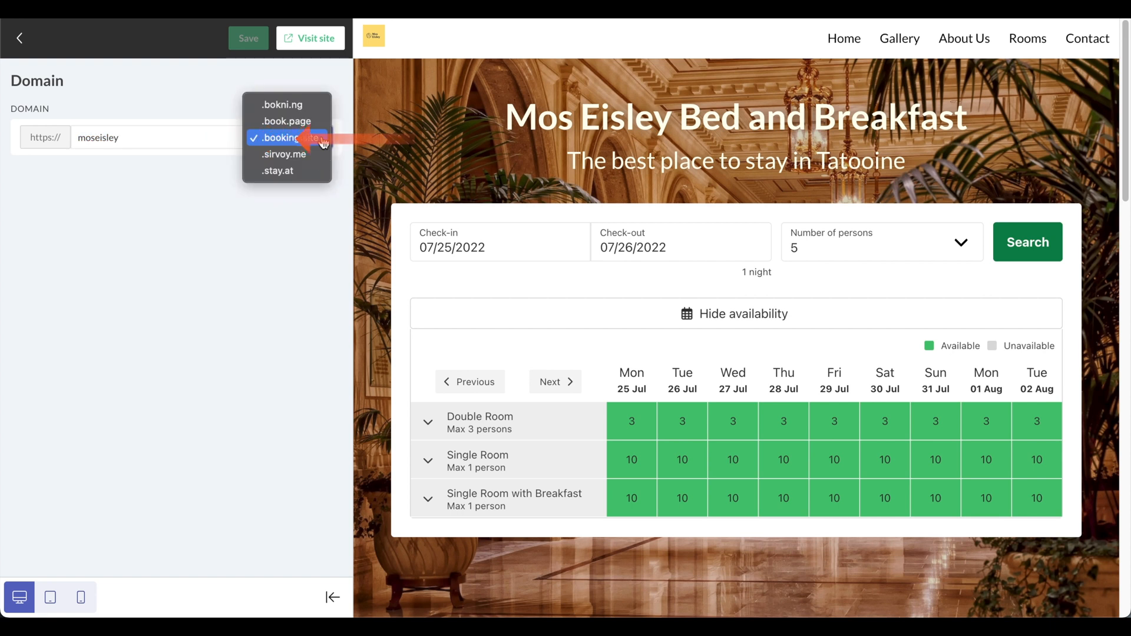
click(282, 155)
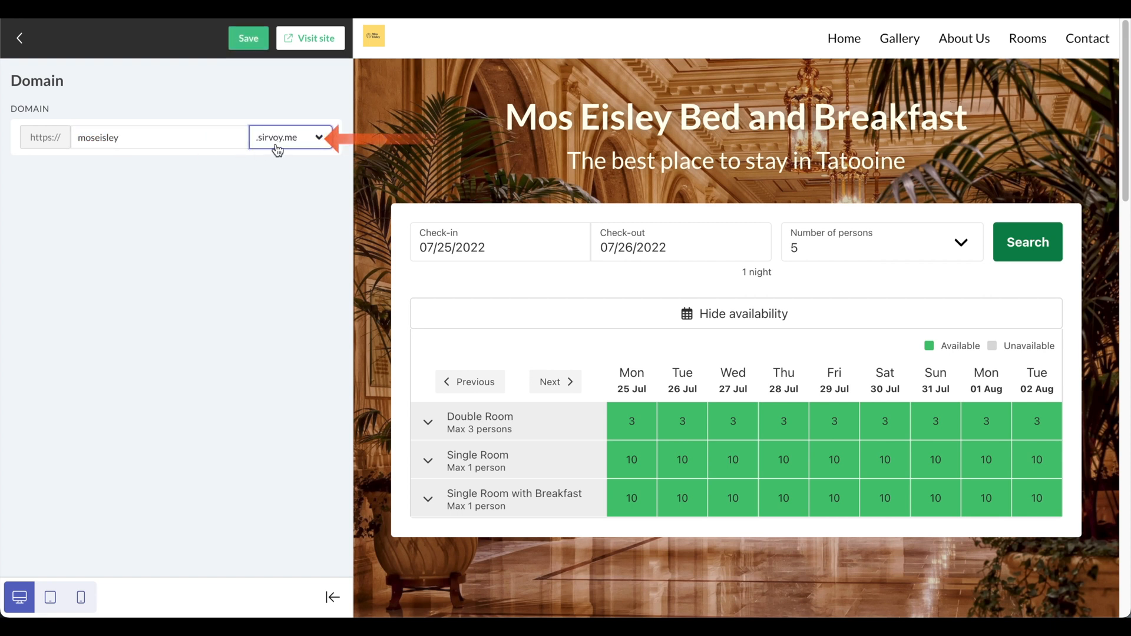
mouse_move(286, 149)
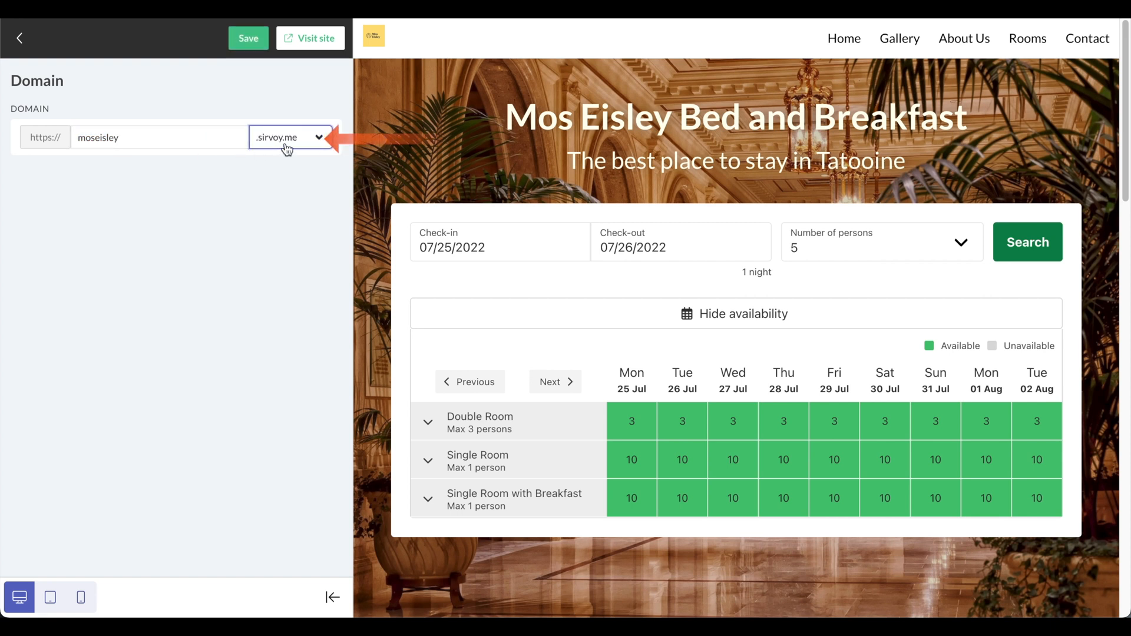
click(290, 137)
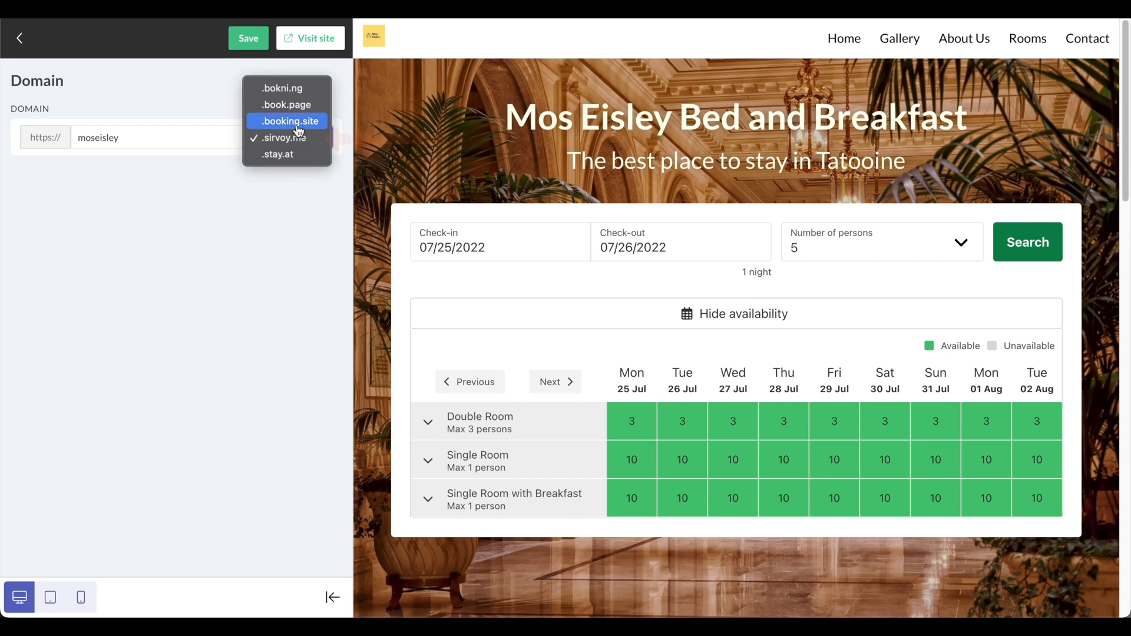
mouse_move(282, 105)
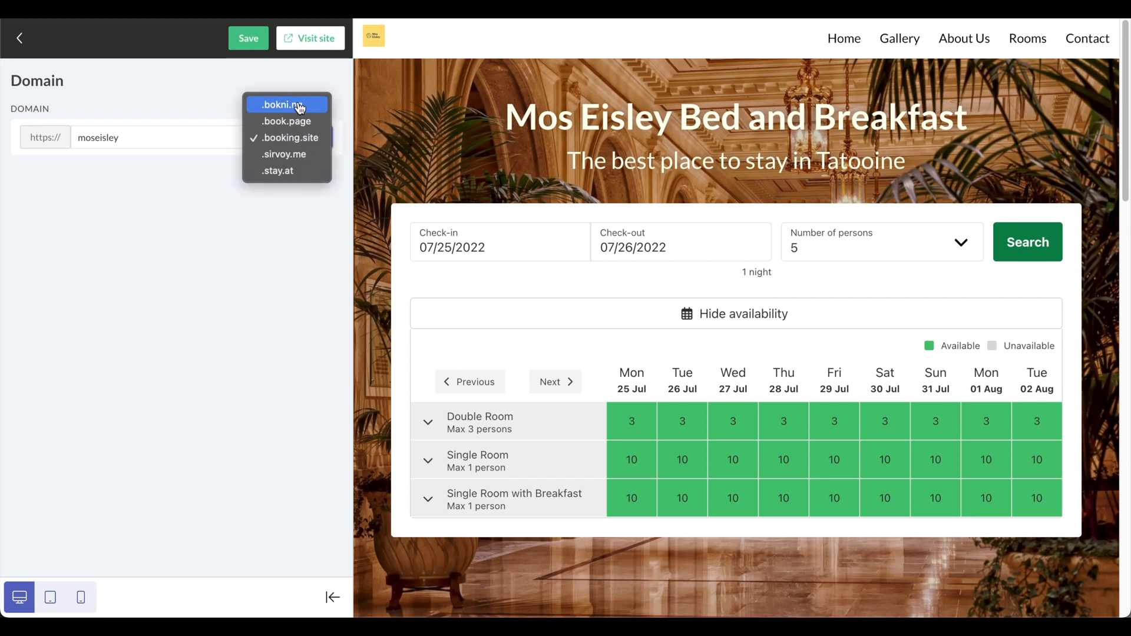
mouse_move(296, 158)
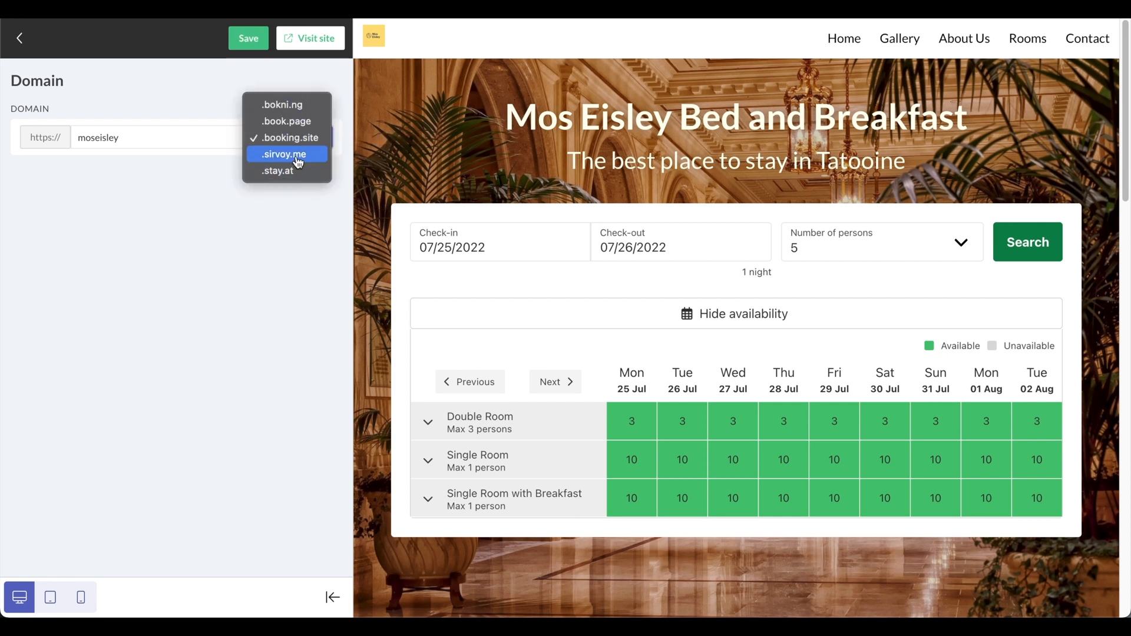
click(284, 153)
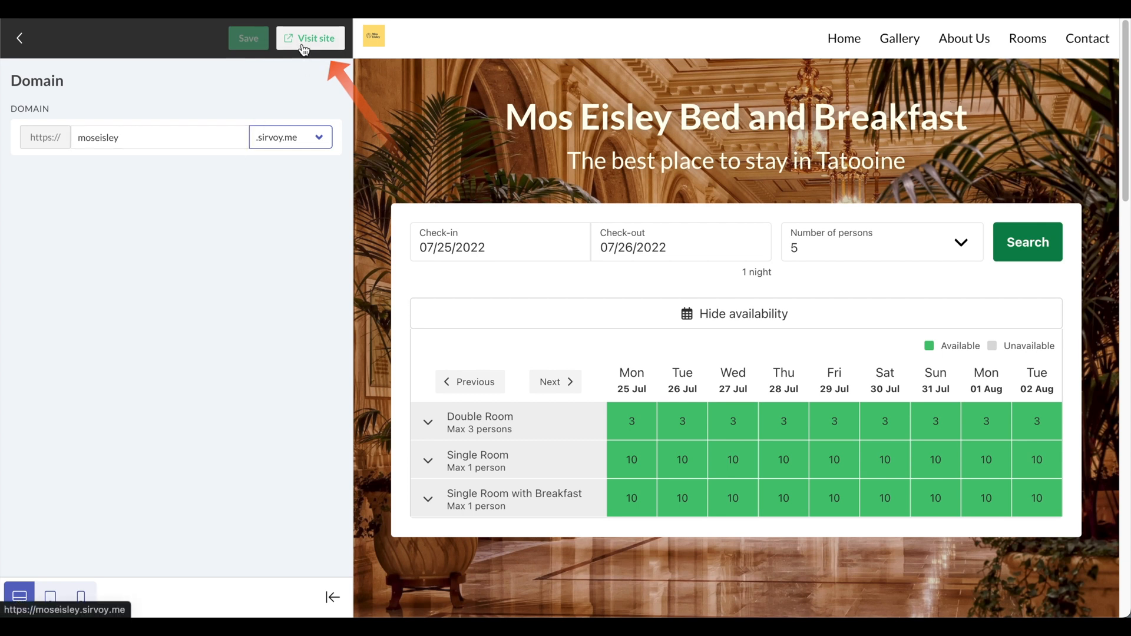
Scroll the full site preview down to the footer, then reopen the editing panel.
click(311, 38)
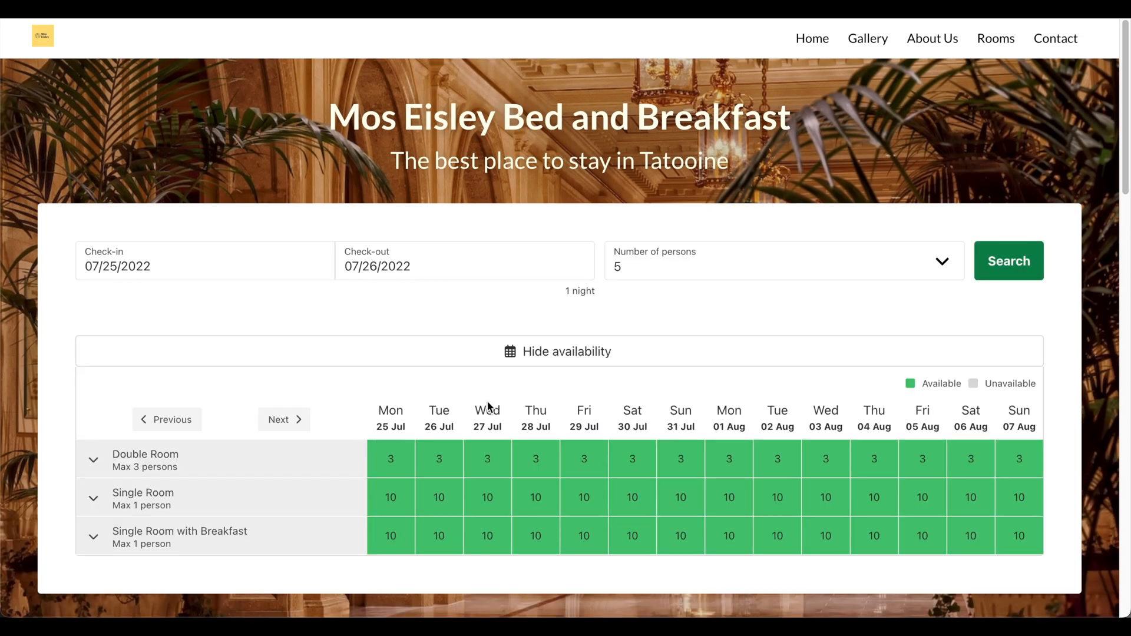
scroll(down, 3)
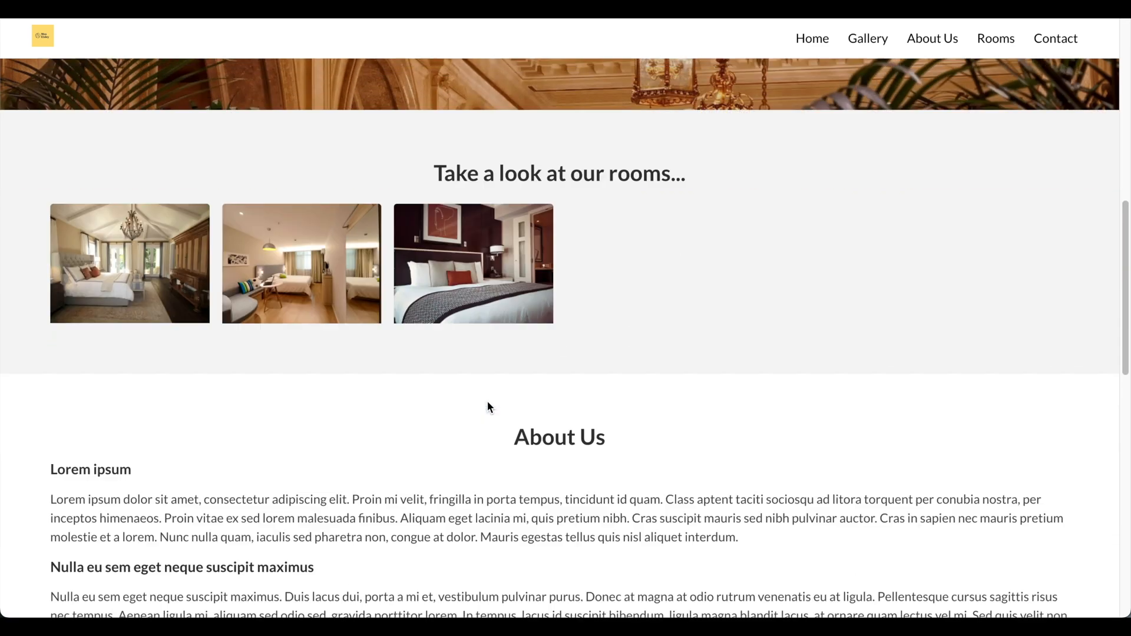
scroll(down, 3)
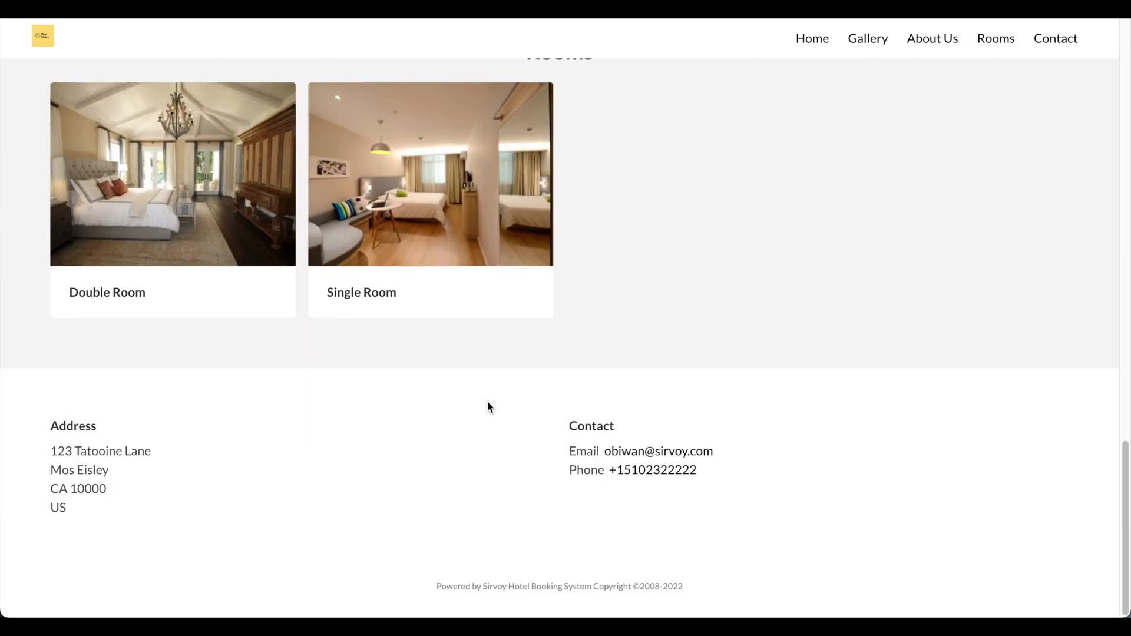
click(810, 38)
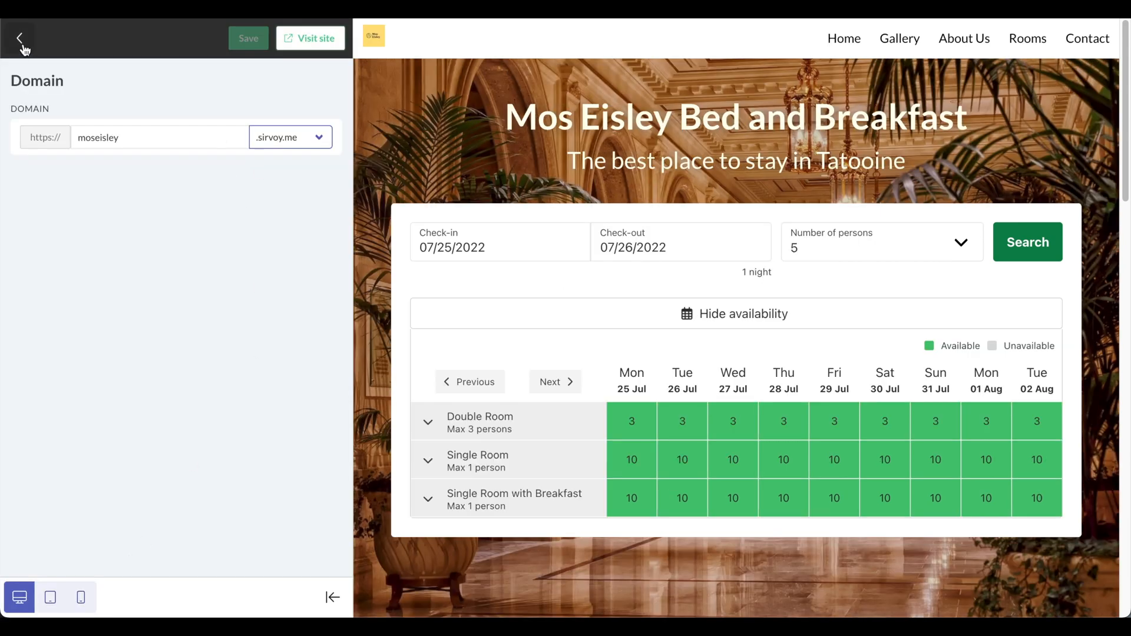
Review the SEO Content and Settings tabs.
click(20, 39)
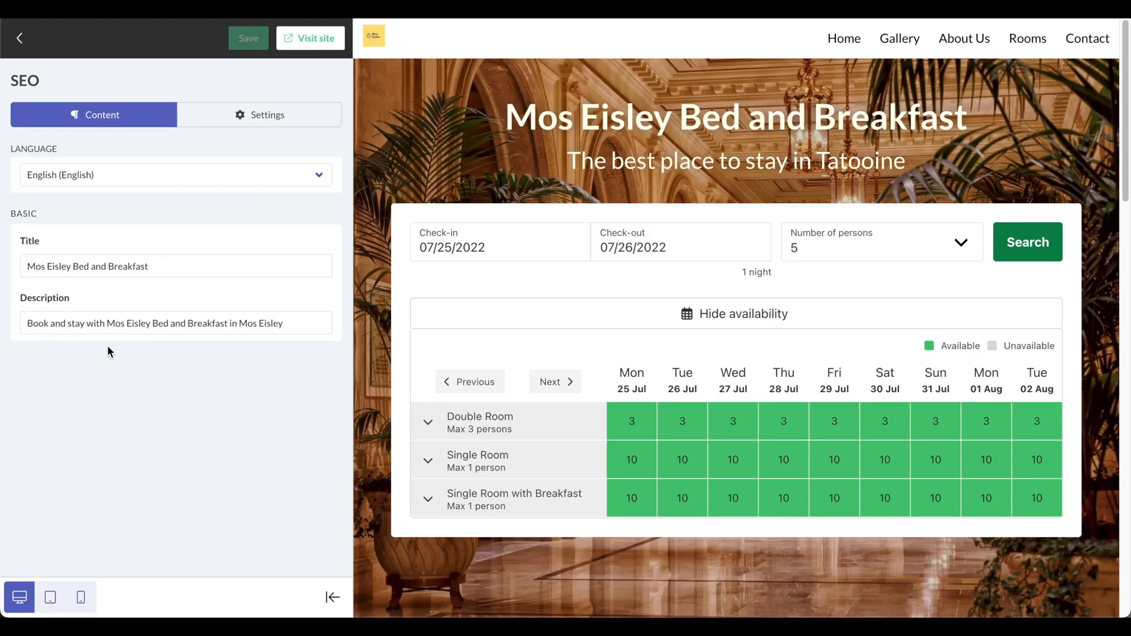
click(259, 115)
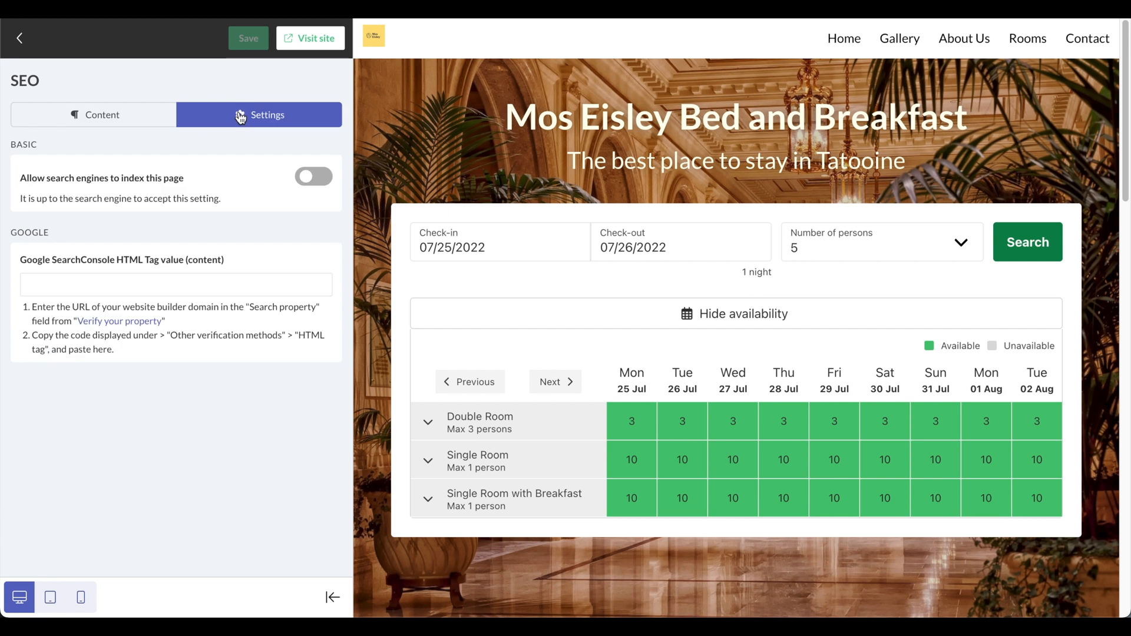
click(101, 115)
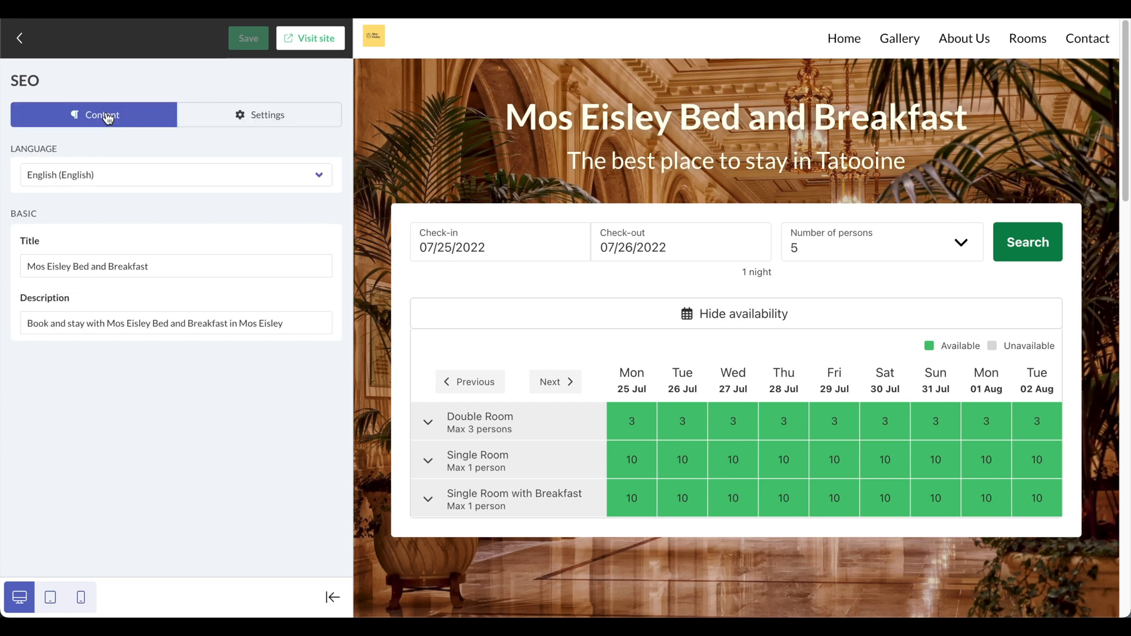
click(260, 115)
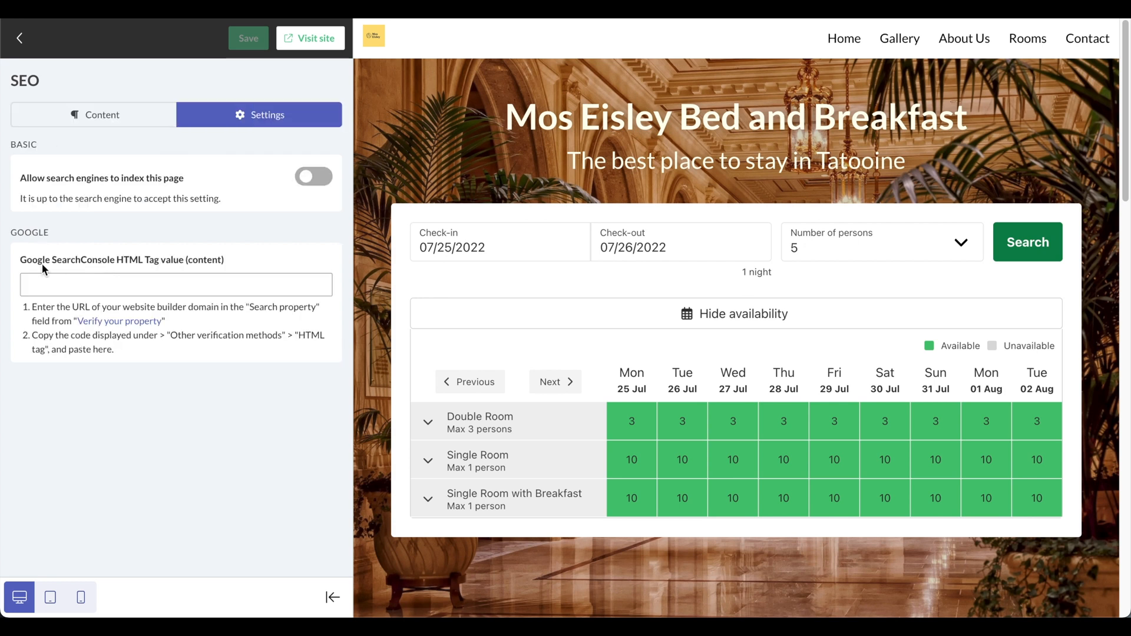
mouse_move(121, 268)
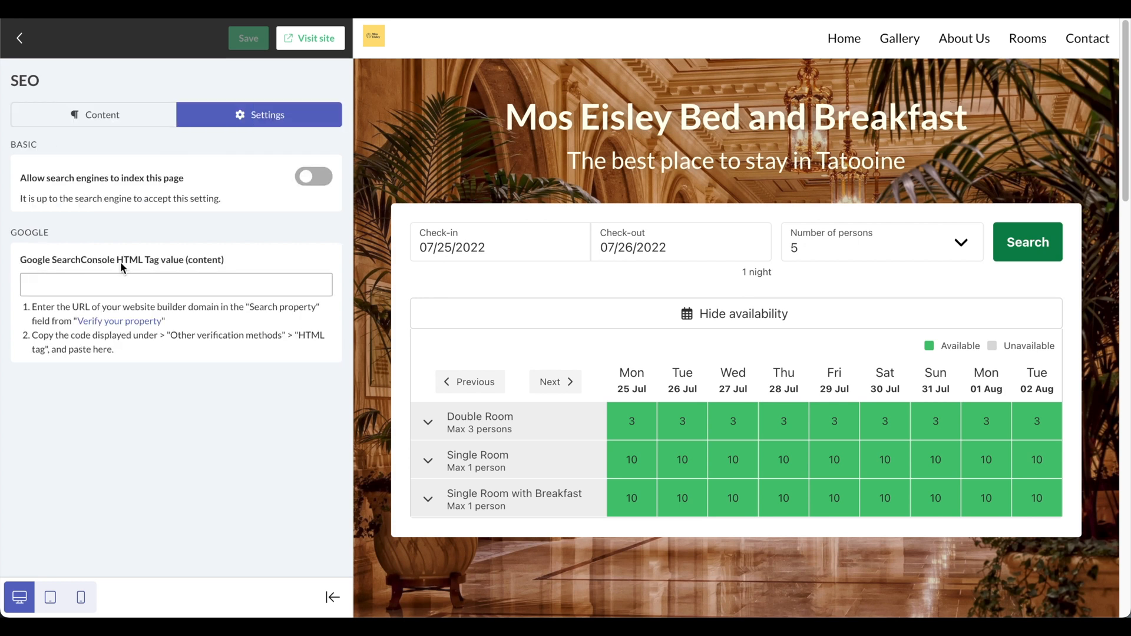
Turn on 'Allow search engines to index this page' and return to the sections list.
click(312, 176)
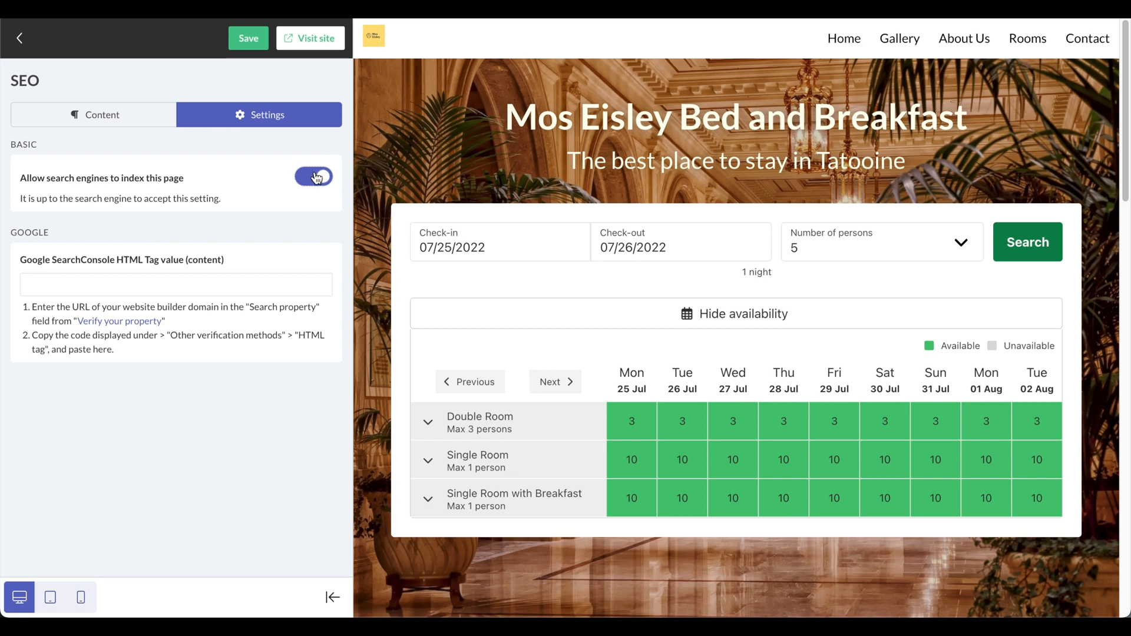
click(313, 177)
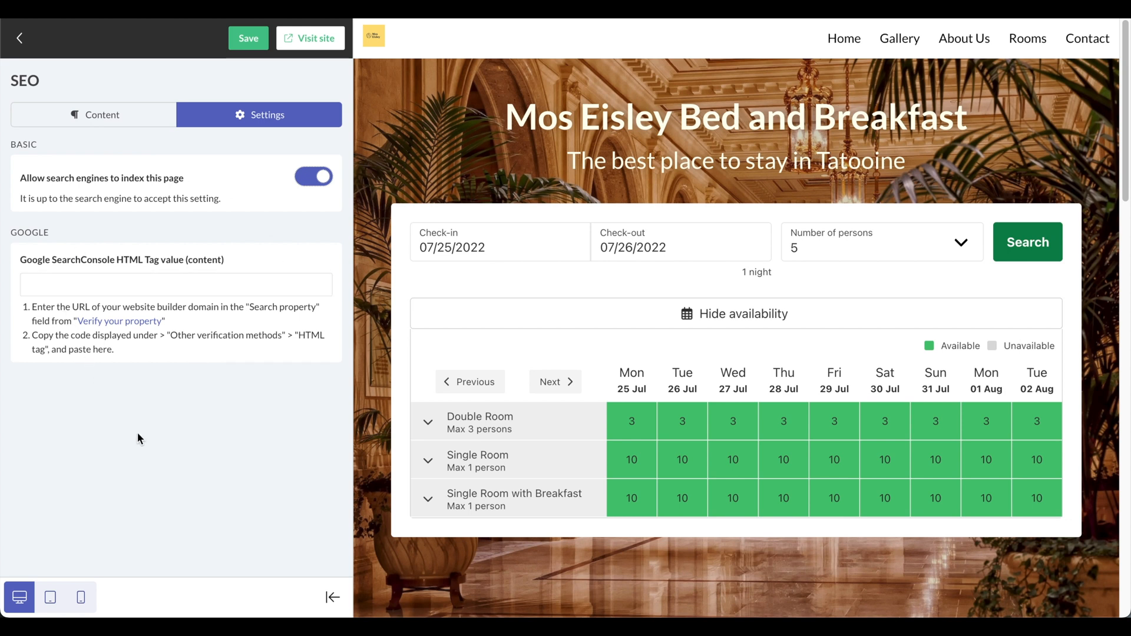
mouse_move(152, 455)
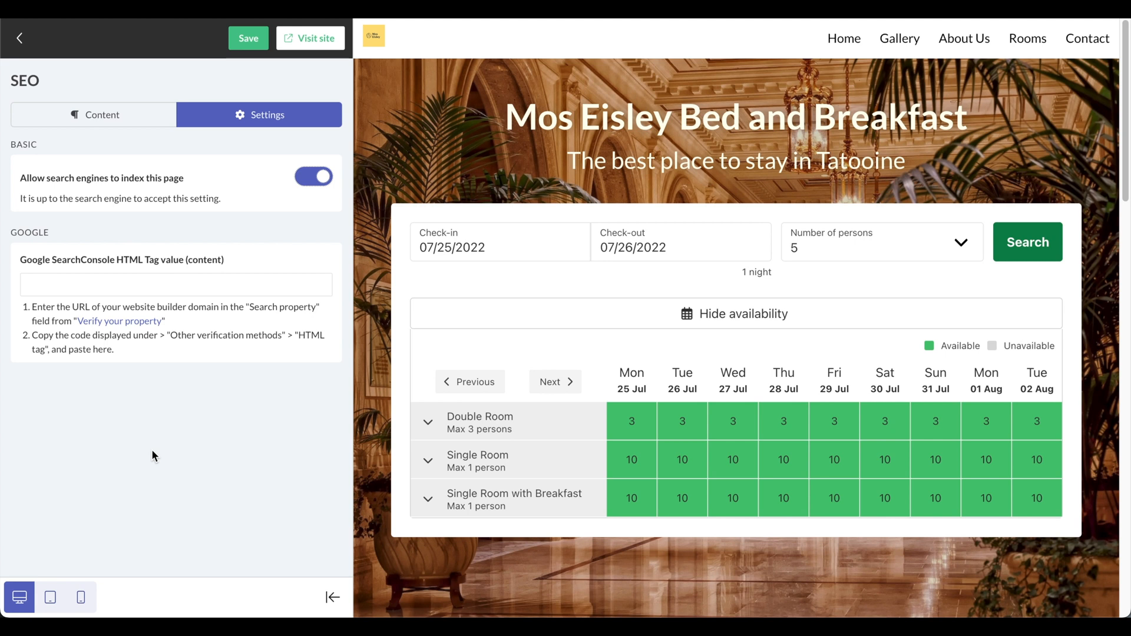
click(93, 115)
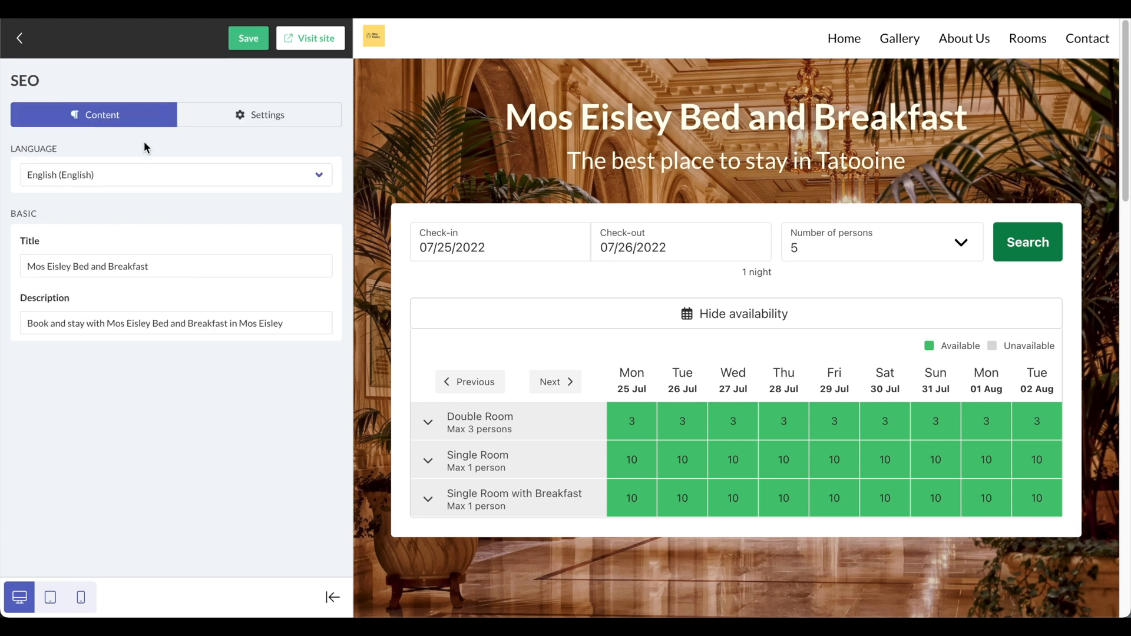
click(258, 115)
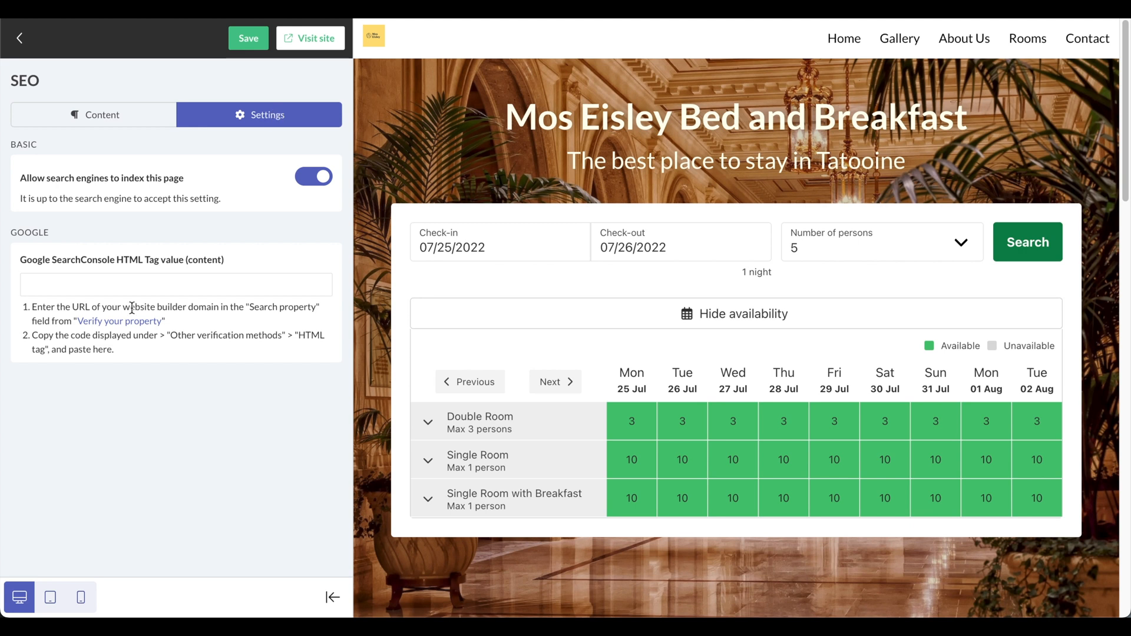
click(19, 38)
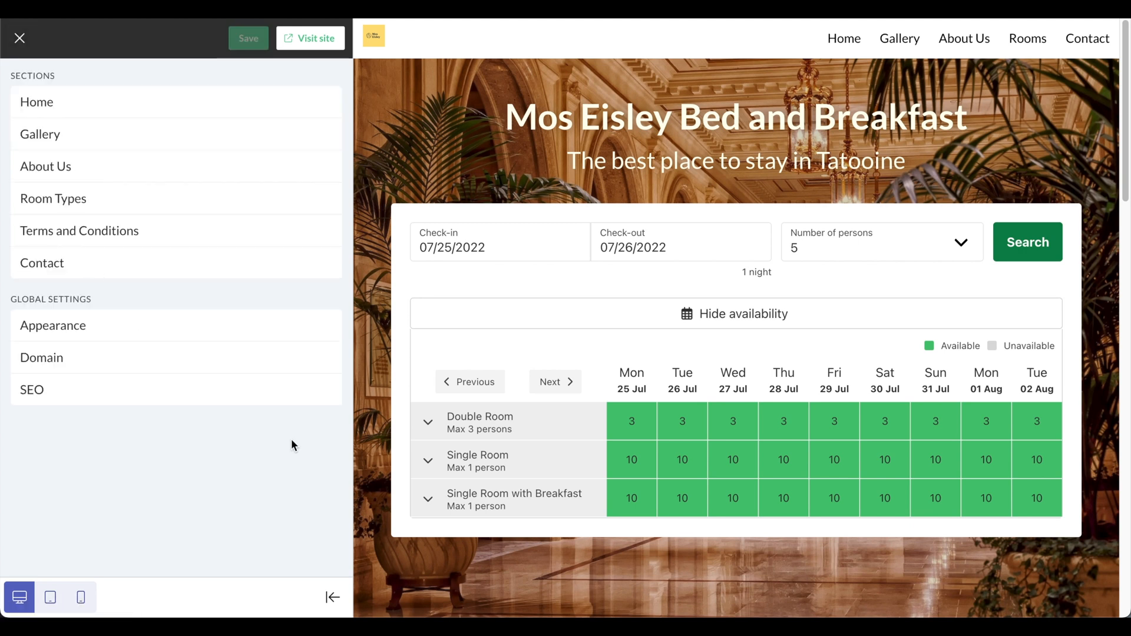
mouse_move(331, 598)
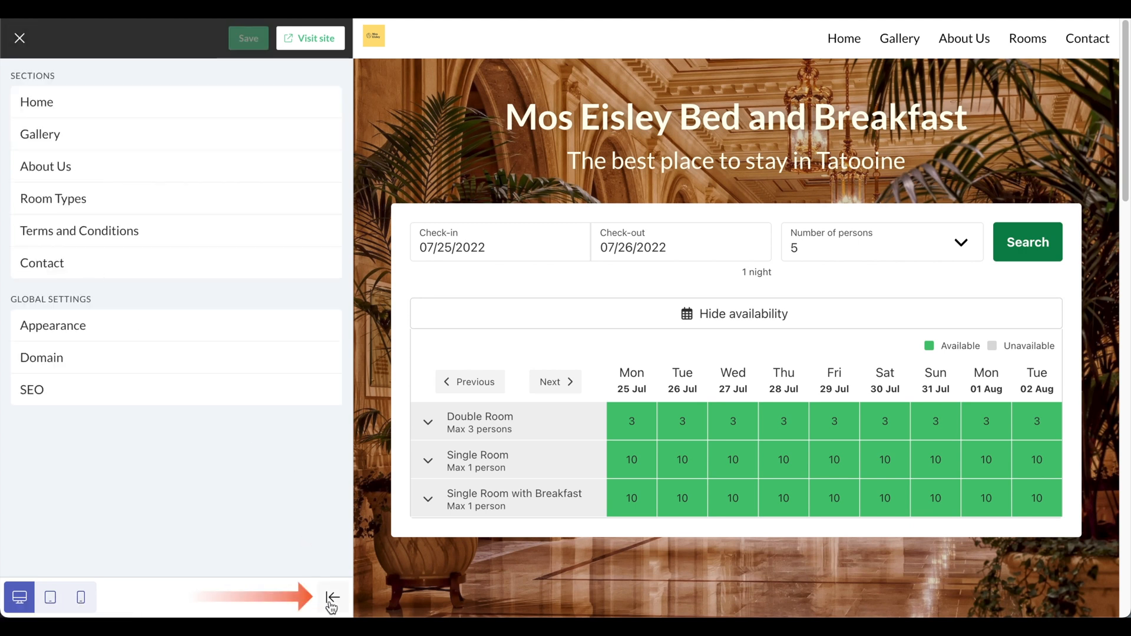
click(332, 599)
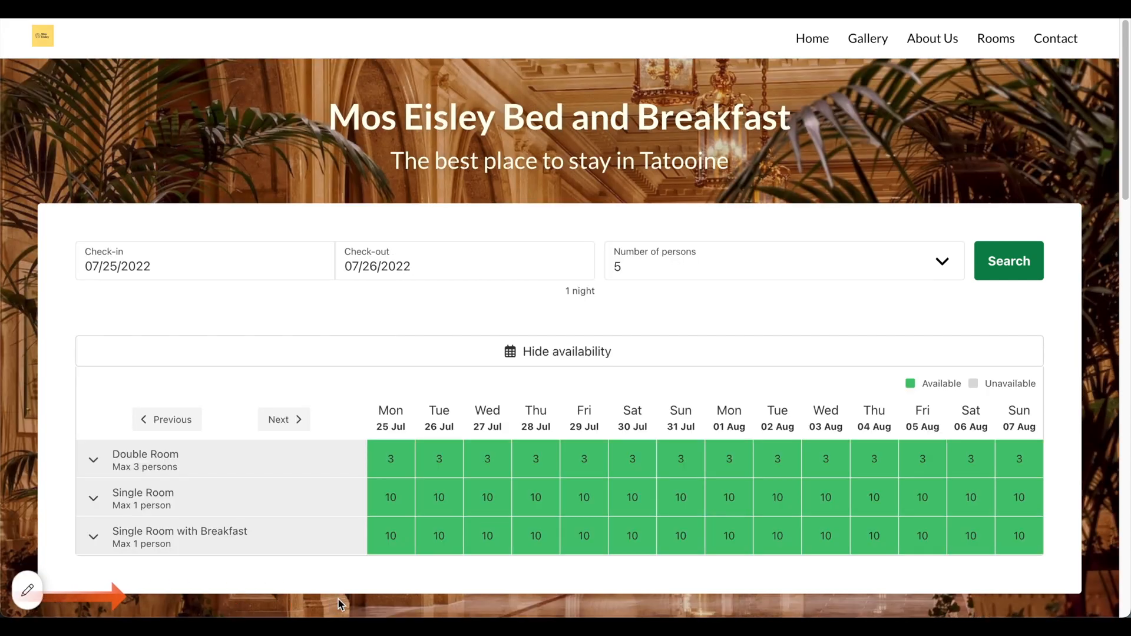
scroll(up, 3)
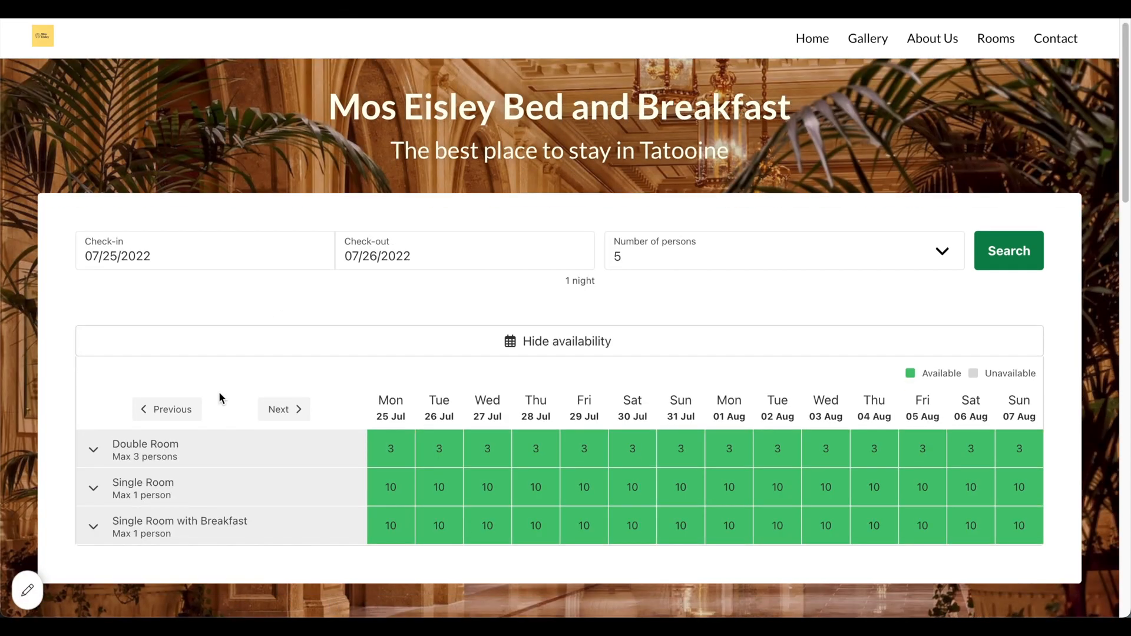
scroll(down, 3)
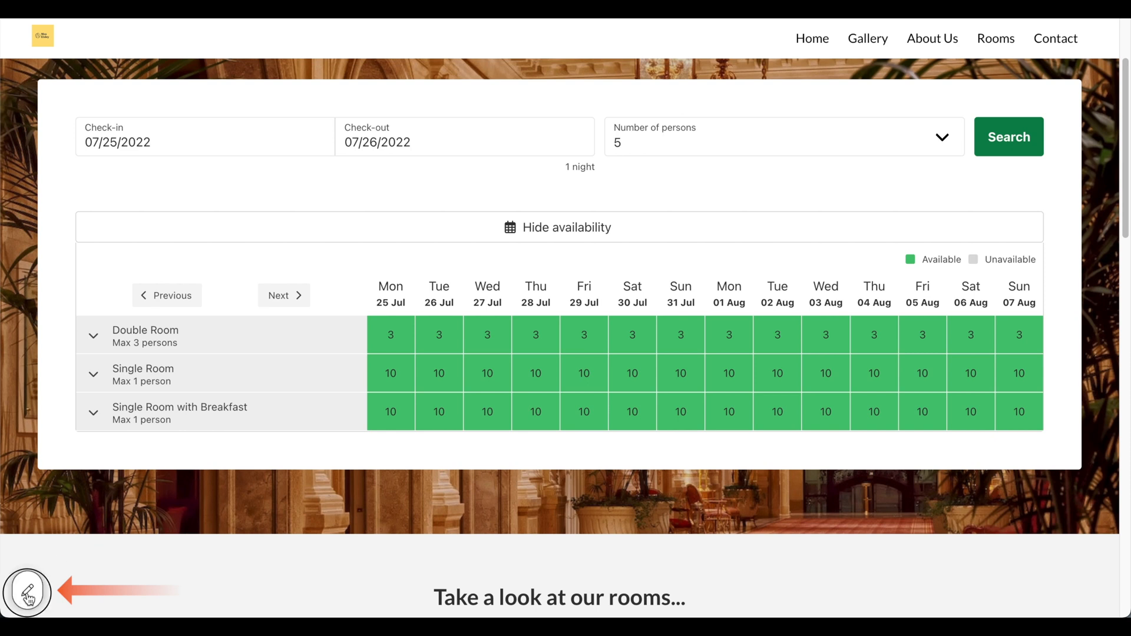
click(27, 593)
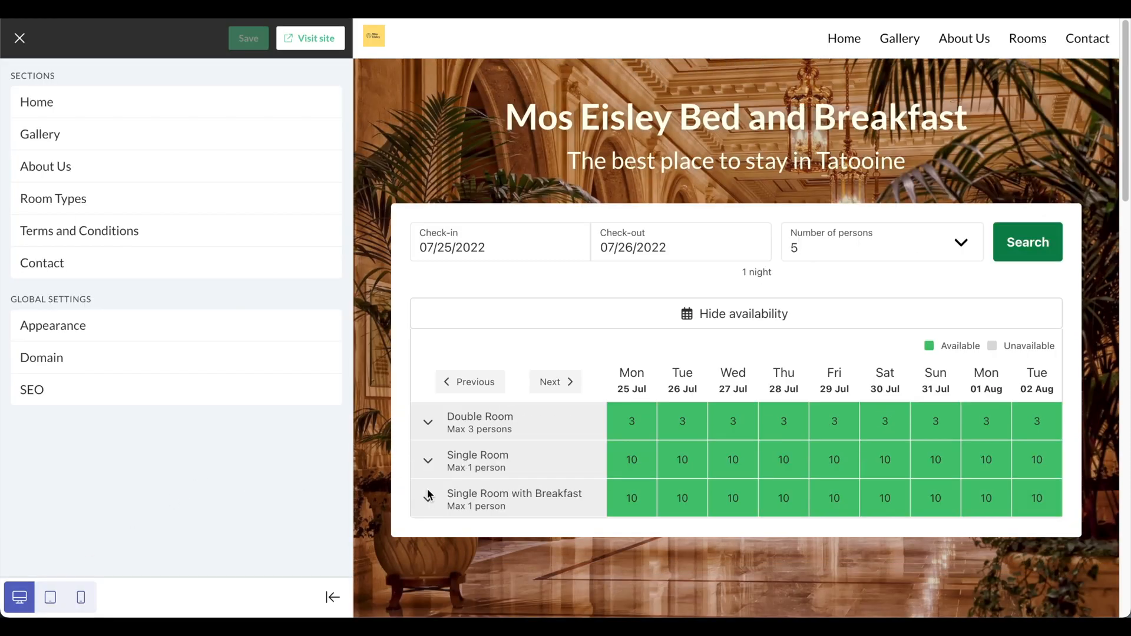
Preview the Home section, then scroll through the live moseisley.sirvoy.me site.
click(36, 102)
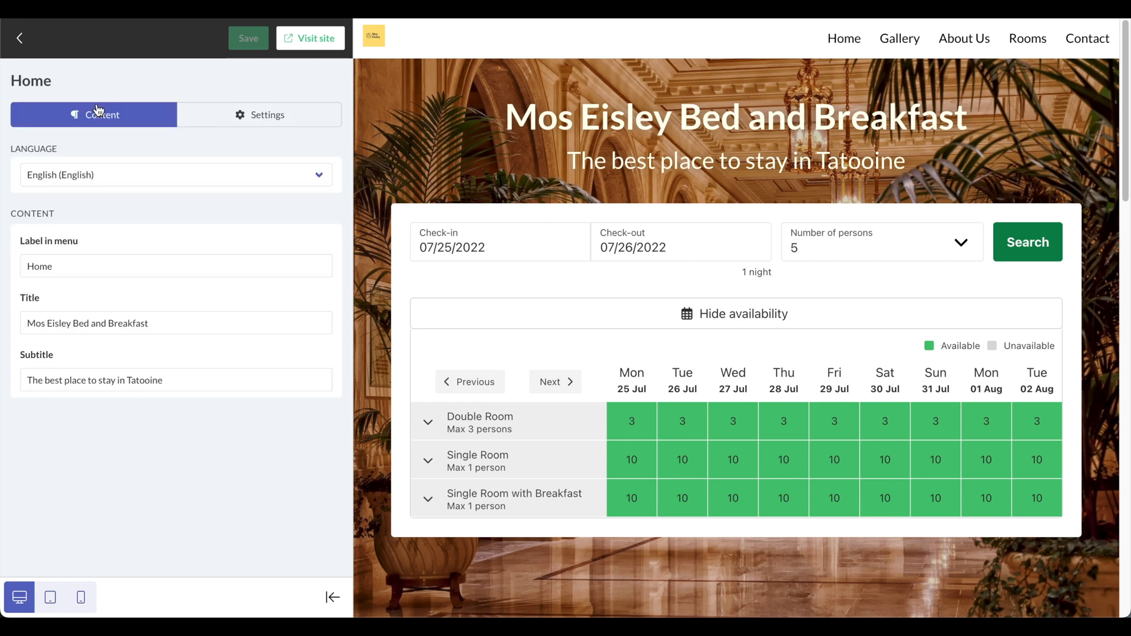
mouse_move(645, 438)
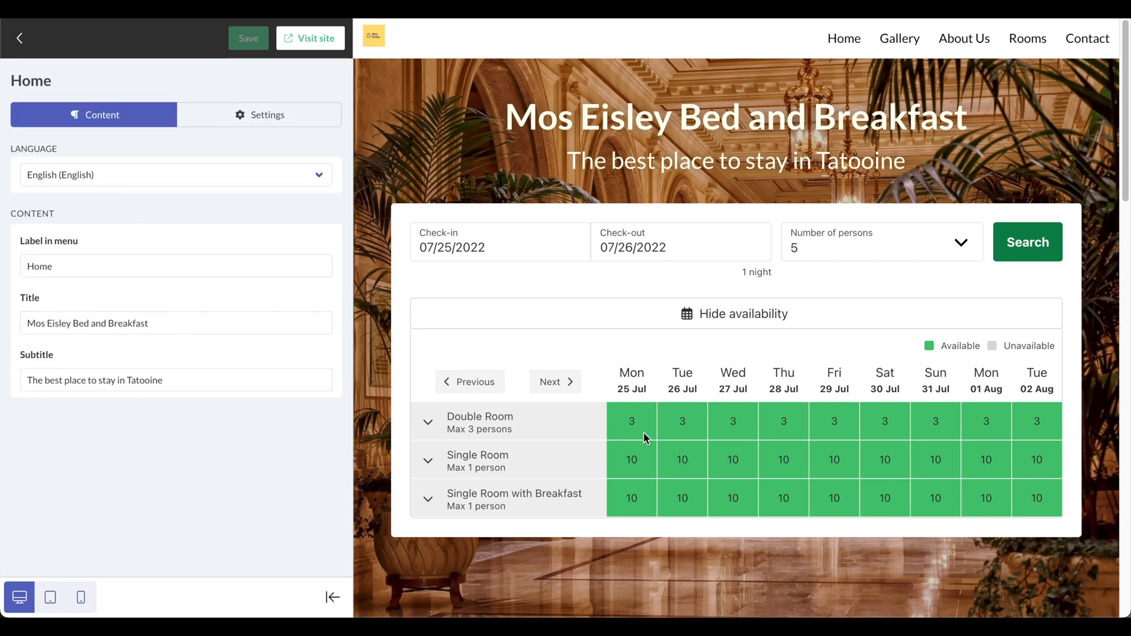
scroll(down, 3)
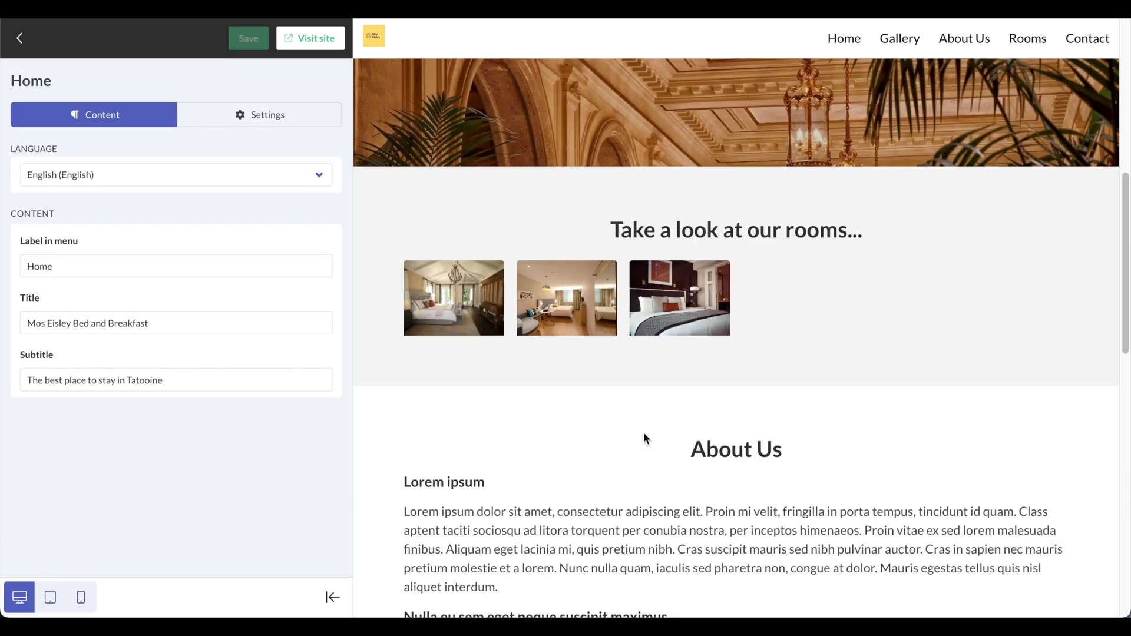
scroll(up, 3)
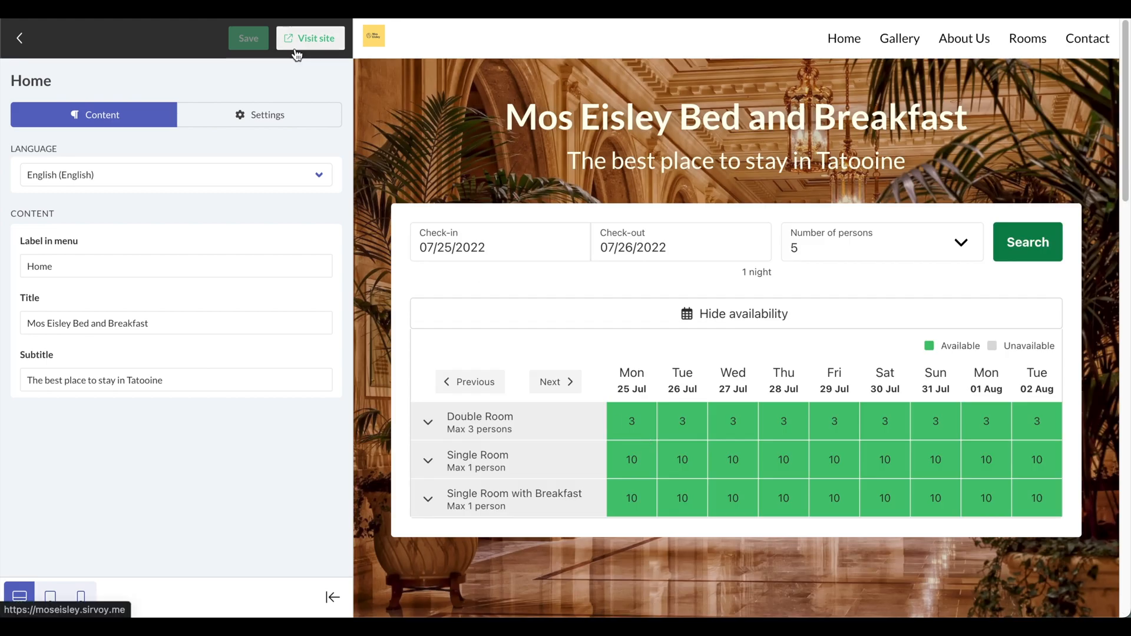
click(309, 38)
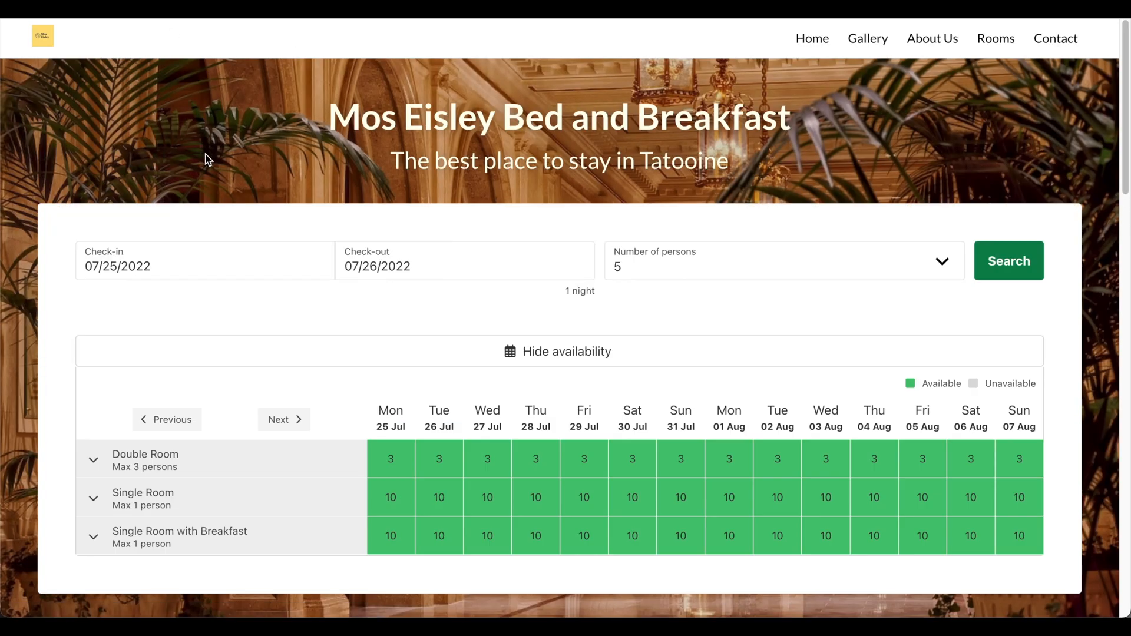
scroll(down, 3)
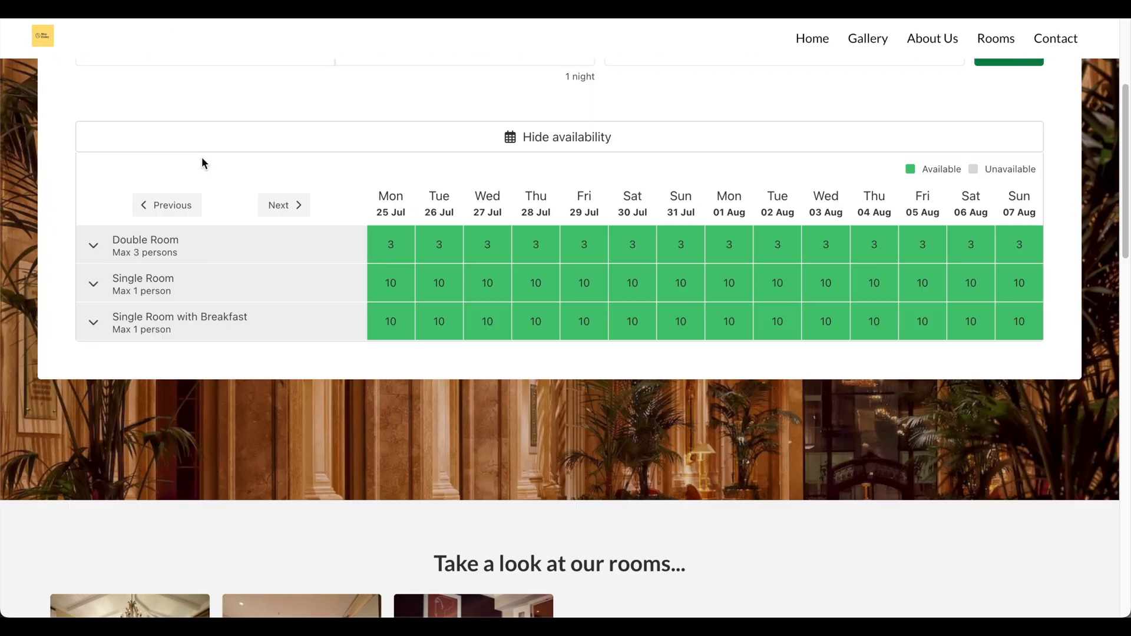